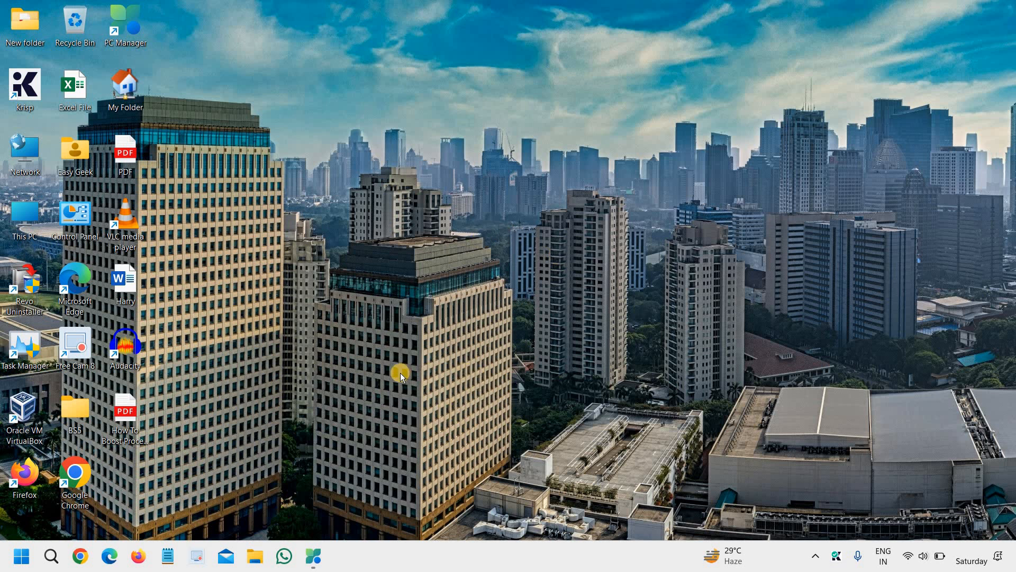
mouse_move(346, 472)
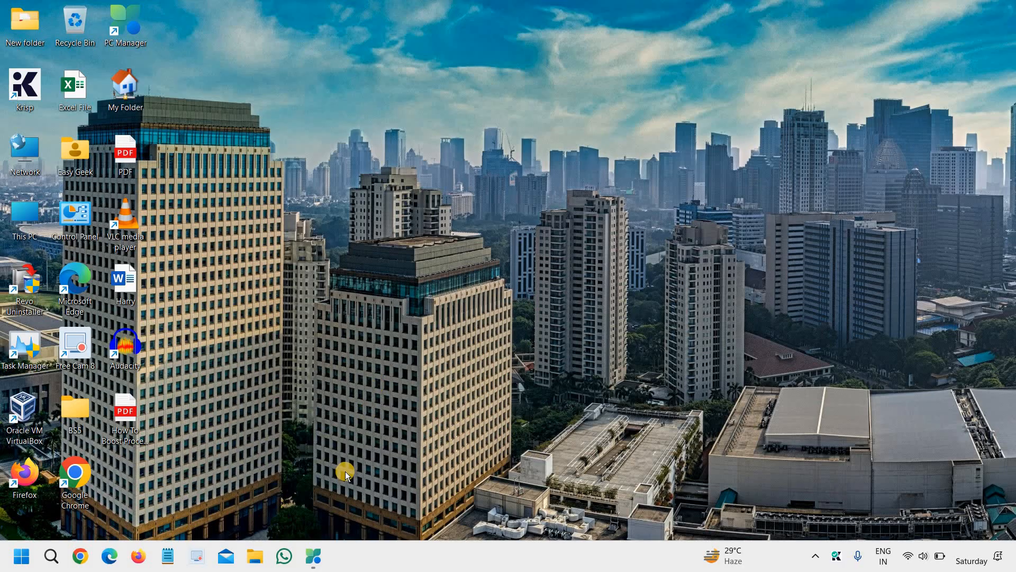
mouse_move(326, 480)
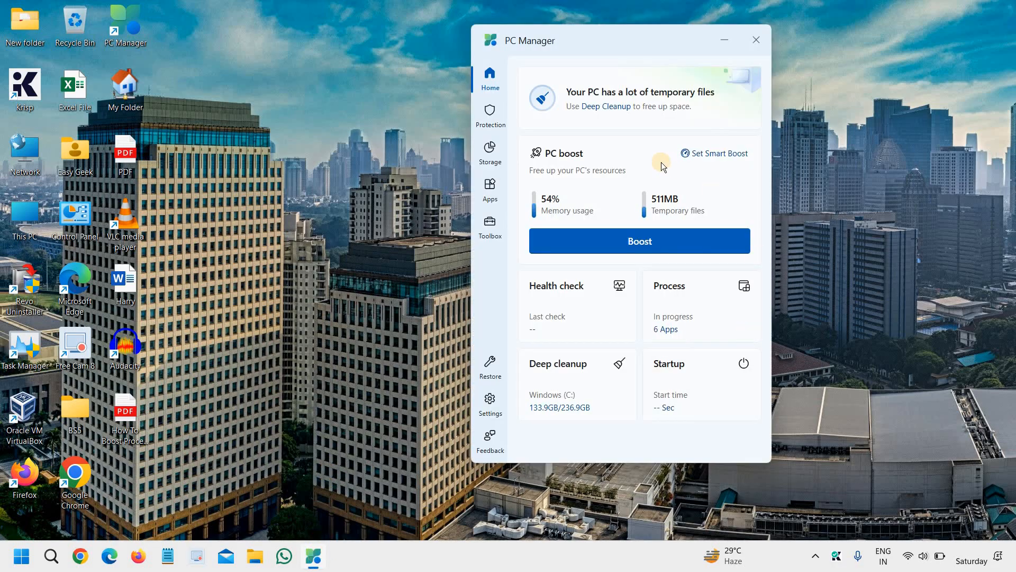
mouse_move(656, 134)
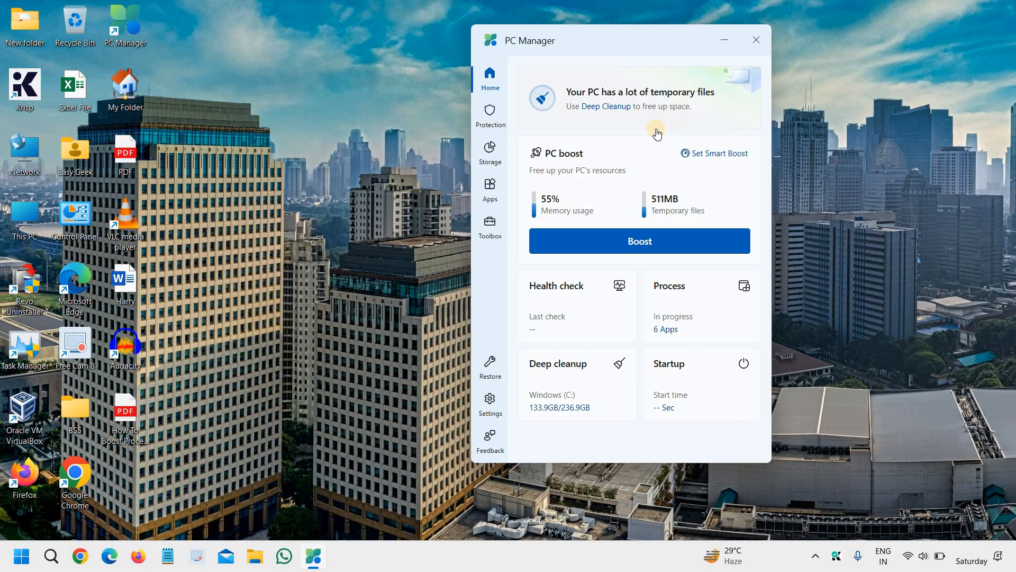
mouse_move(490, 120)
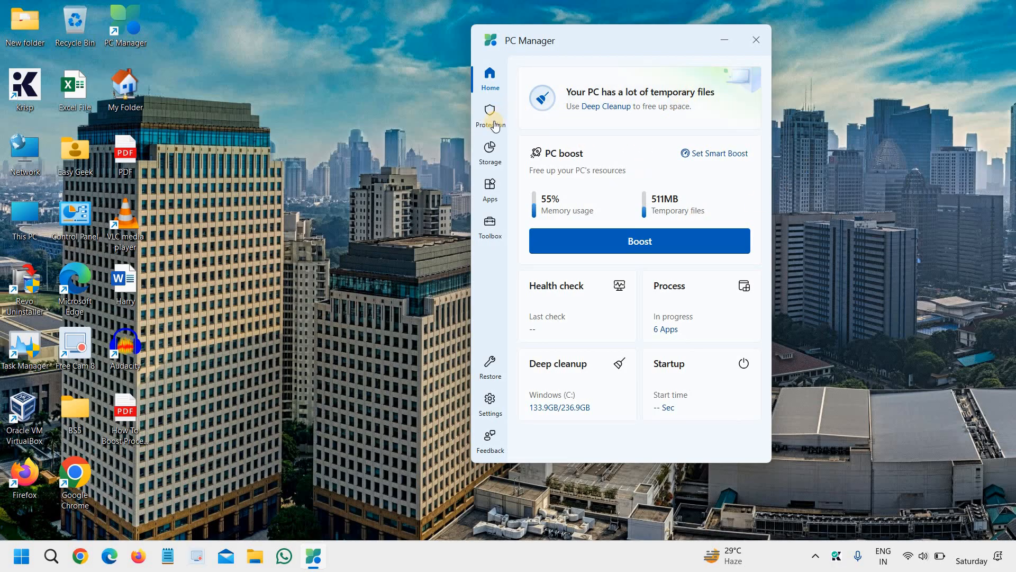
mouse_move(859, 284)
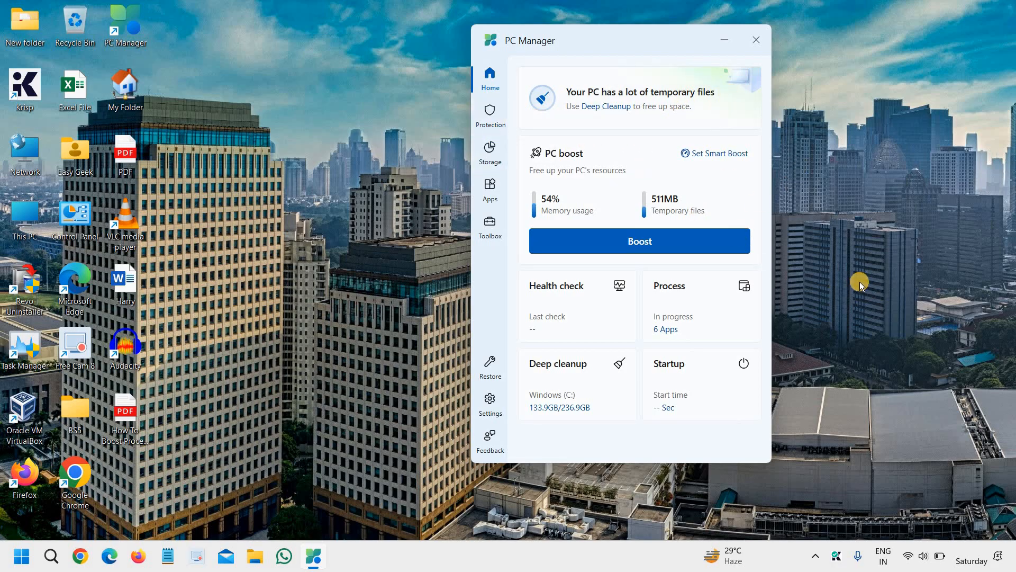
mouse_move(641, 444)
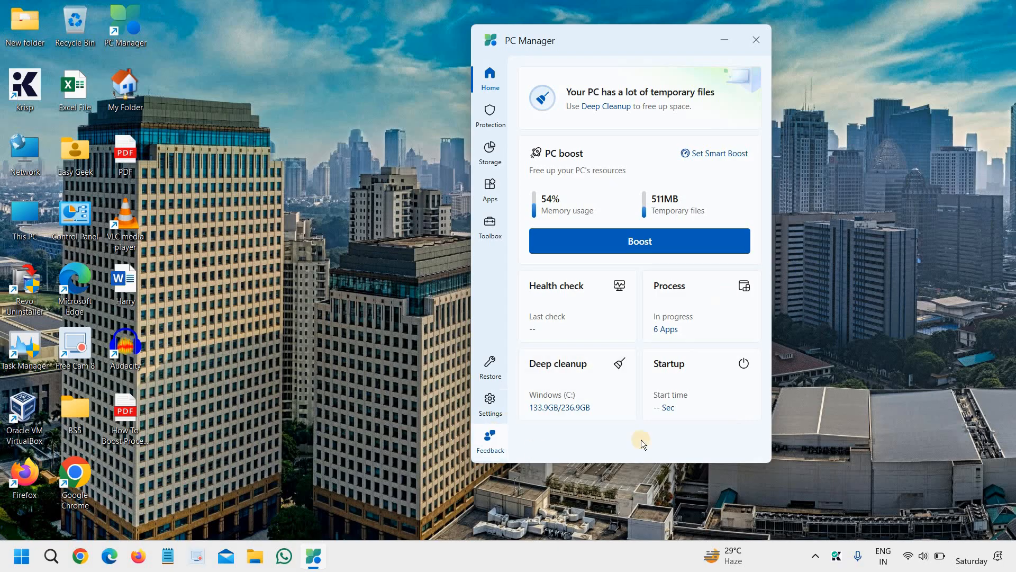
mouse_move(582, 308)
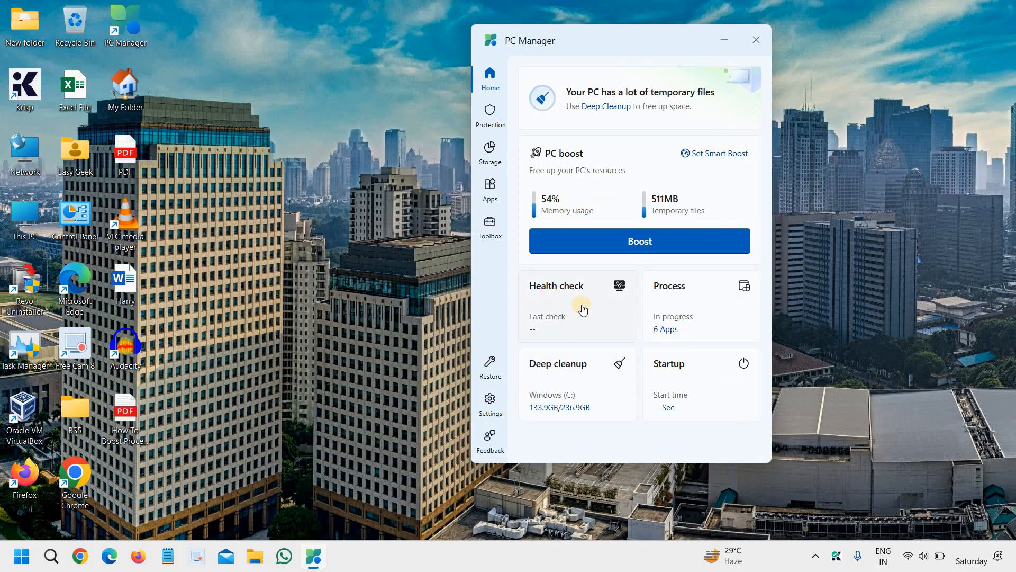
mouse_move(725, 394)
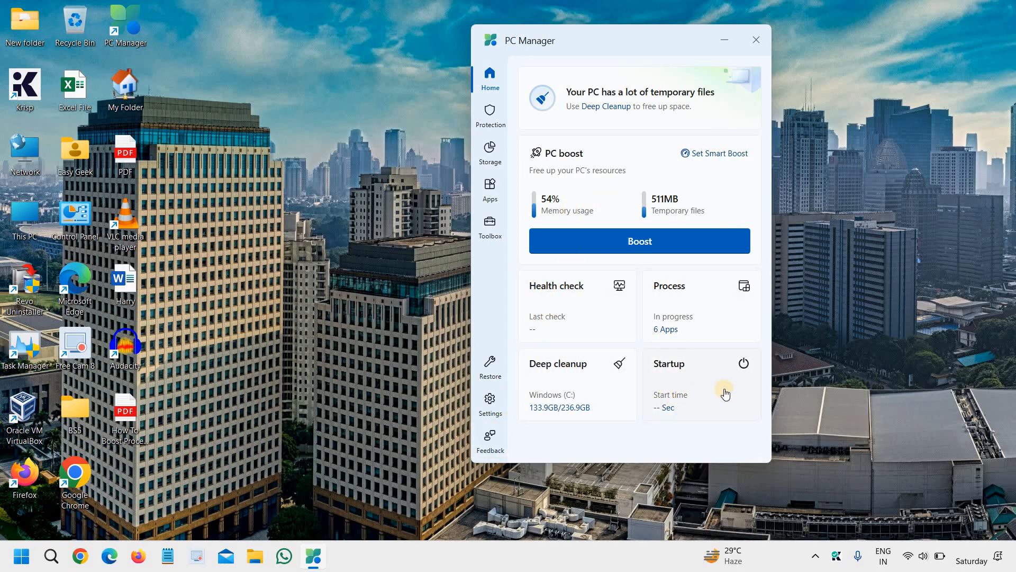
mouse_move(59, 555)
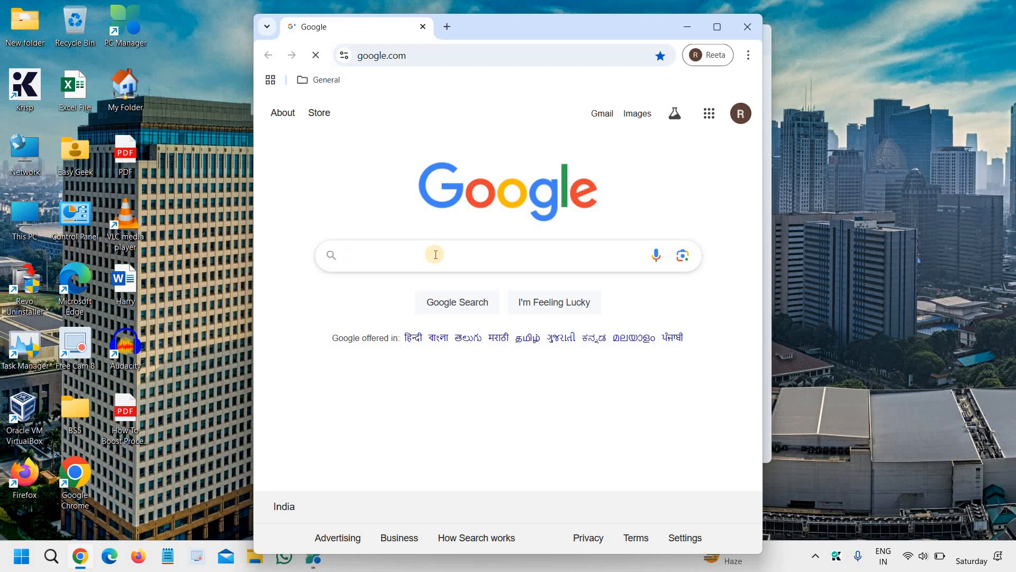
- Search Google for 'pc manager' and reach the official Microsoft PC Manager site, browser maximized
text(pc mana)
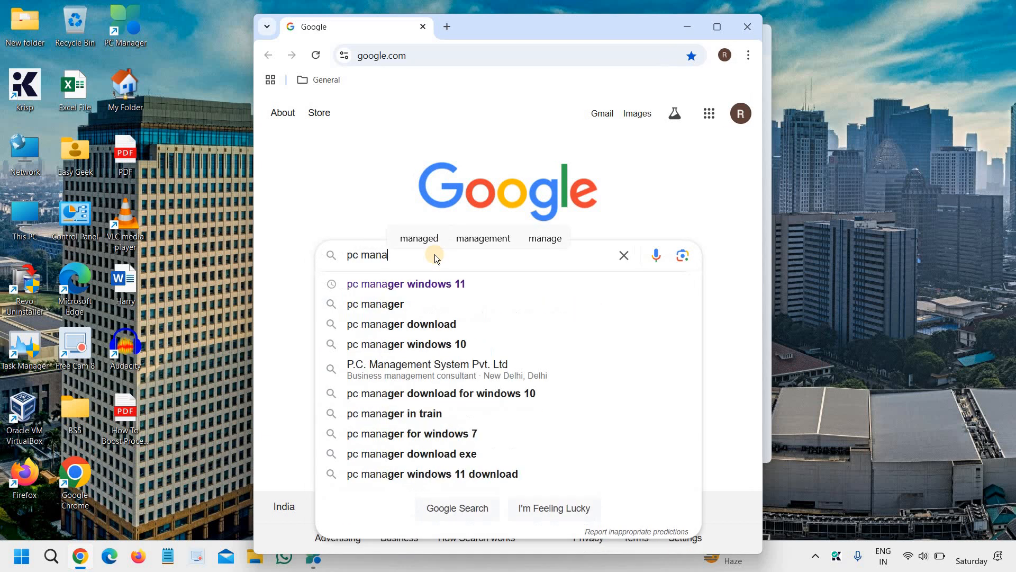
mouse_move(419, 304)
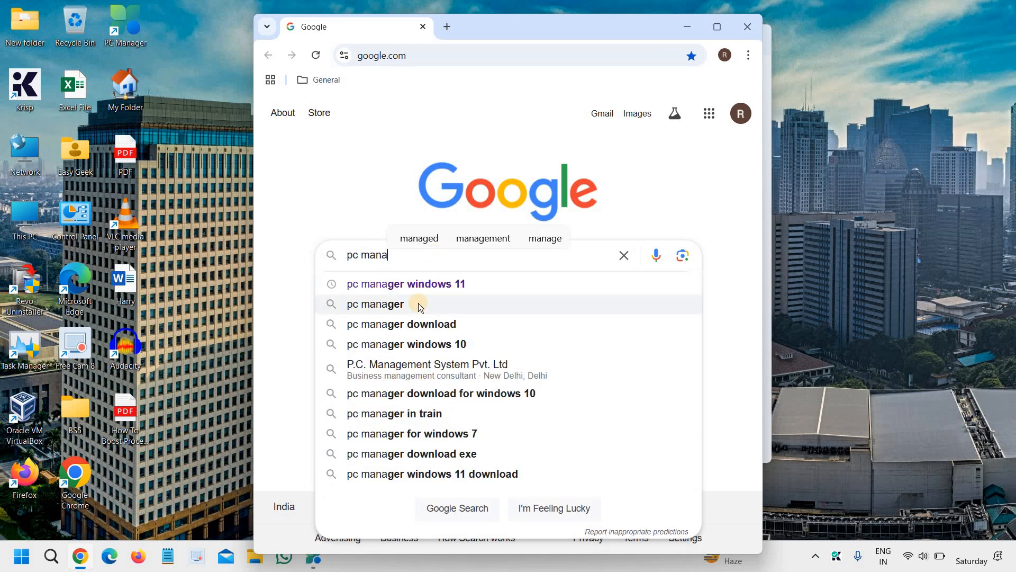
click(375, 304)
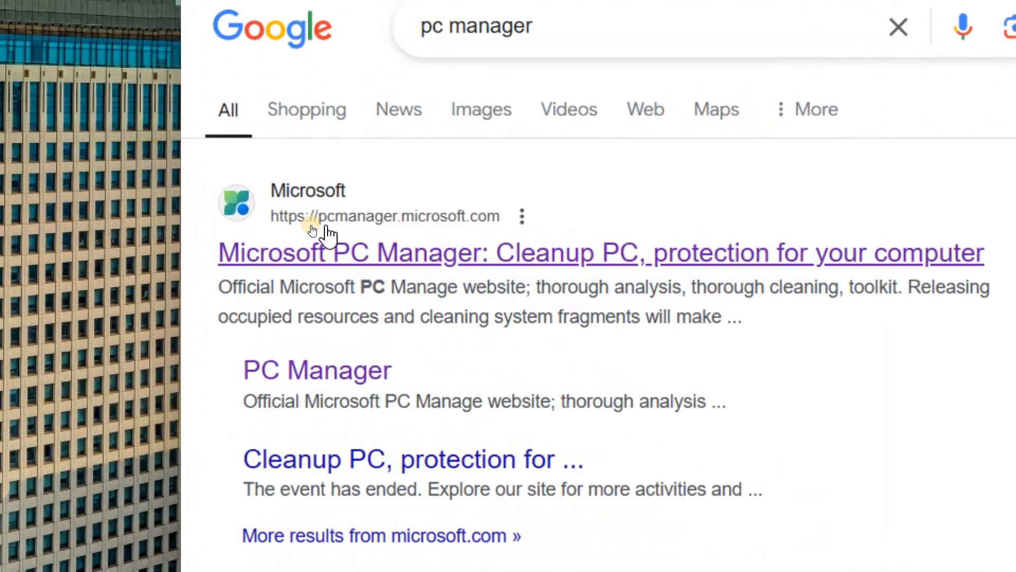
mouse_move(360, 232)
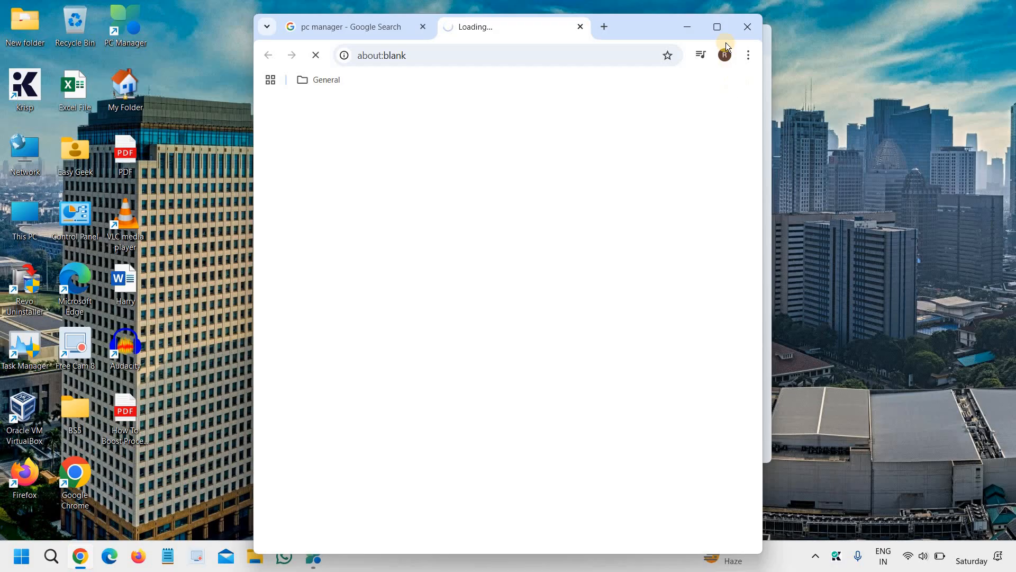
click(716, 27)
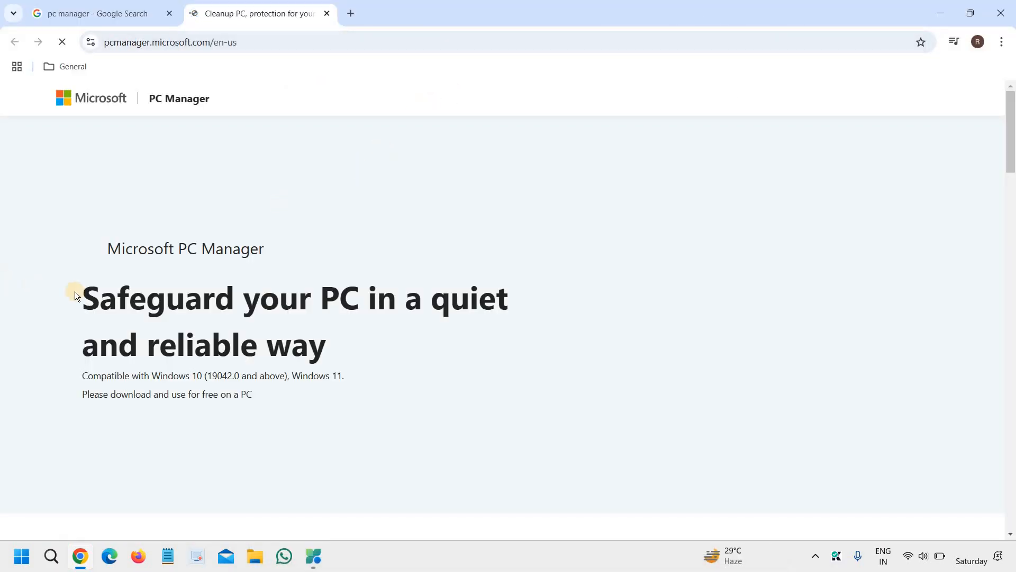
click(62, 43)
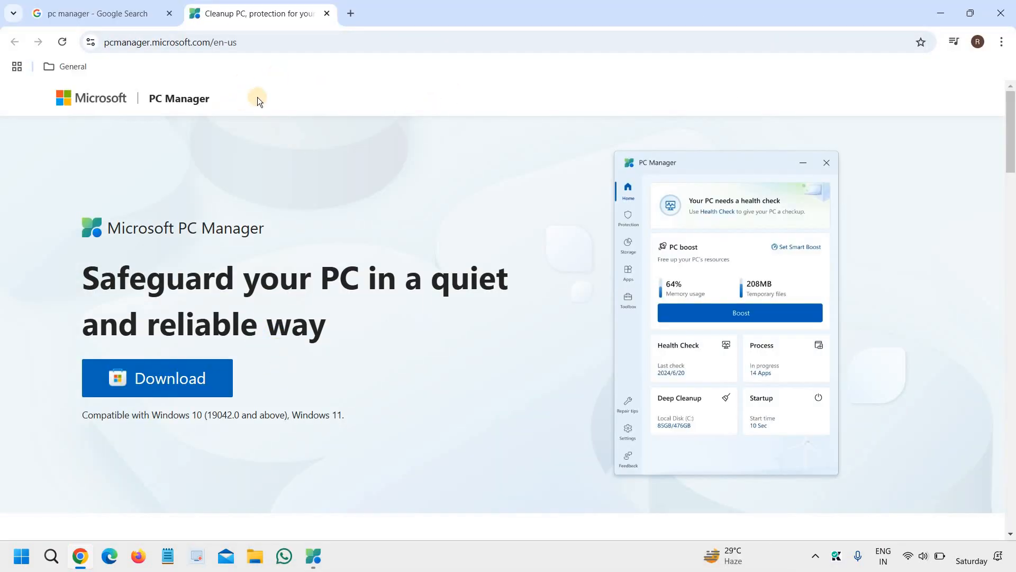
mouse_move(206, 452)
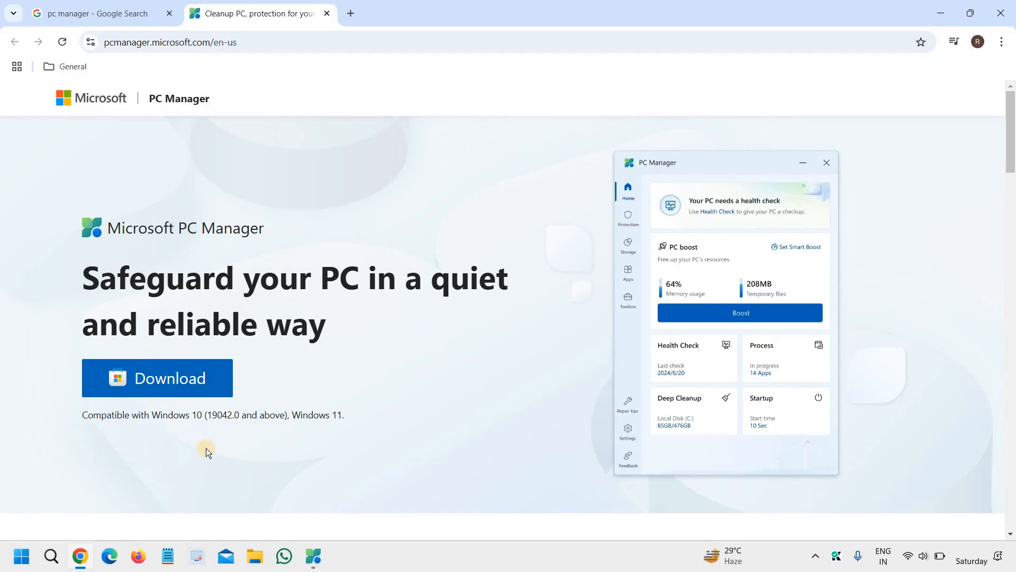
mouse_move(247, 293)
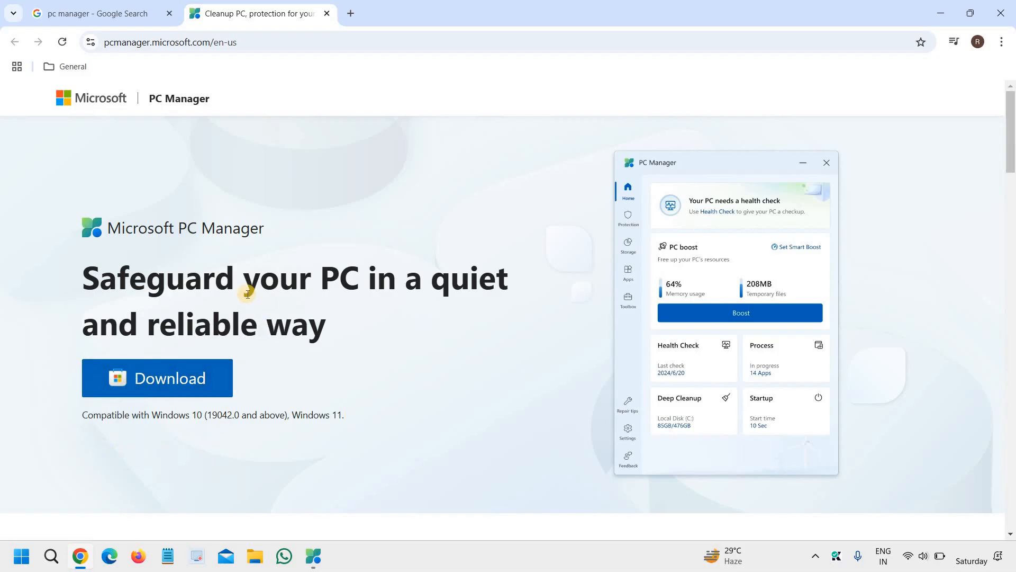
mouse_move(984, 407)
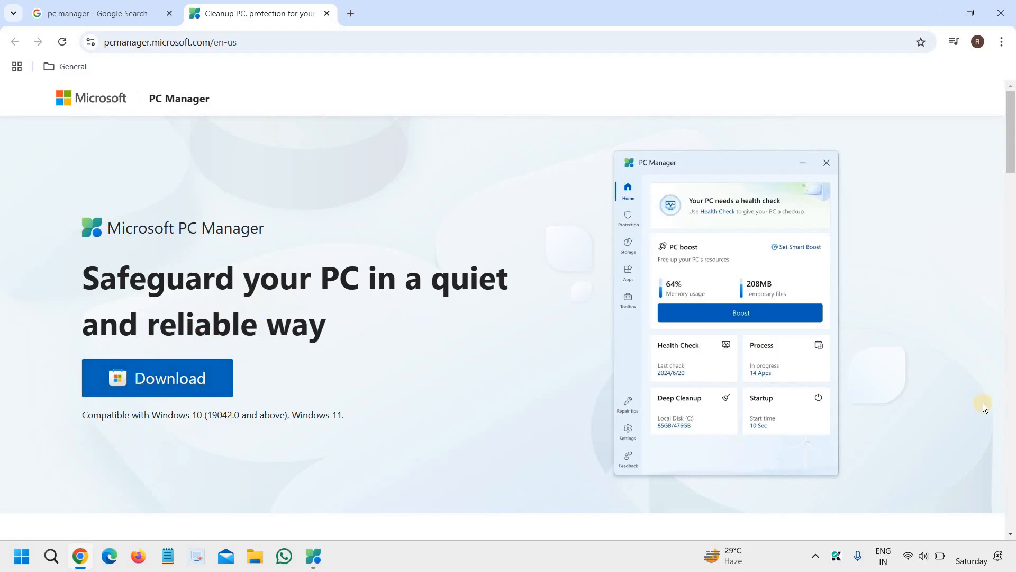
mouse_move(993, 11)
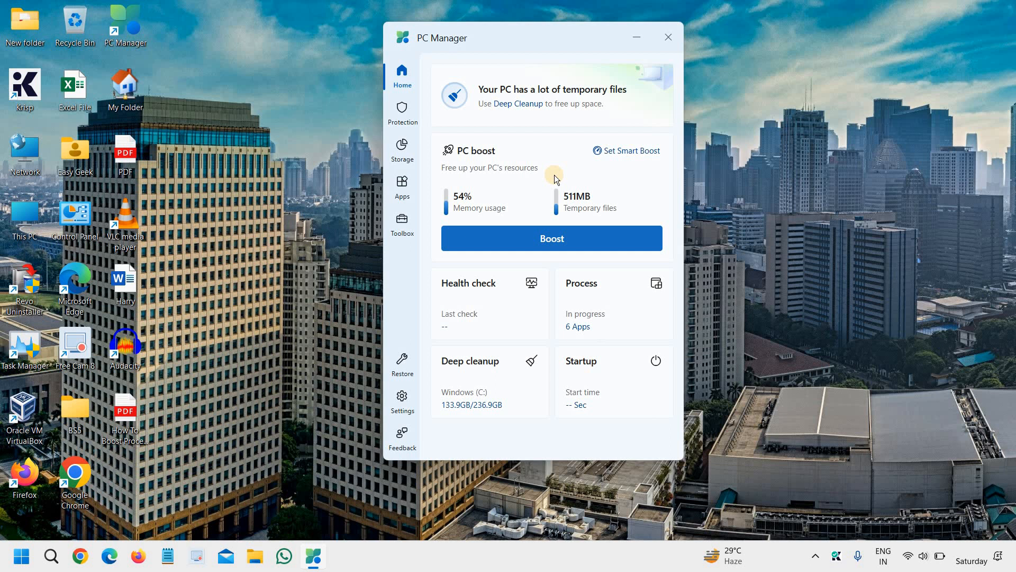
mouse_move(478, 132)
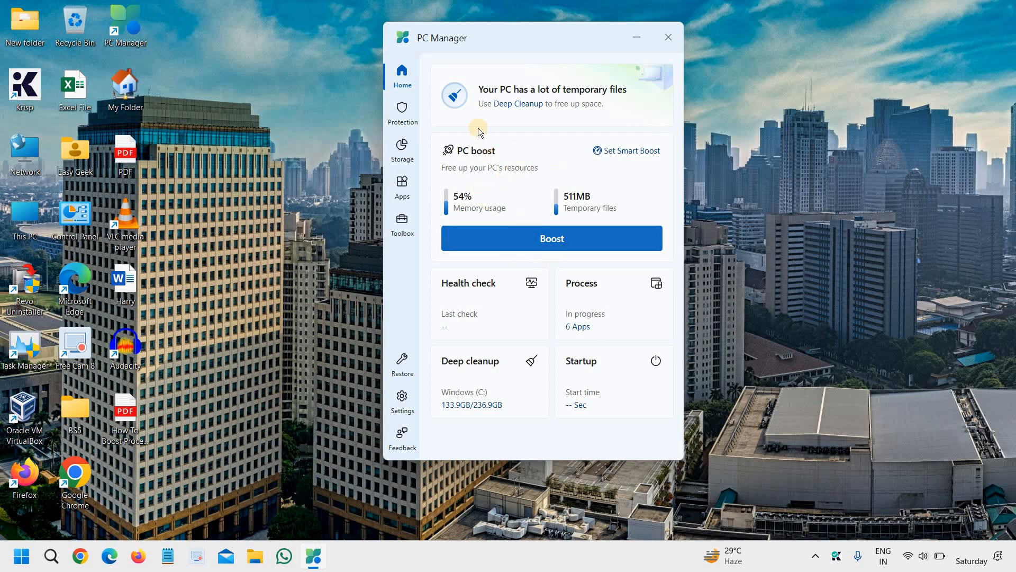
mouse_move(597, 184)
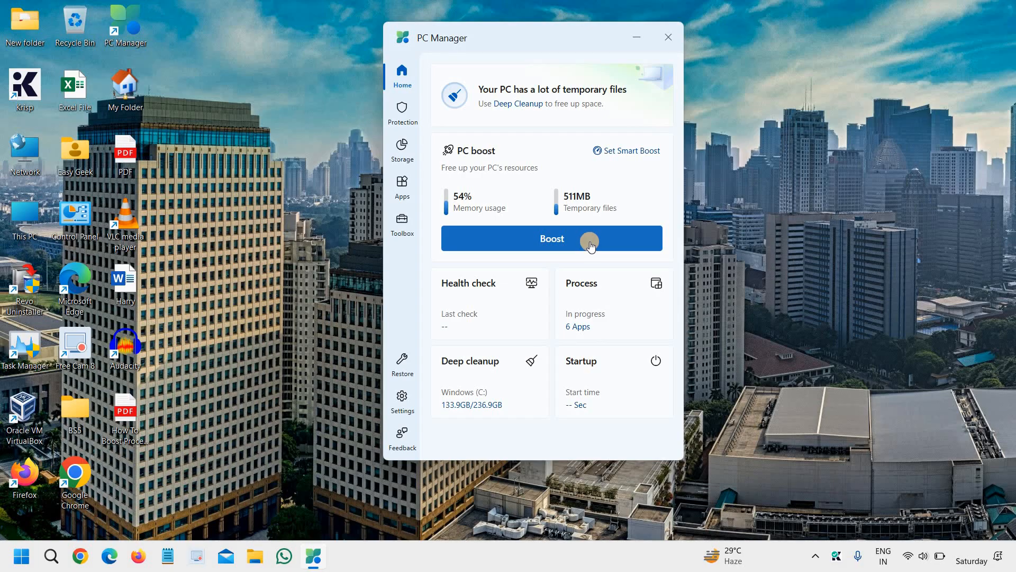
mouse_move(402, 77)
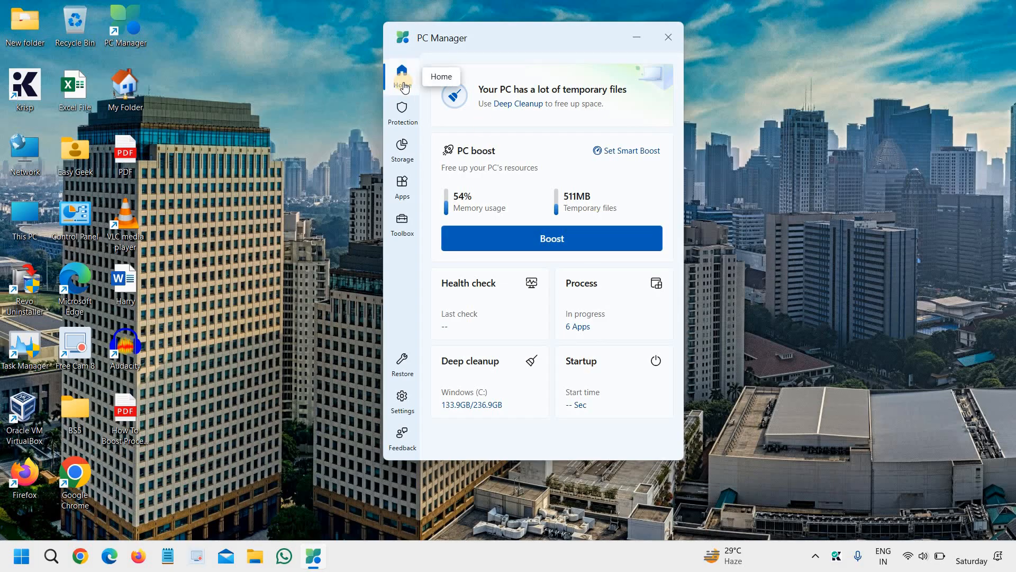
mouse_move(498, 146)
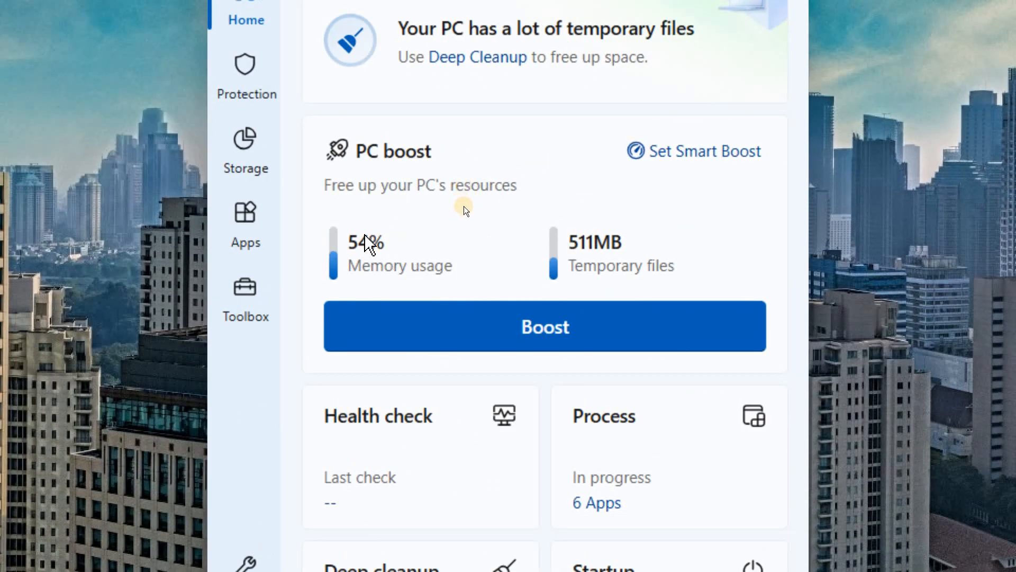
mouse_move(613, 279)
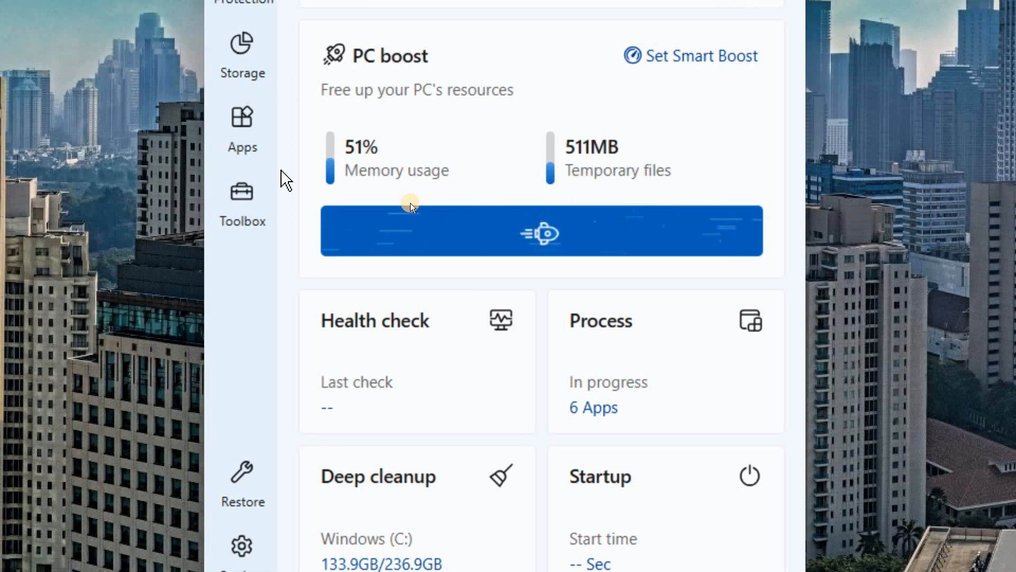
- Run PC boost from the Home card, releasing 511MB of temporary files
click(541, 231)
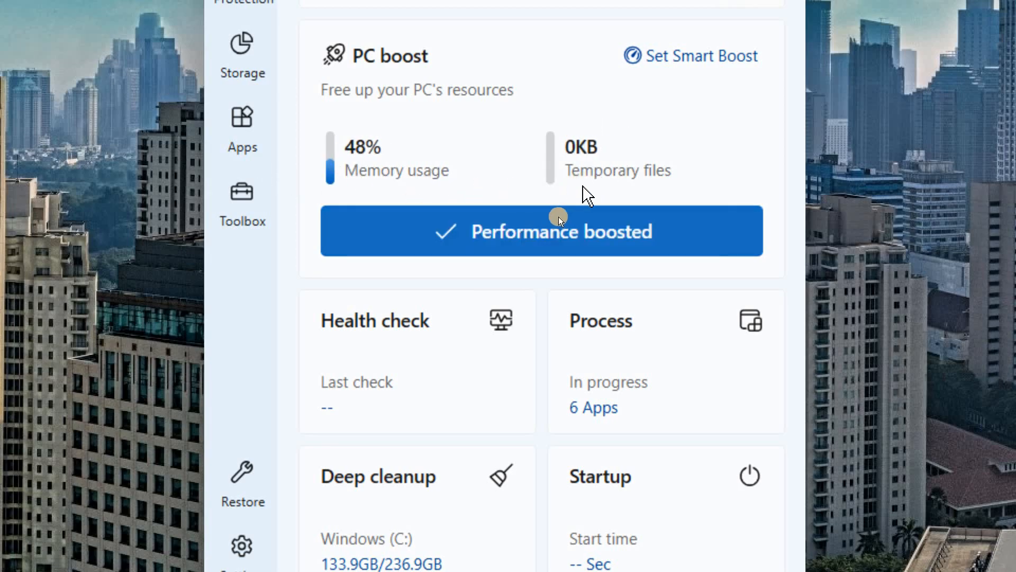
click(542, 231)
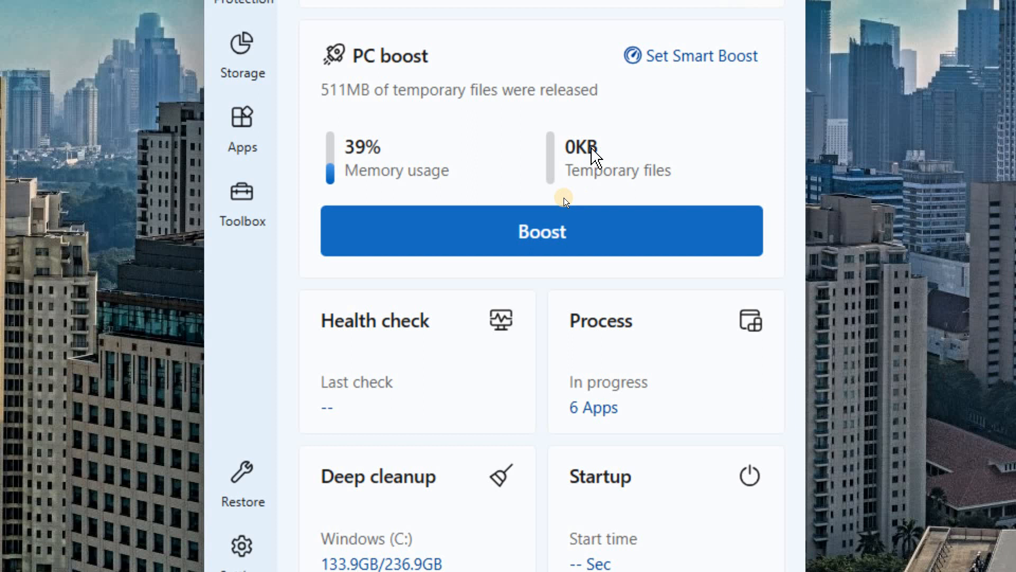
mouse_move(452, 175)
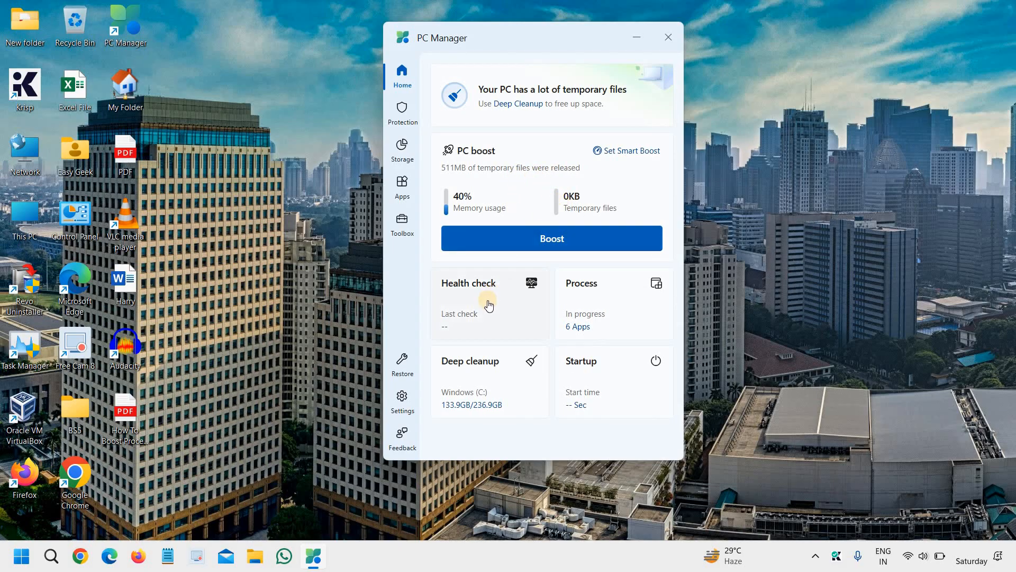
click(488, 303)
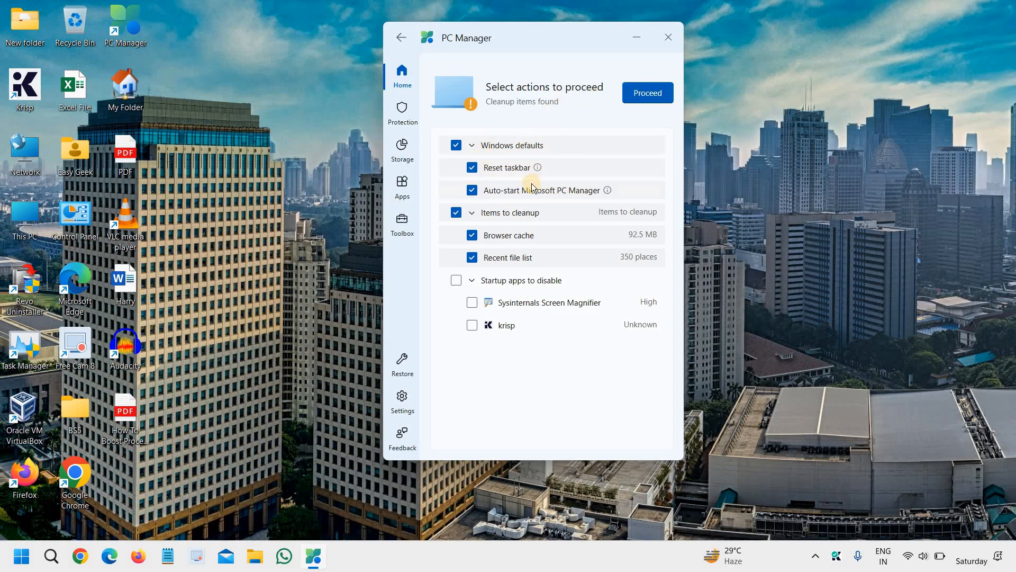
mouse_move(379, 512)
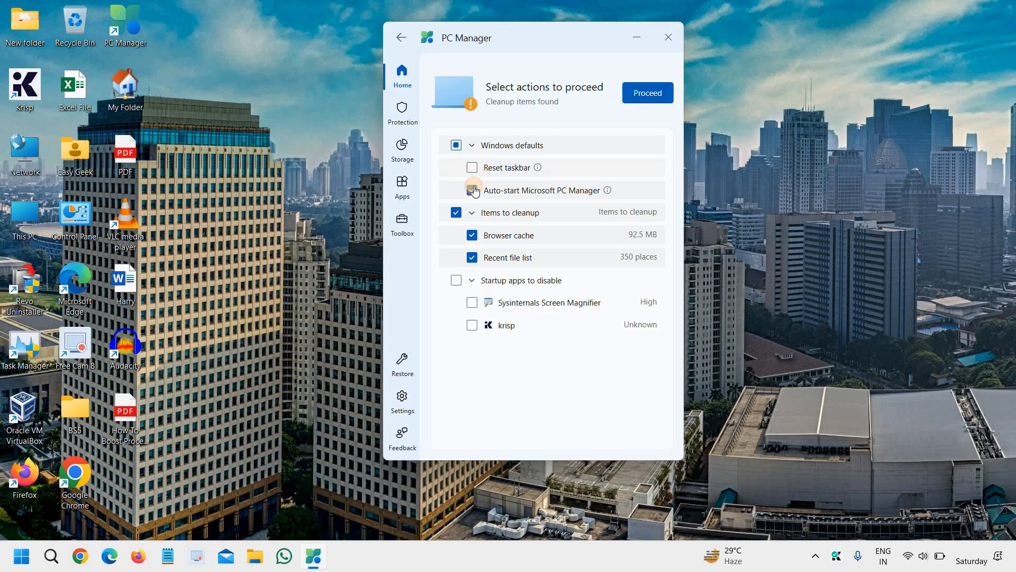
click(455, 145)
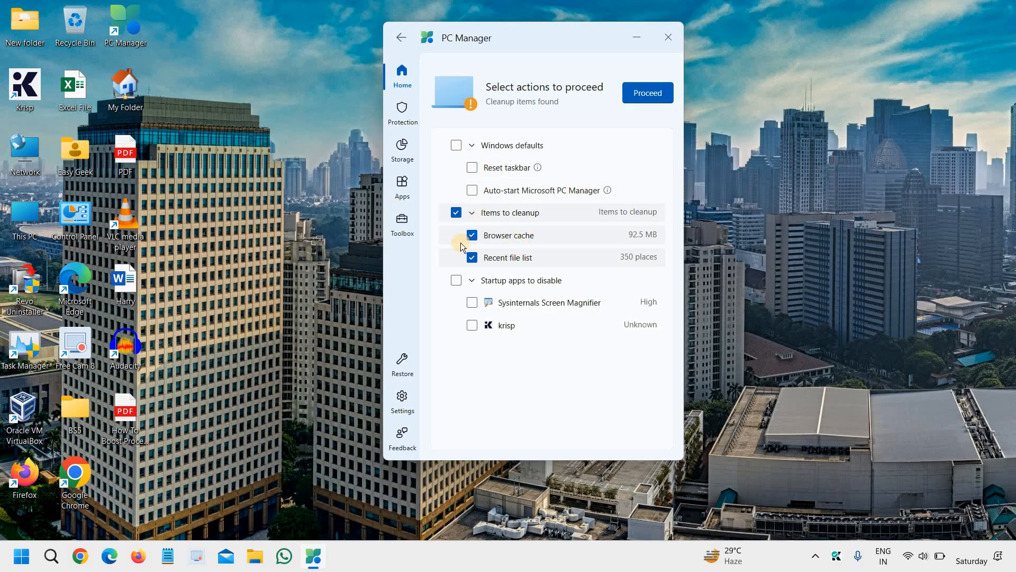
mouse_move(498, 311)
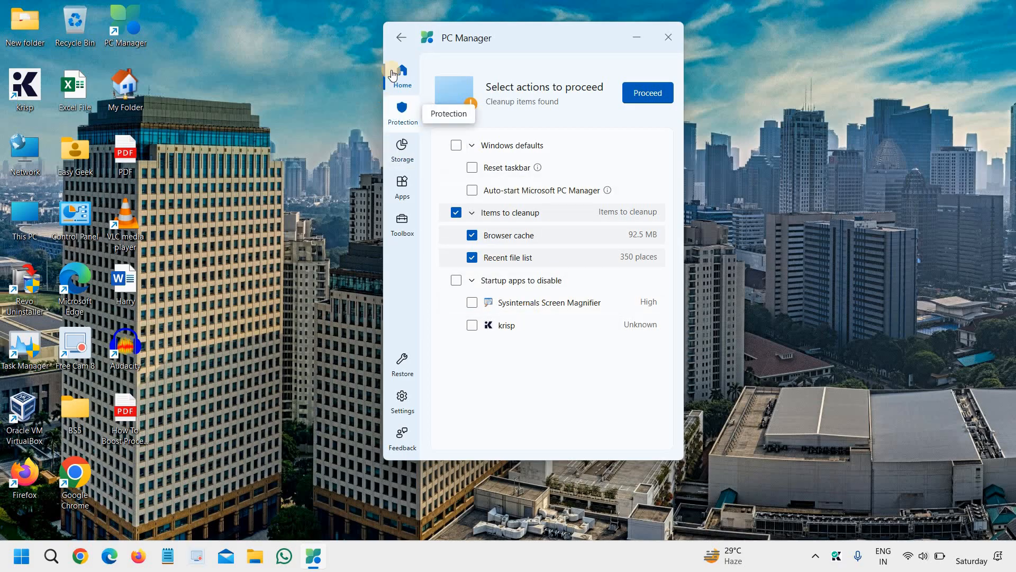
click(402, 73)
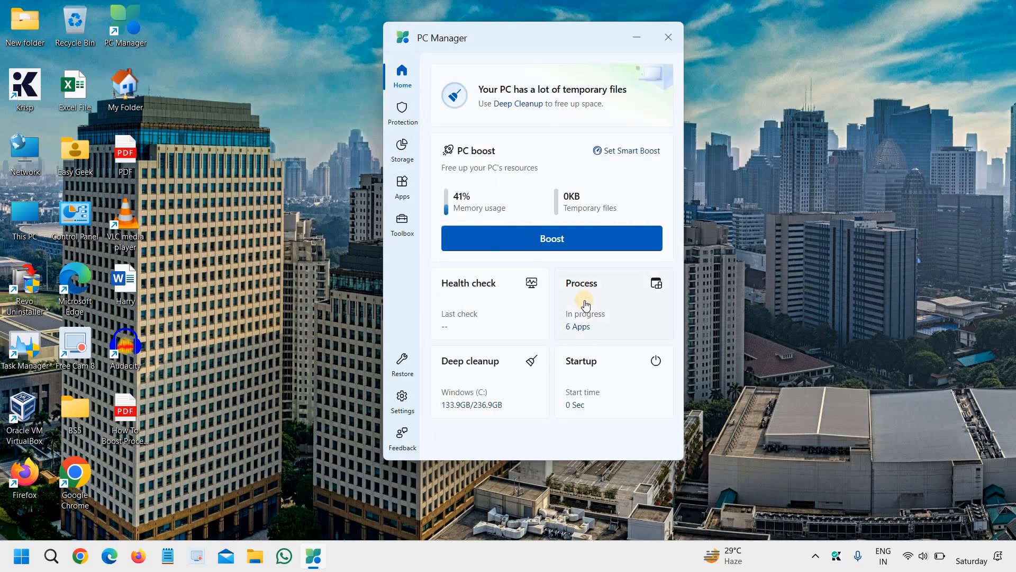
- End the Microsoft Edge process from the running apps list and return to Home
click(580, 305)
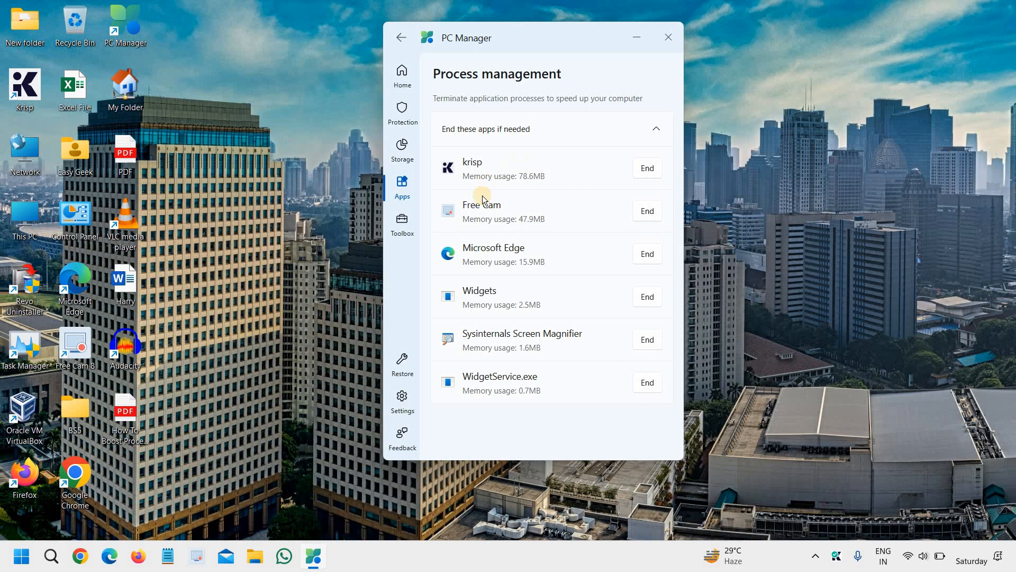
mouse_move(528, 409)
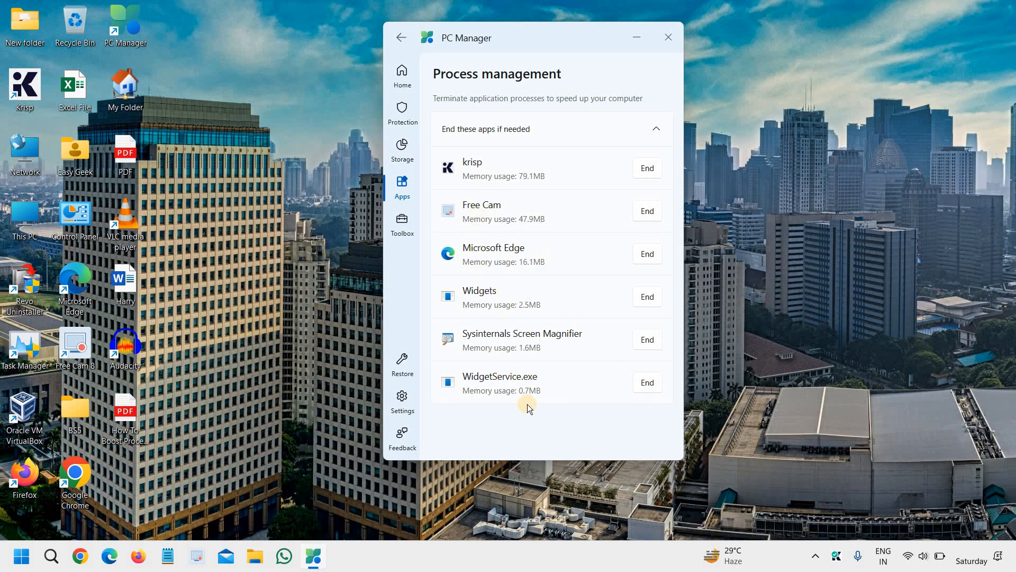
mouse_move(431, 168)
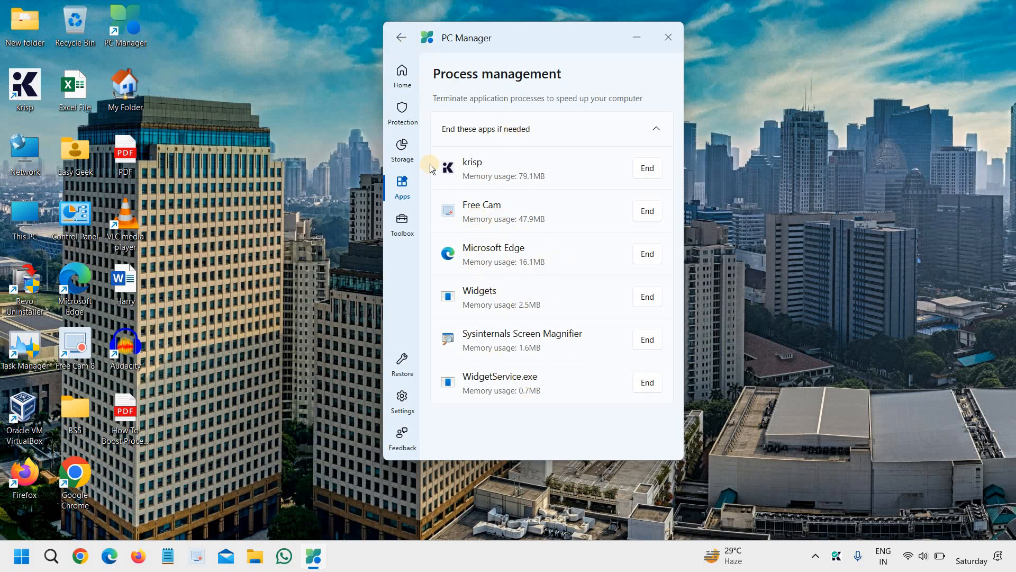
mouse_move(650, 269)
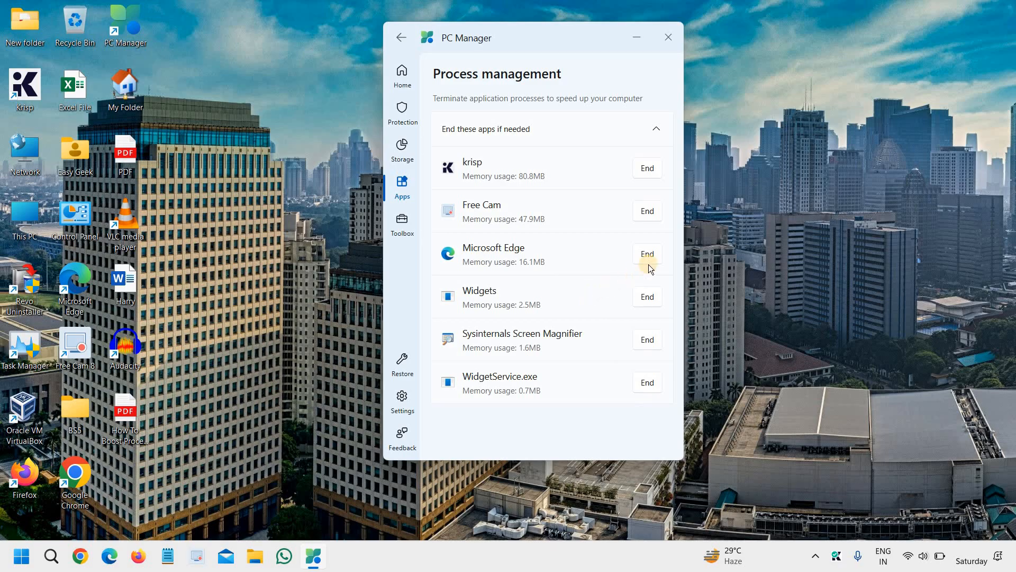
click(645, 253)
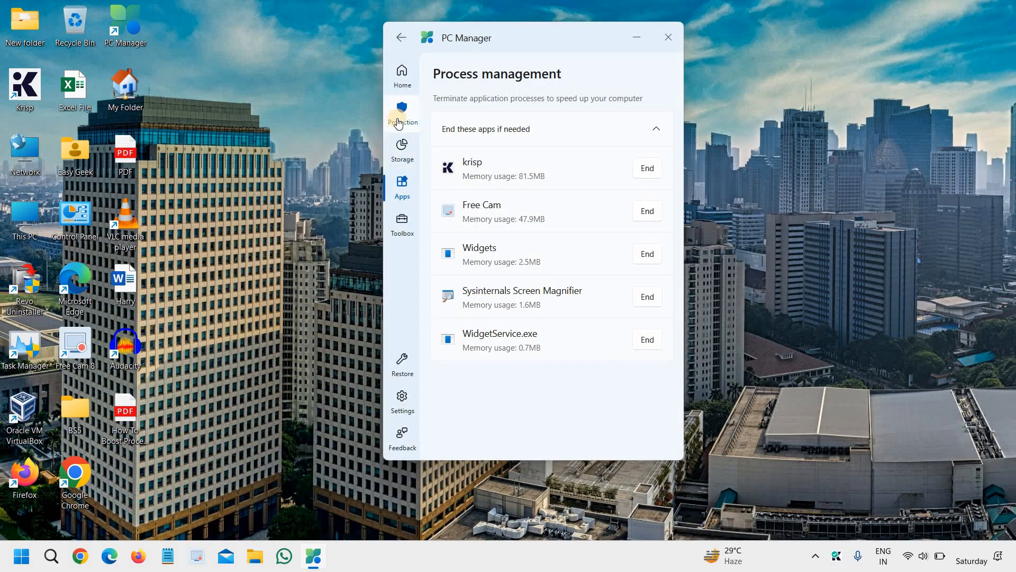
click(402, 76)
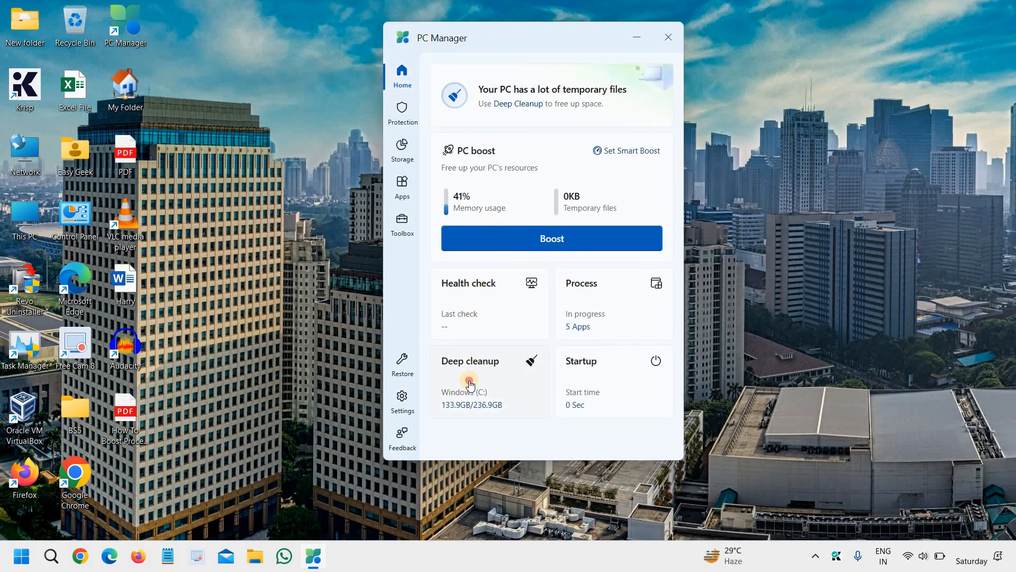
- Run a deep cleanup scan of drive C (2.7GB found) and clean the recommended items
click(470, 382)
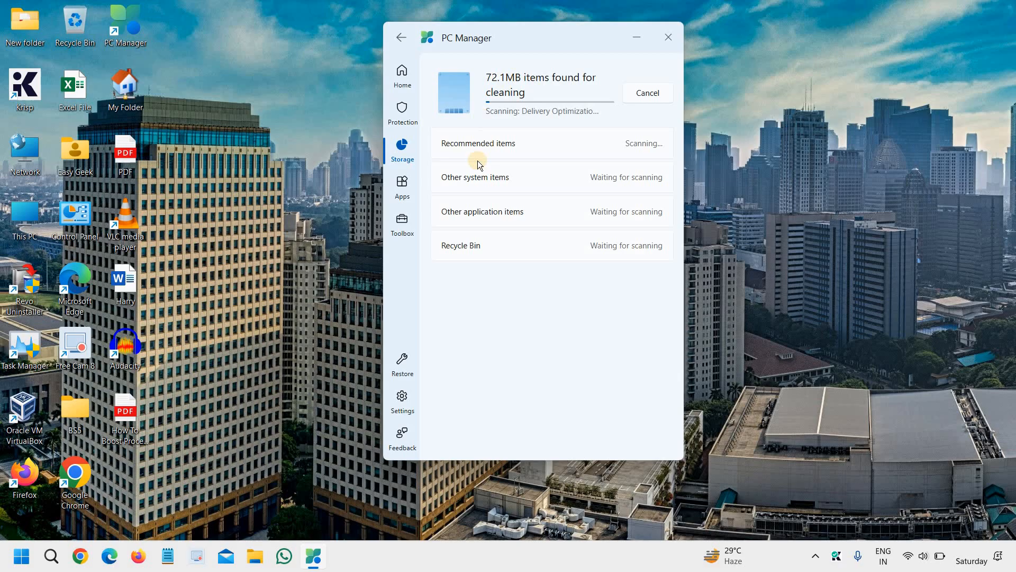
mouse_move(494, 208)
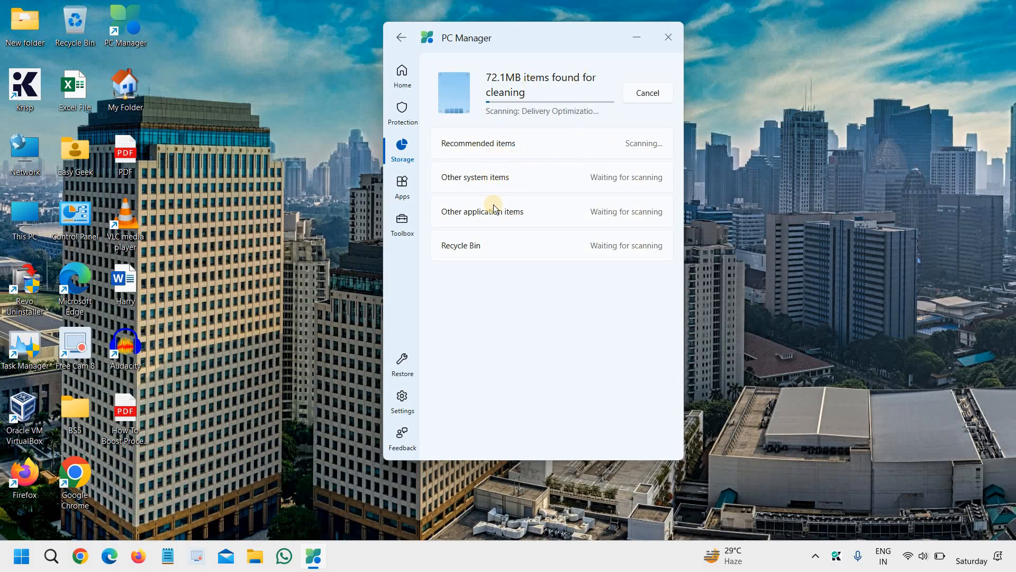
mouse_move(446, 216)
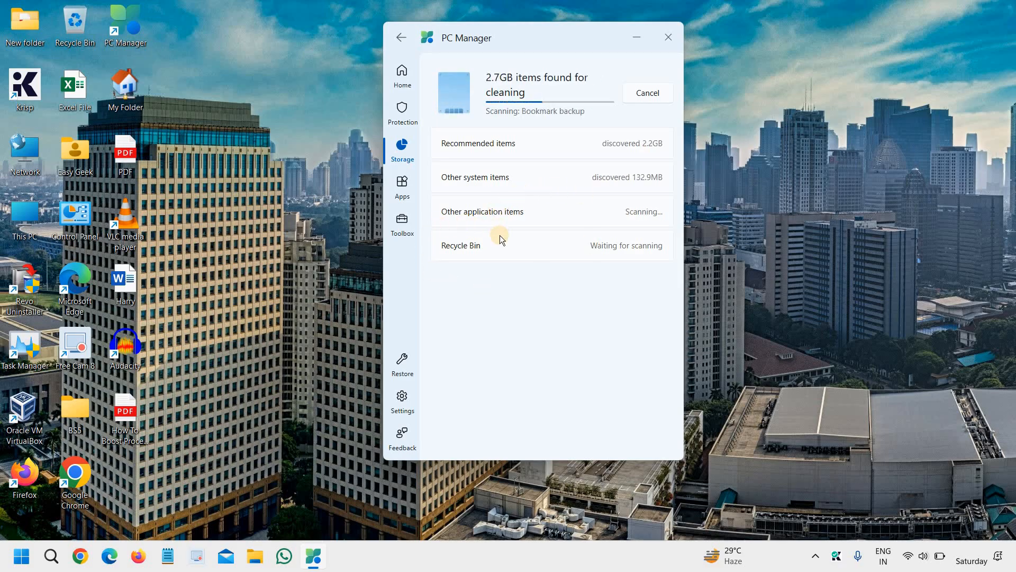
mouse_move(578, 283)
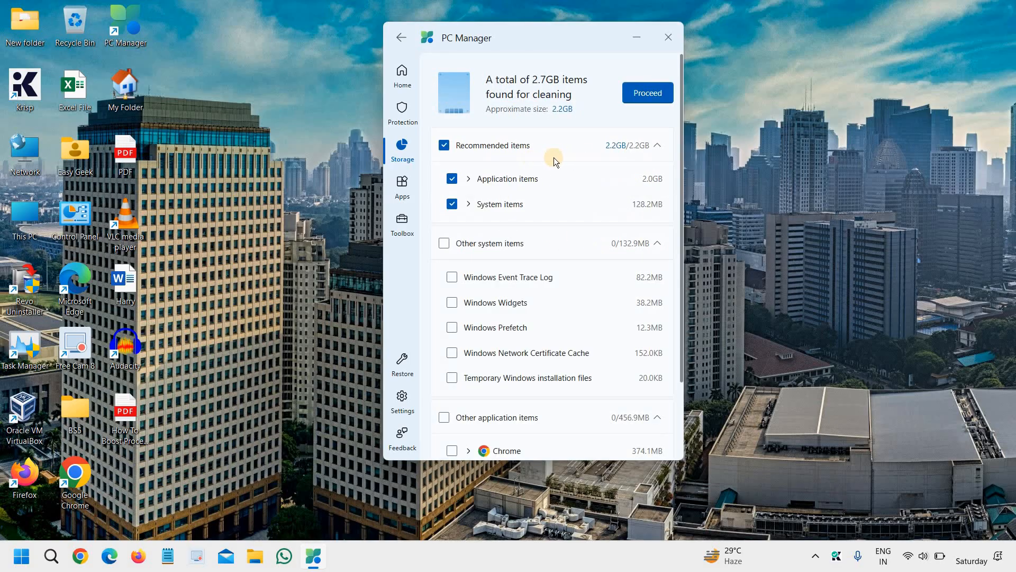
mouse_move(522, 91)
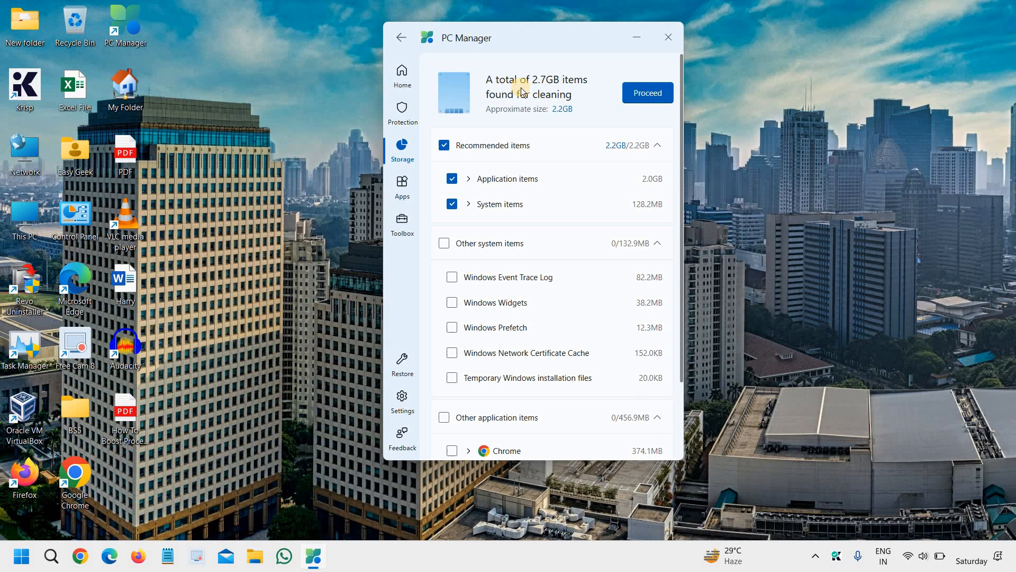
mouse_move(550, 110)
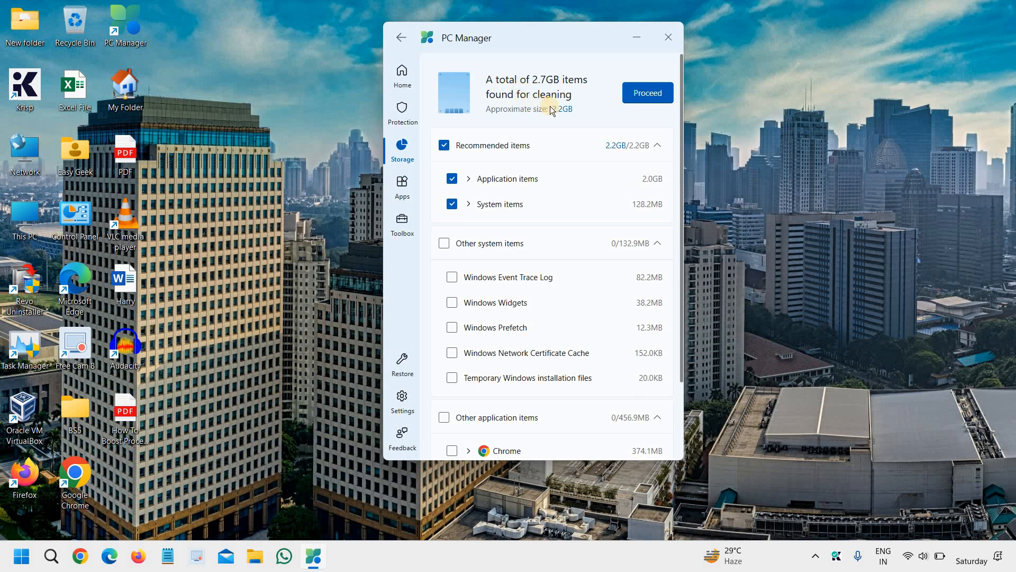
mouse_move(592, 195)
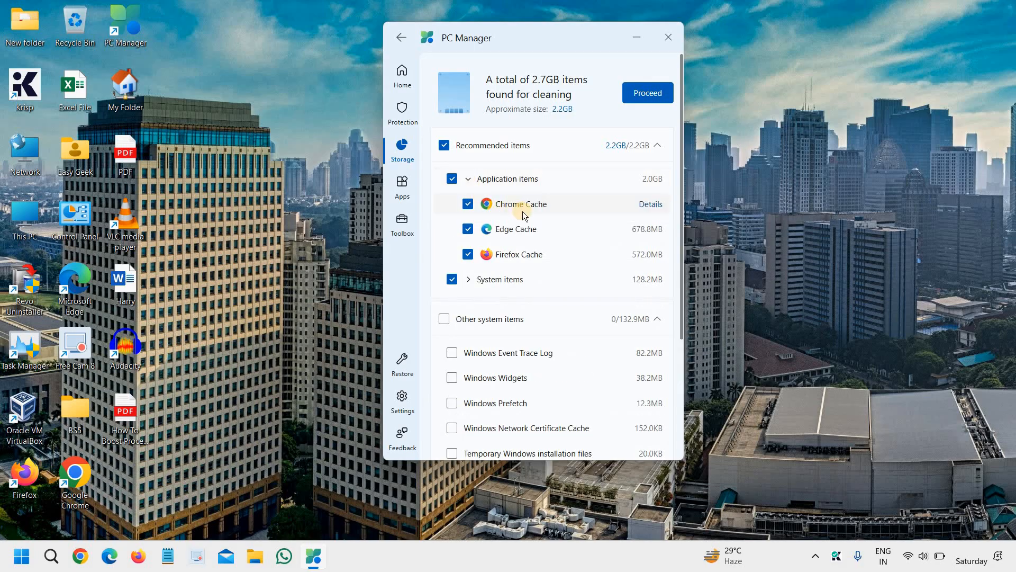
mouse_move(562, 254)
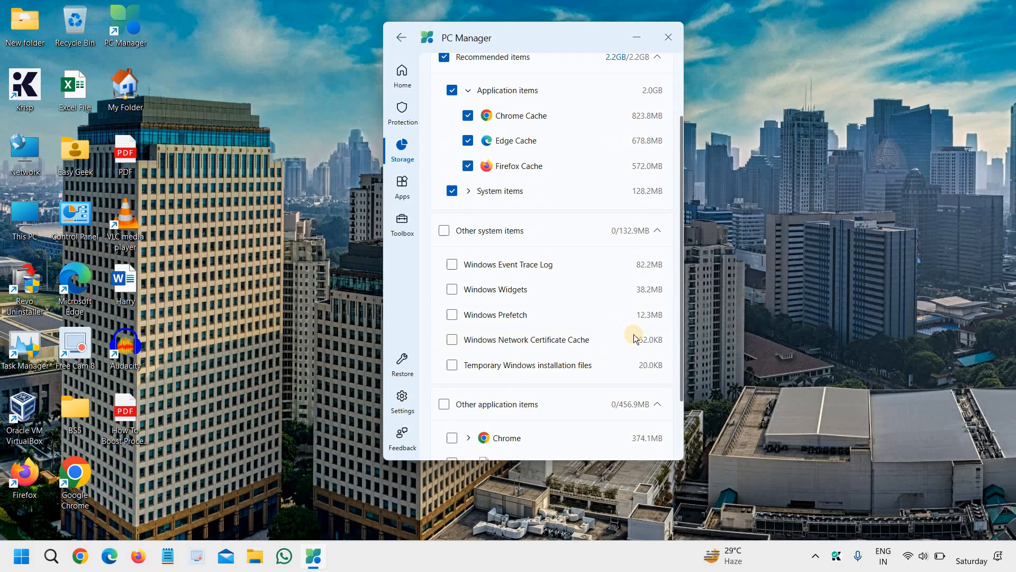
mouse_move(519, 289)
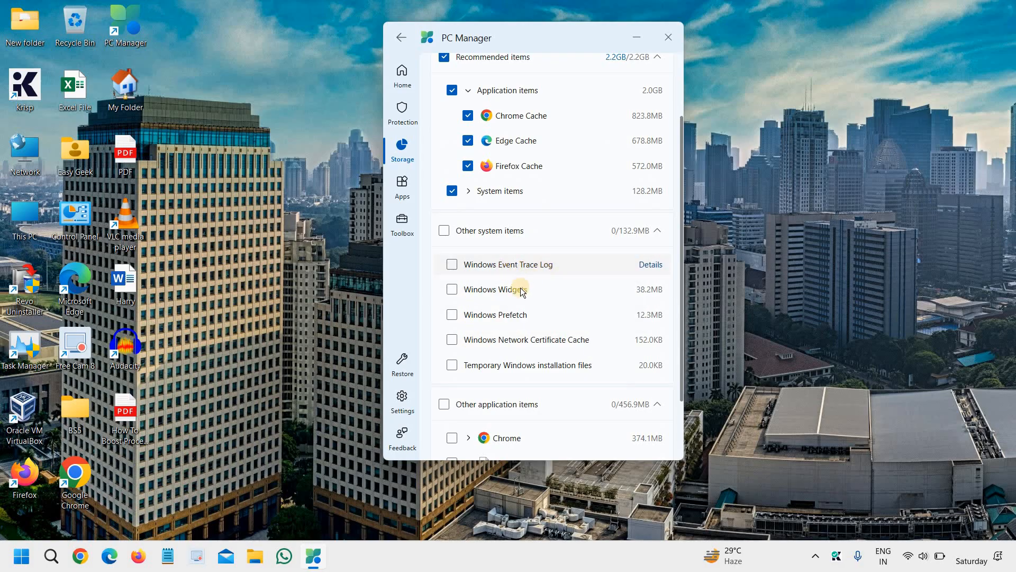
scroll(down, 3)
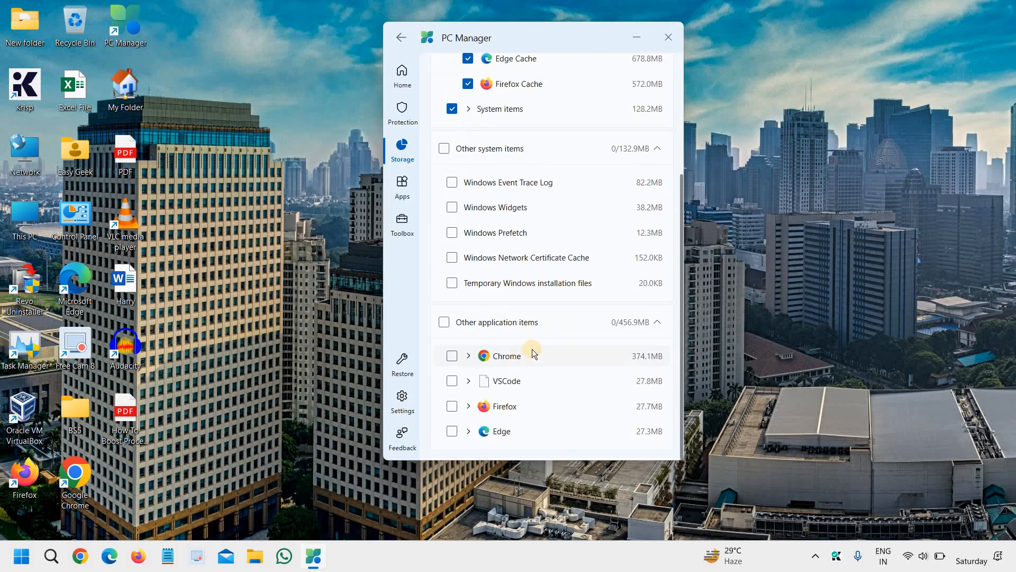
scroll(up, 3)
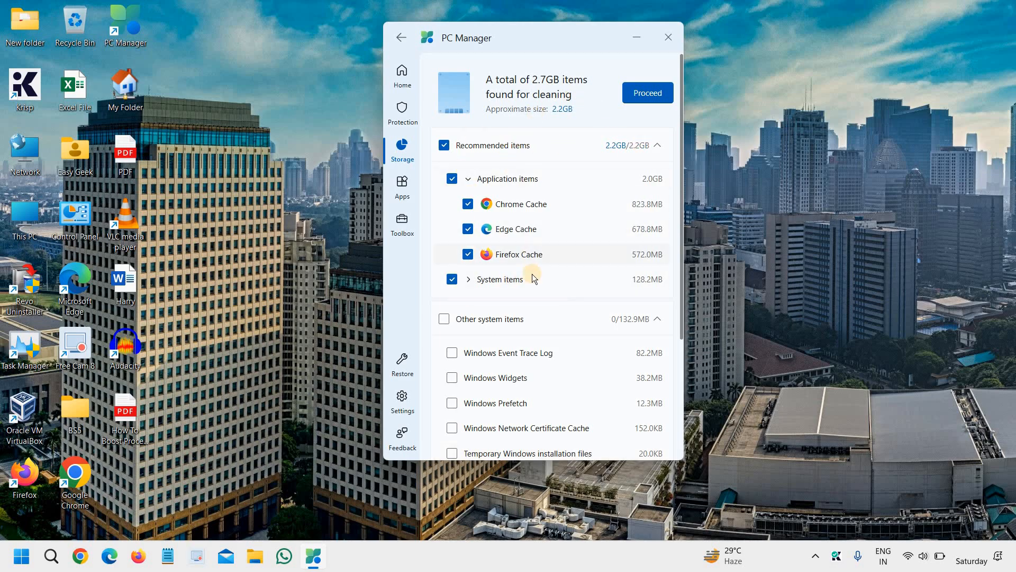
mouse_move(593, 221)
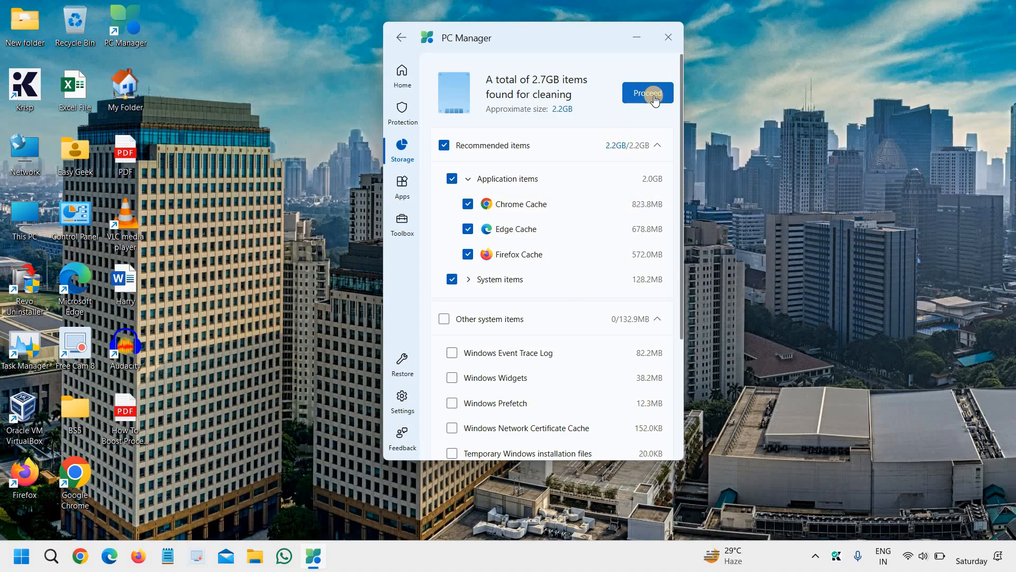
click(646, 93)
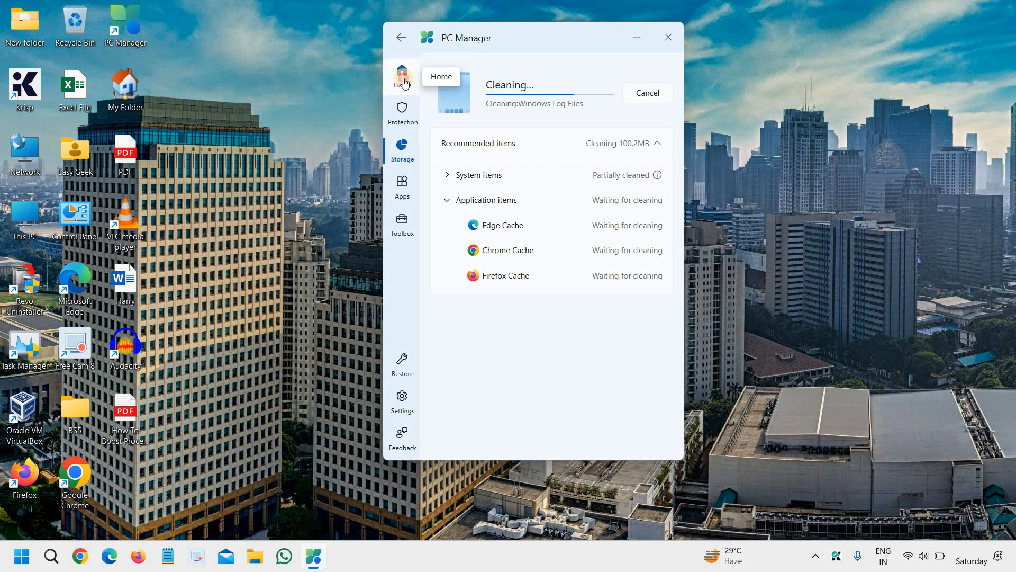
click(402, 76)
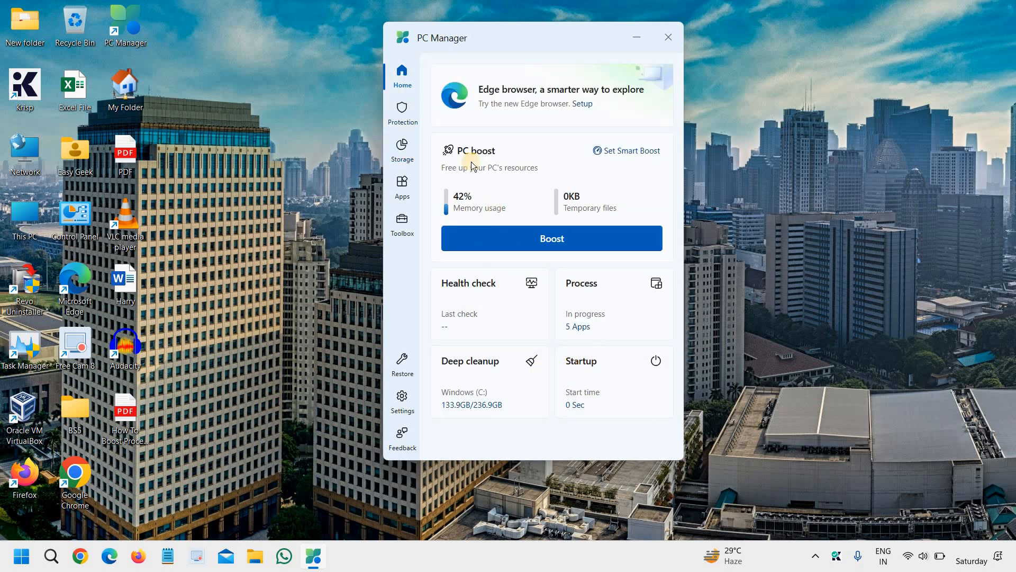
mouse_move(580, 381)
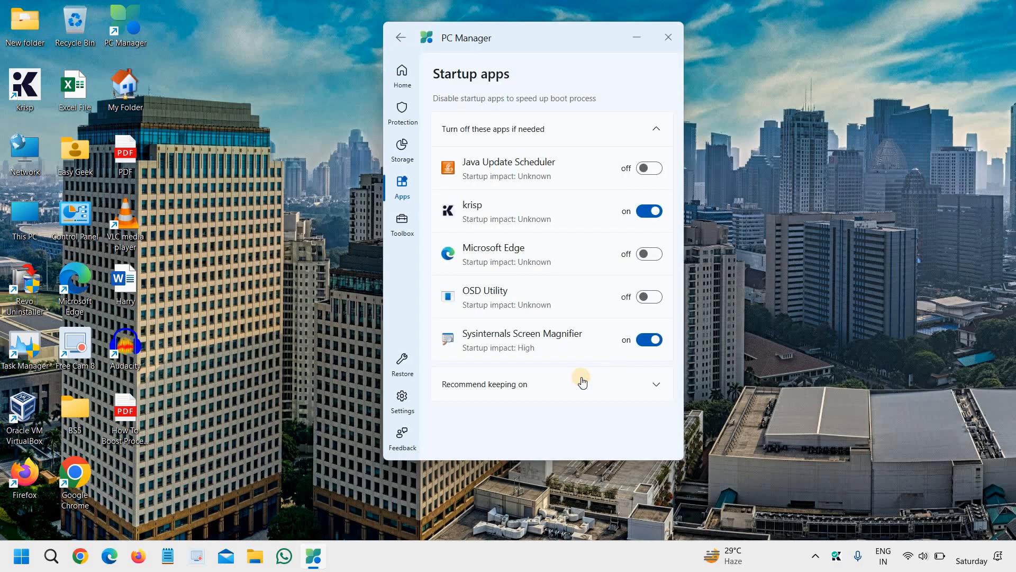
mouse_move(551, 87)
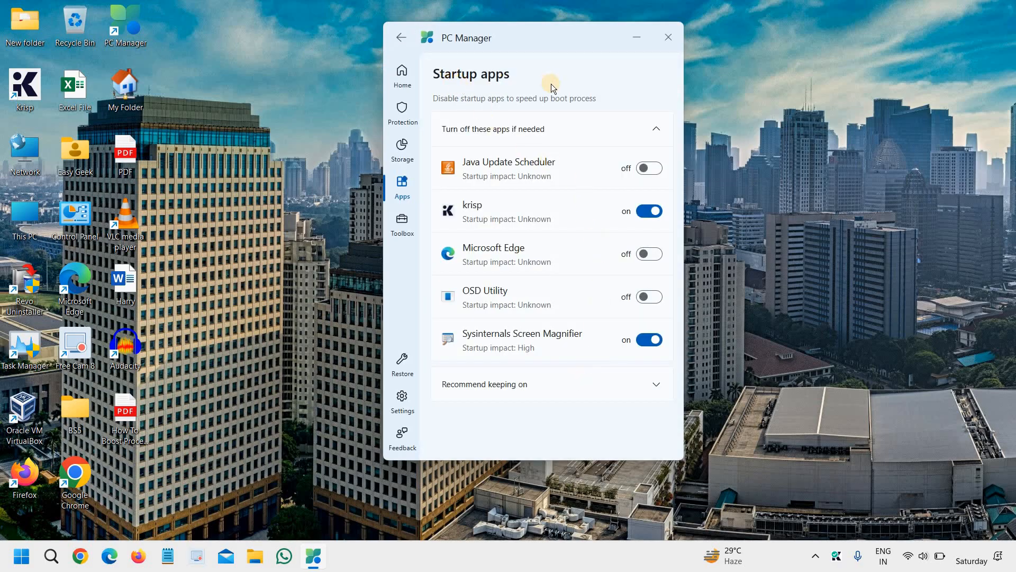
mouse_move(595, 177)
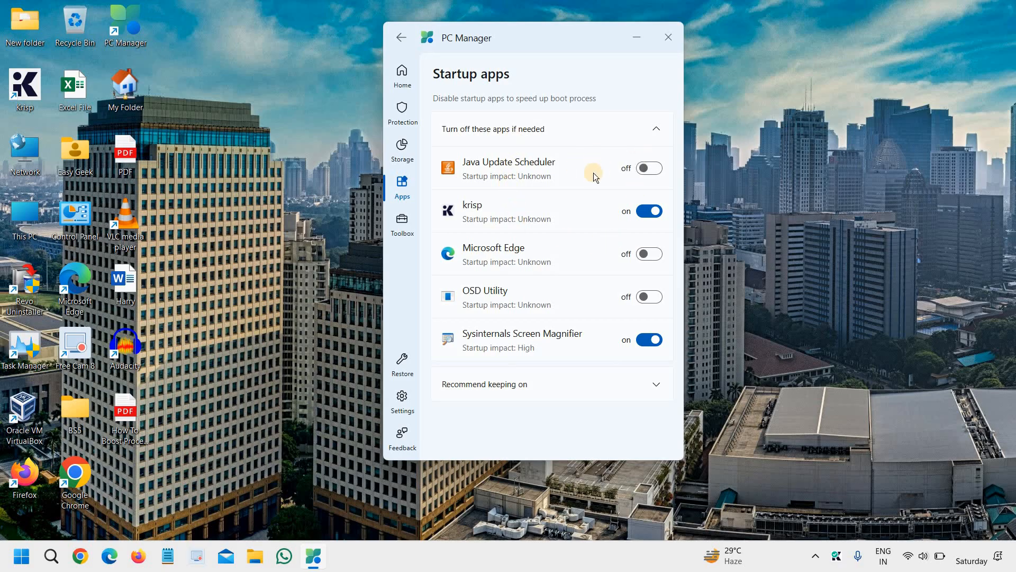
mouse_move(568, 367)
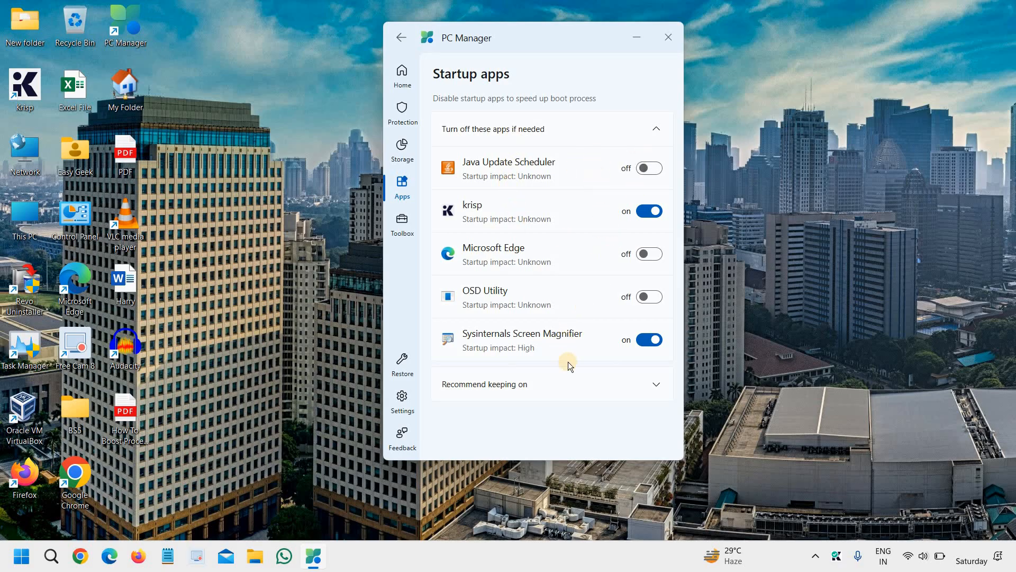
- Review the startup apps and those recommended to keep on, then return to Home
click(657, 384)
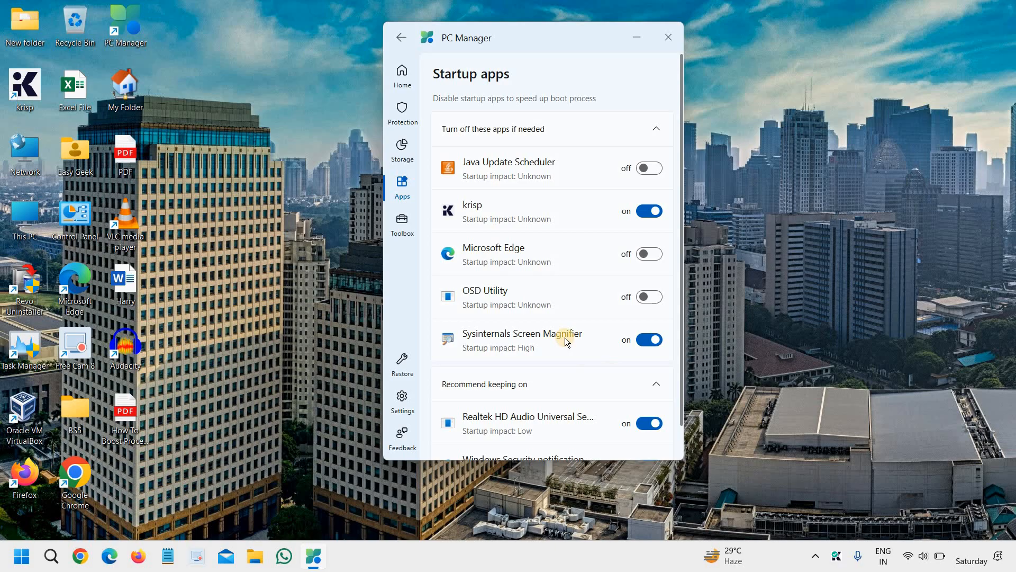
scroll(down, 3)
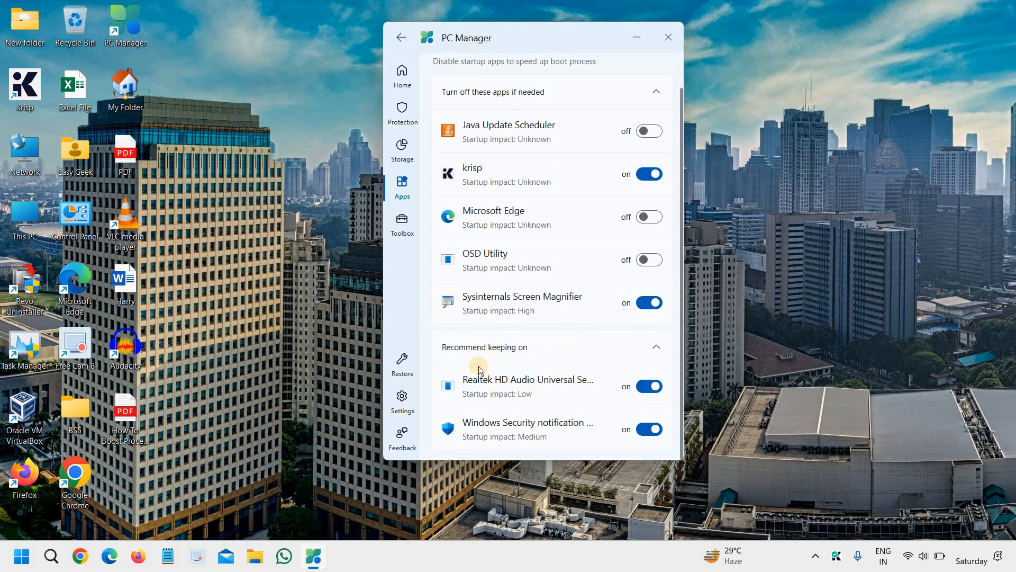
mouse_move(499, 403)
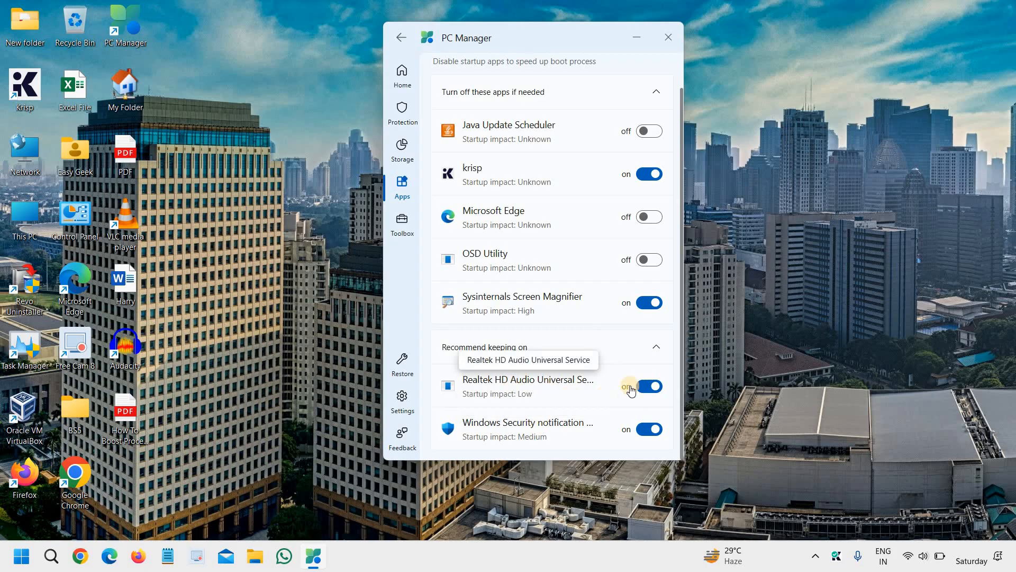
scroll(up, 3)
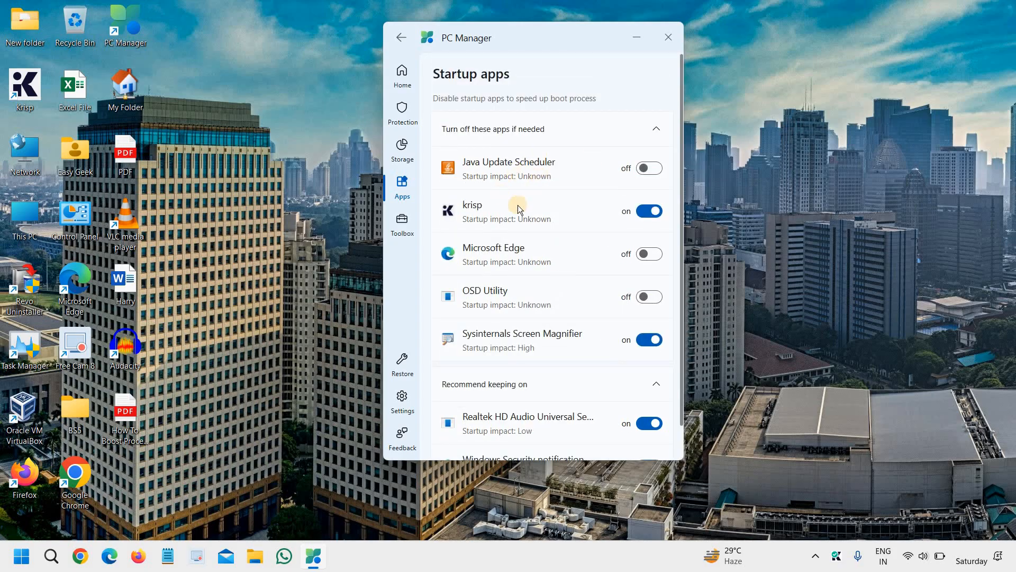
mouse_move(482, 240)
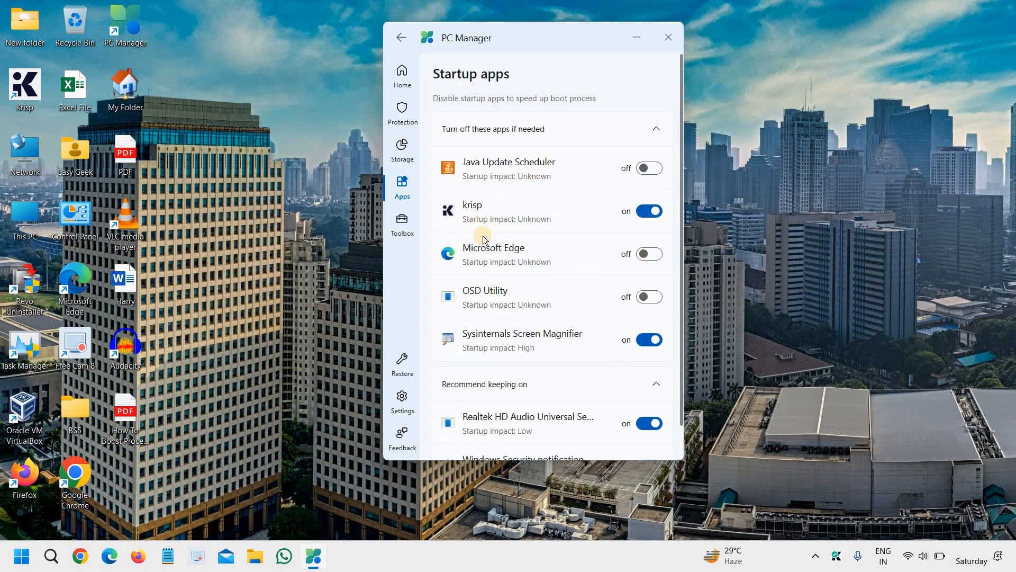
mouse_move(402, 74)
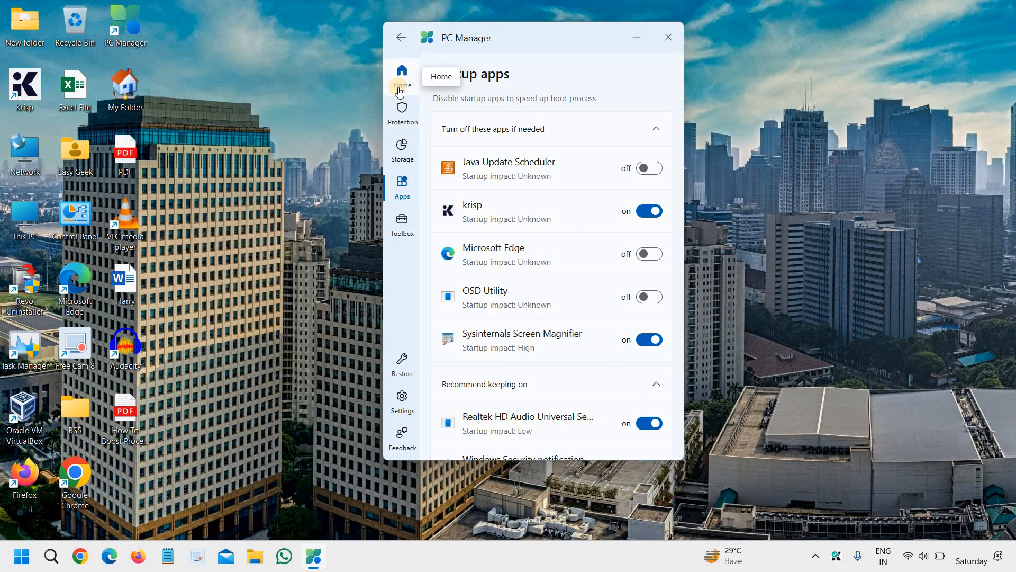
click(403, 71)
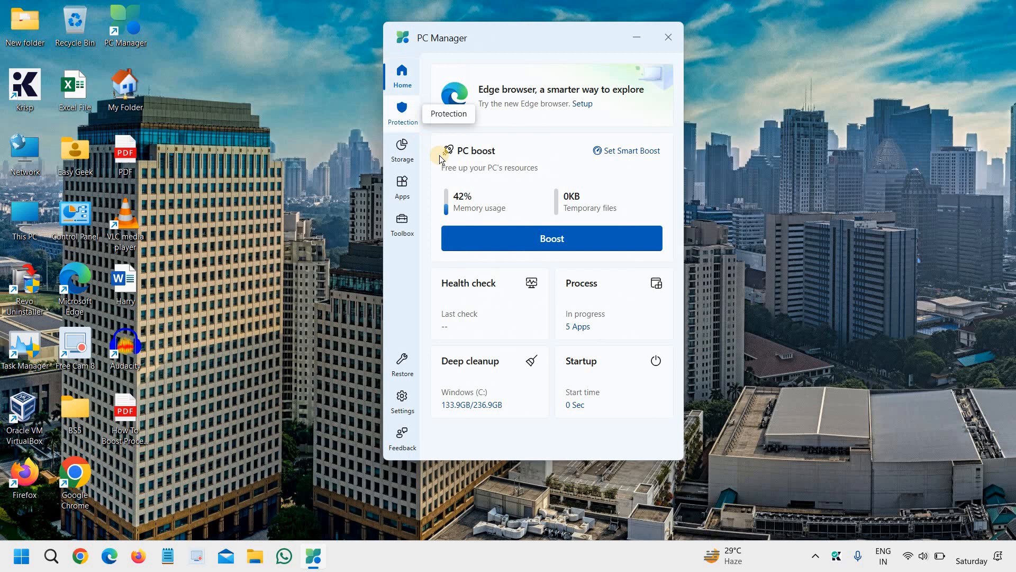
mouse_move(531, 144)
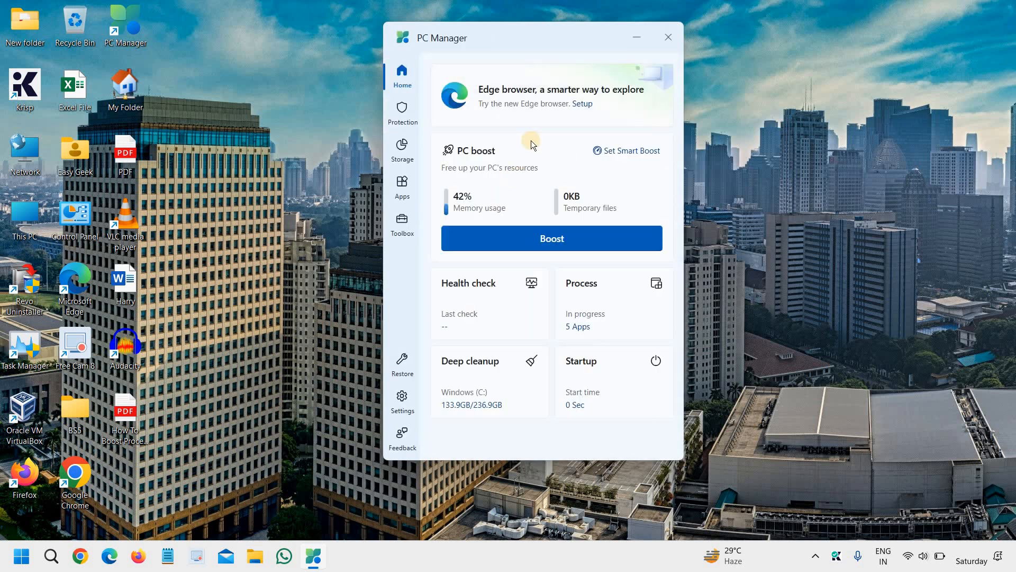
- Review the System protection tools and the pop-up management setting
click(403, 113)
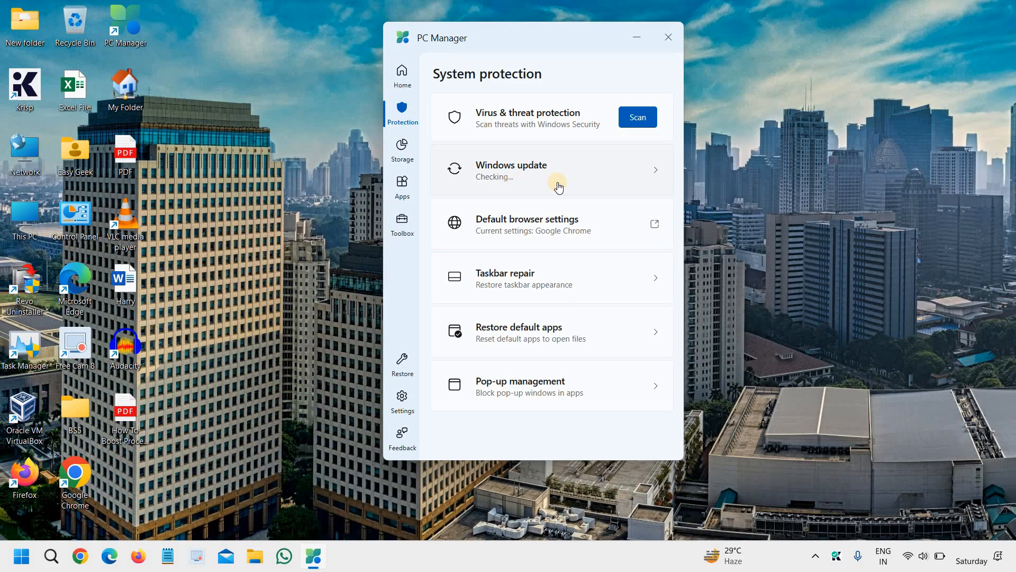
mouse_move(561, 233)
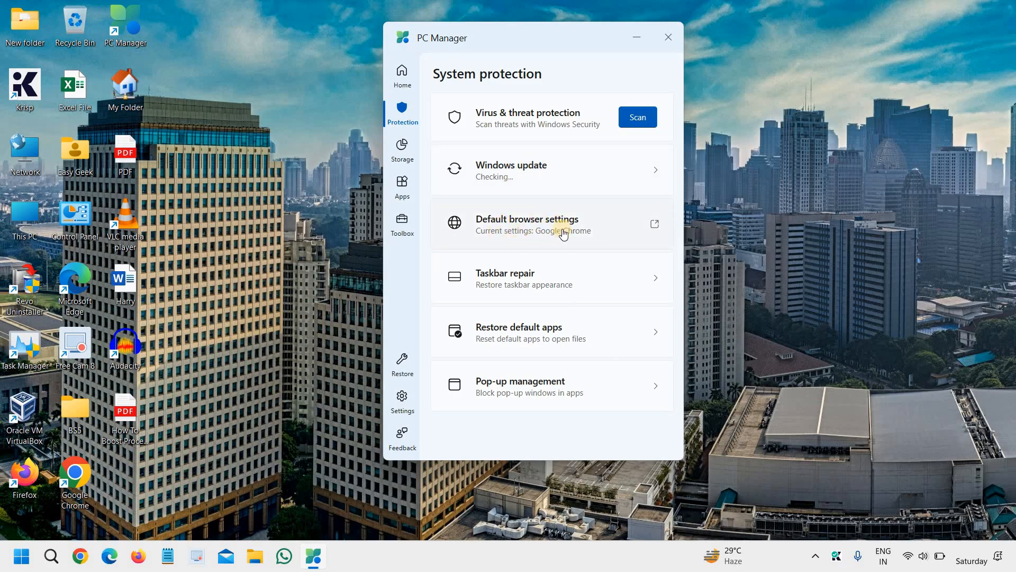
mouse_move(561, 255)
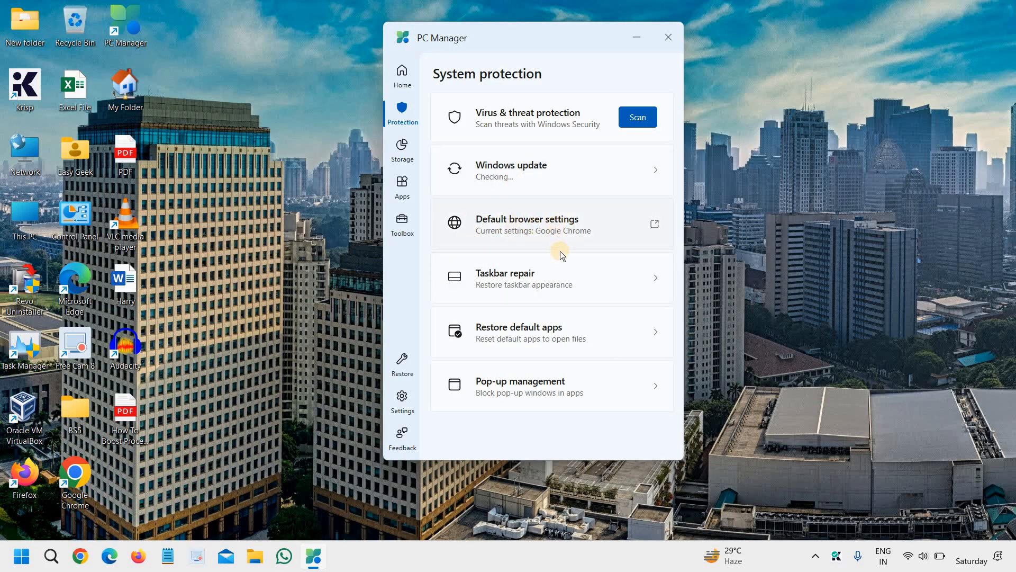
mouse_move(547, 292)
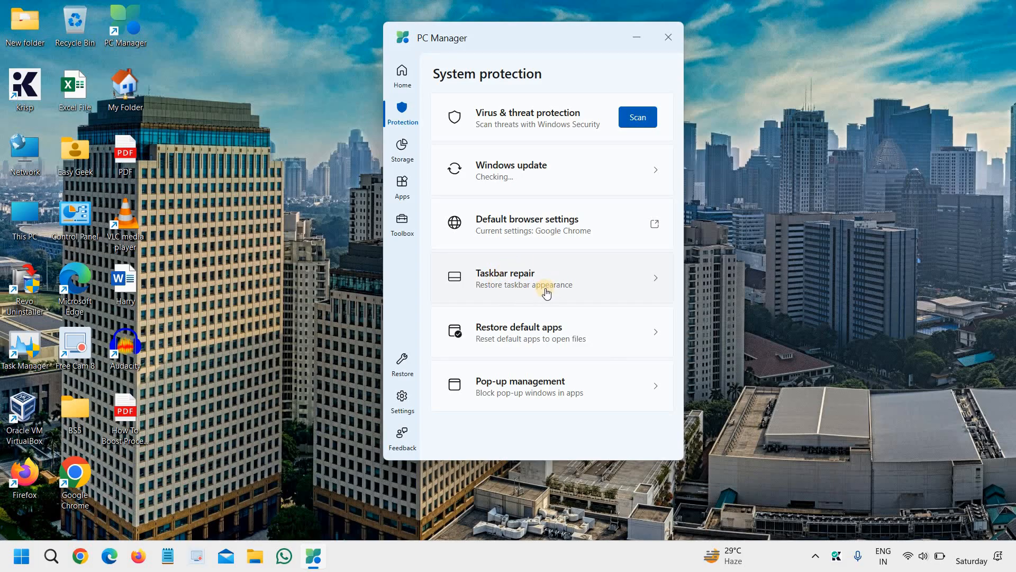
mouse_move(581, 395)
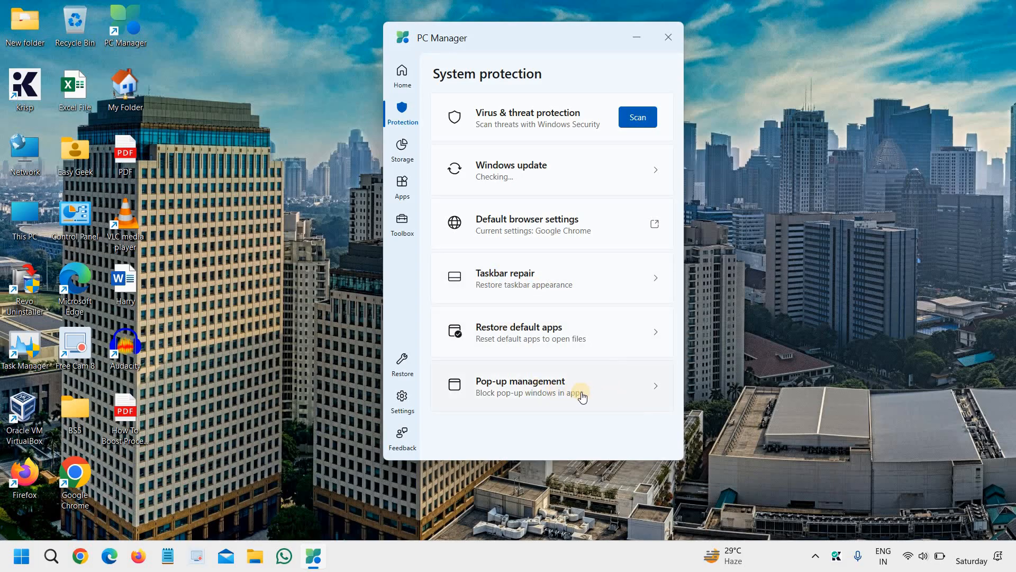
click(550, 386)
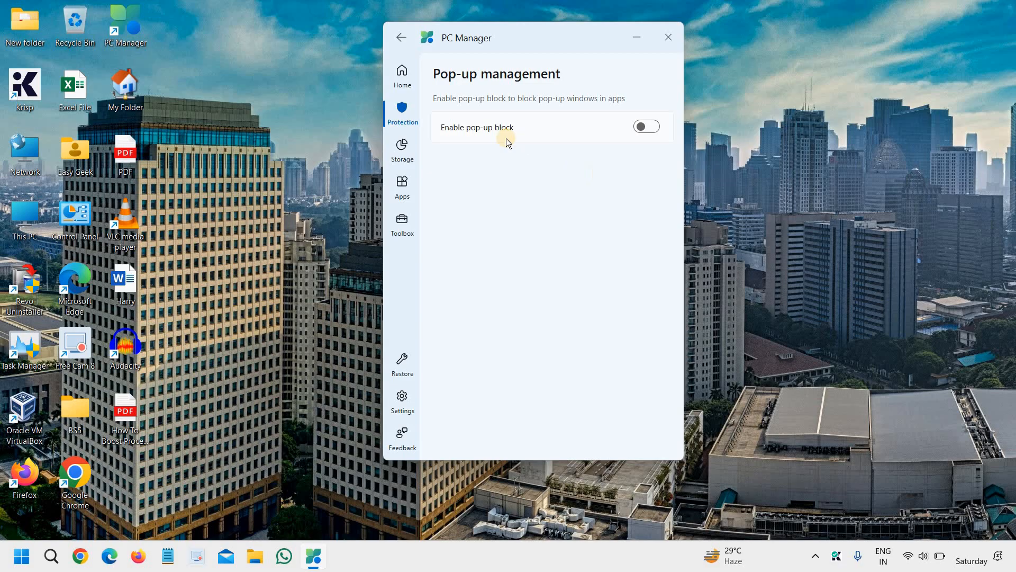
mouse_move(401, 41)
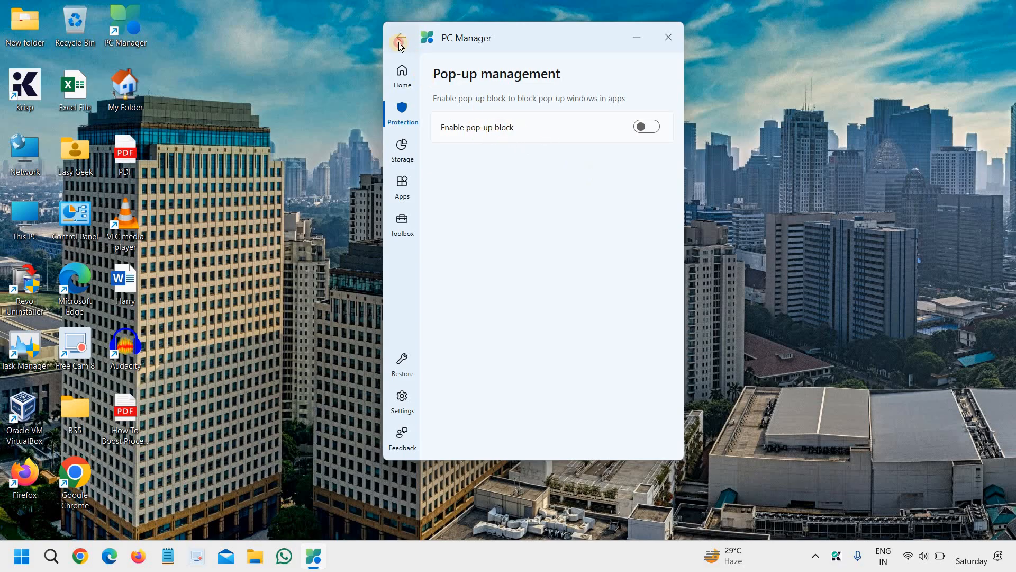
click(402, 150)
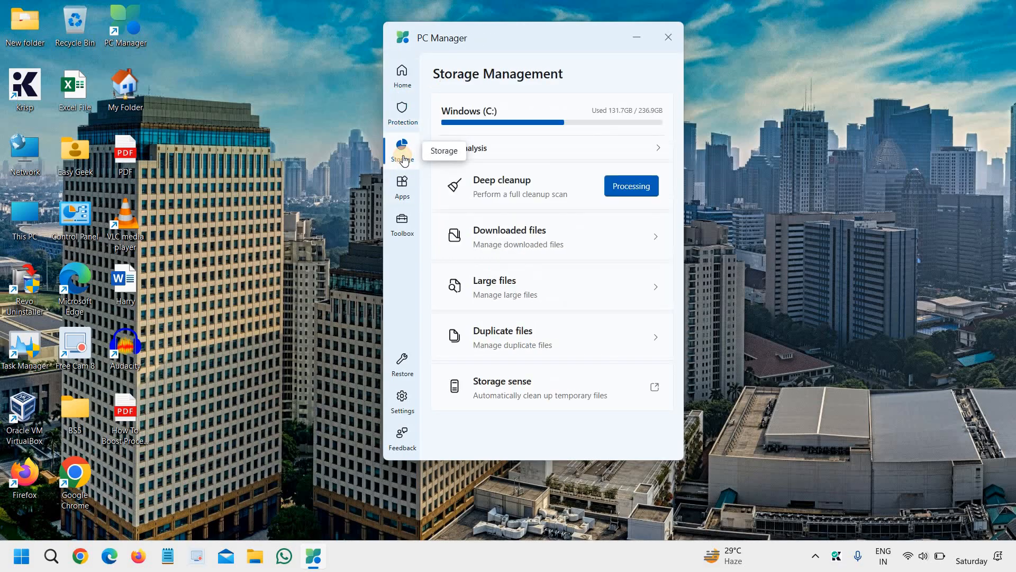
mouse_move(525, 259)
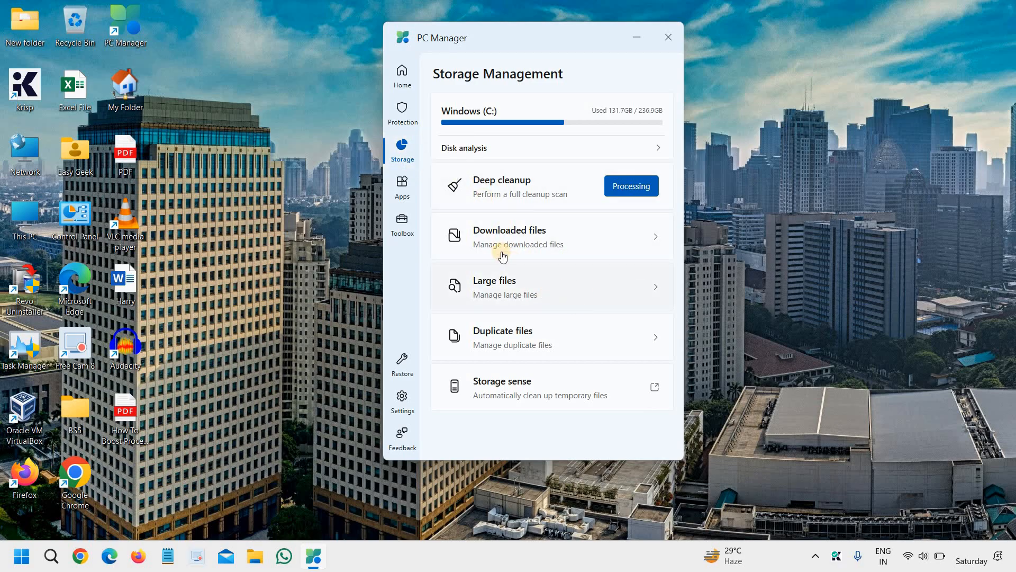
mouse_move(501, 196)
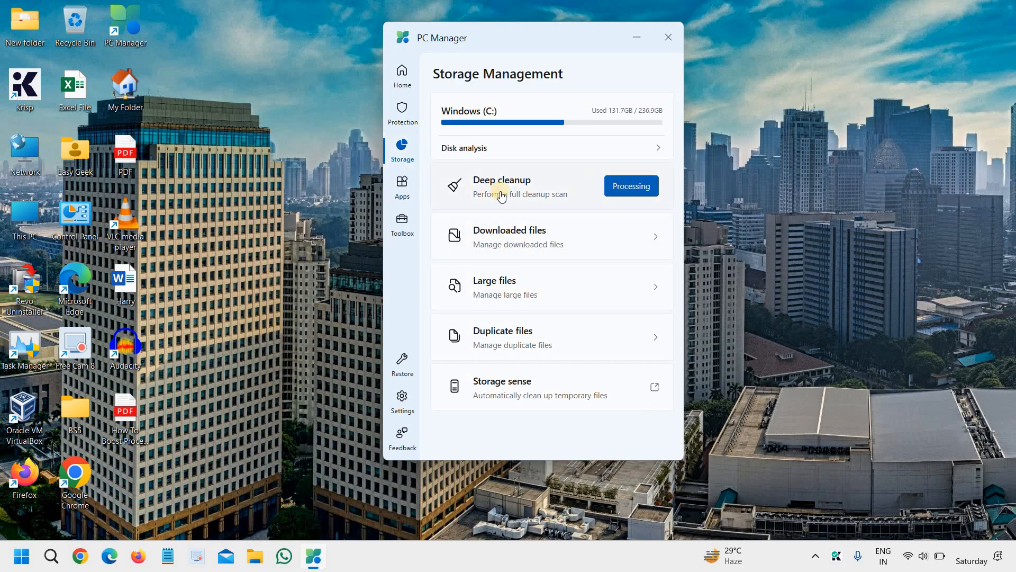
mouse_move(546, 236)
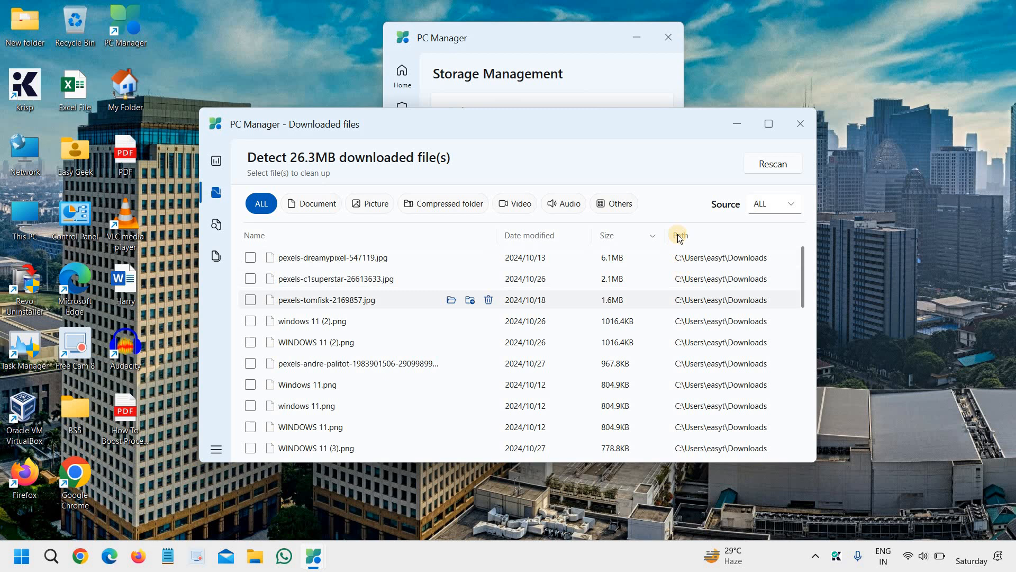
- Filter downloaded files by Video and Compressed folder (nothing found) and close the window
scroll(down, 3)
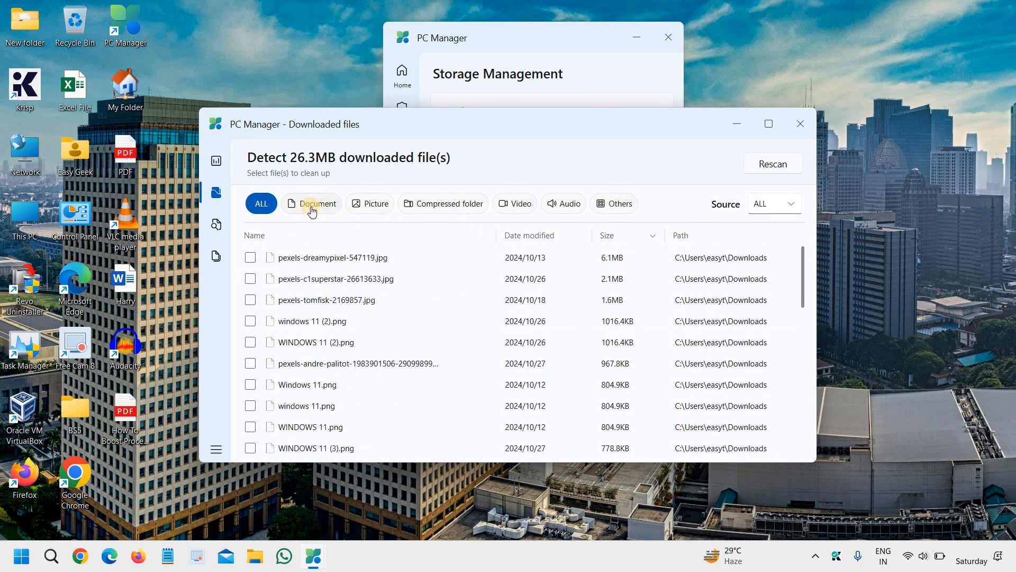
click(449, 203)
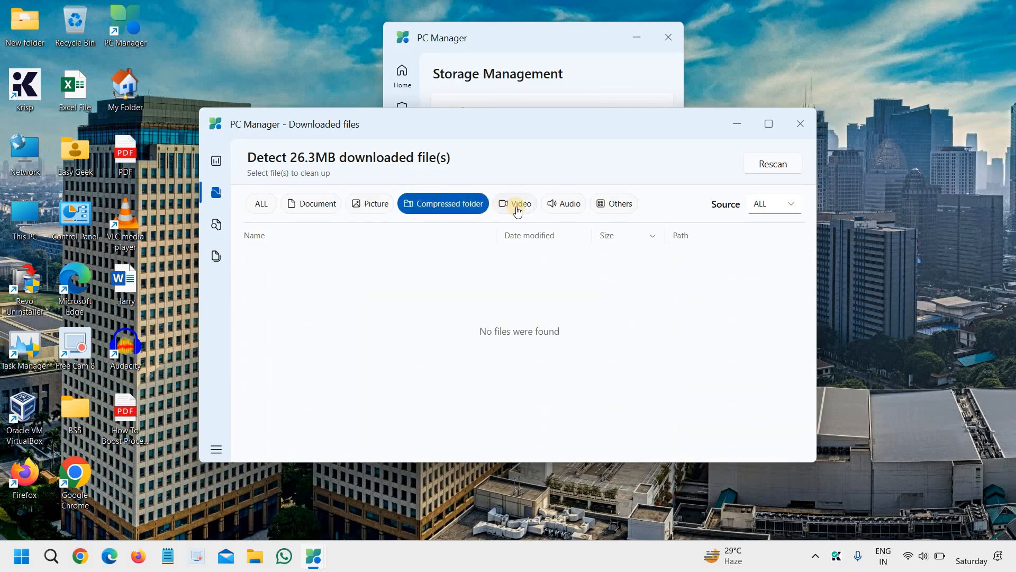
click(515, 203)
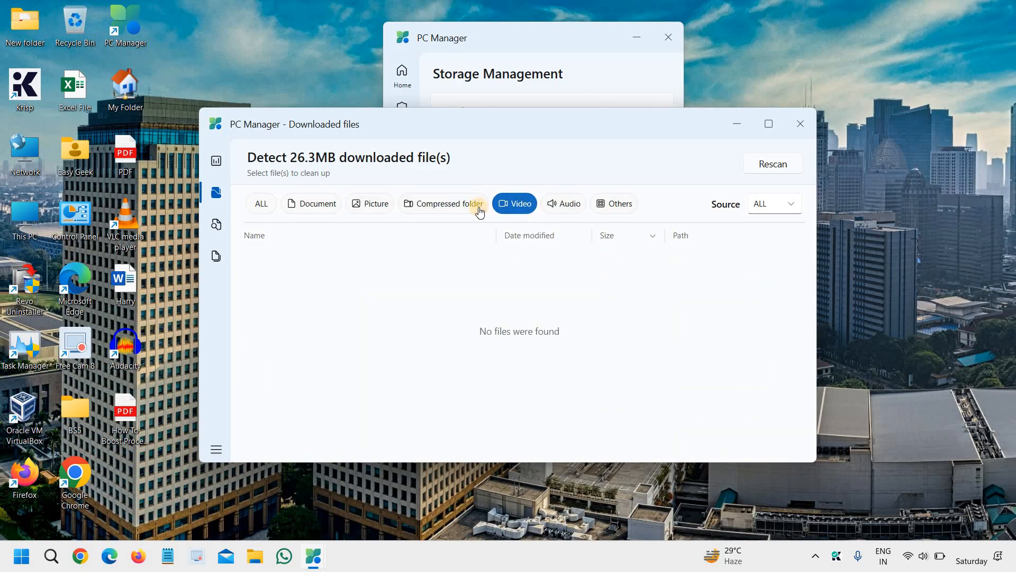
click(442, 204)
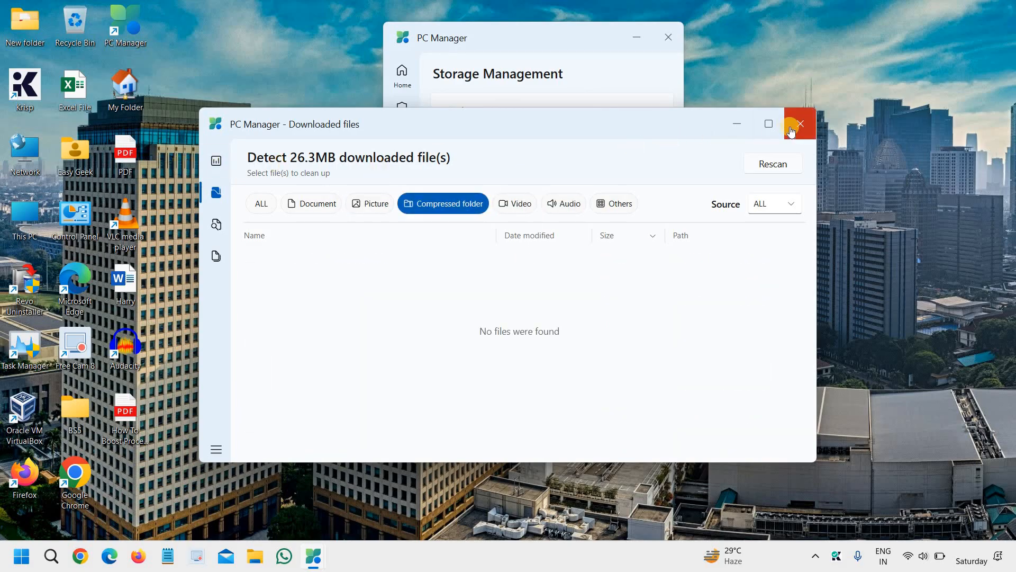
click(799, 124)
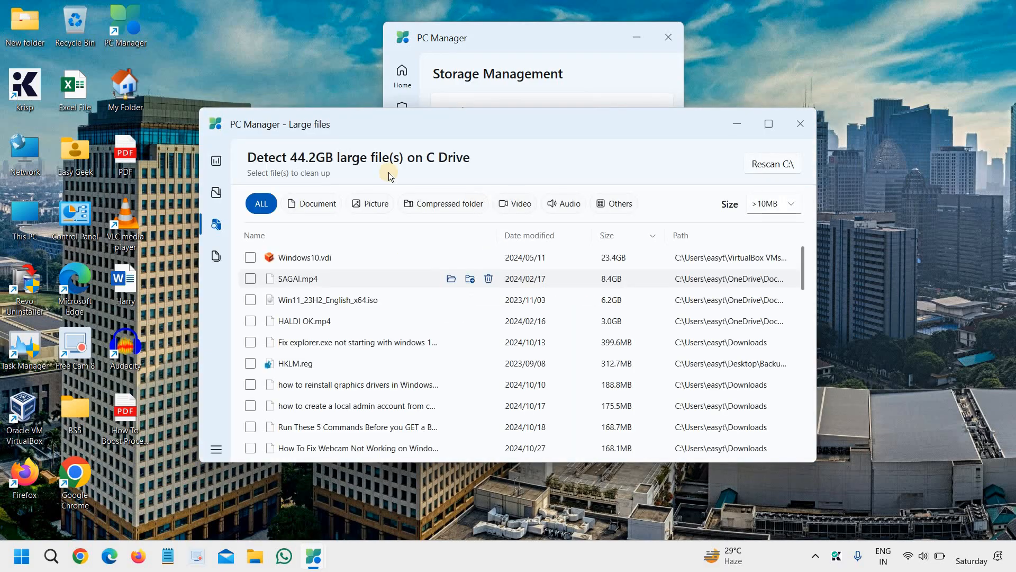
mouse_move(406, 281)
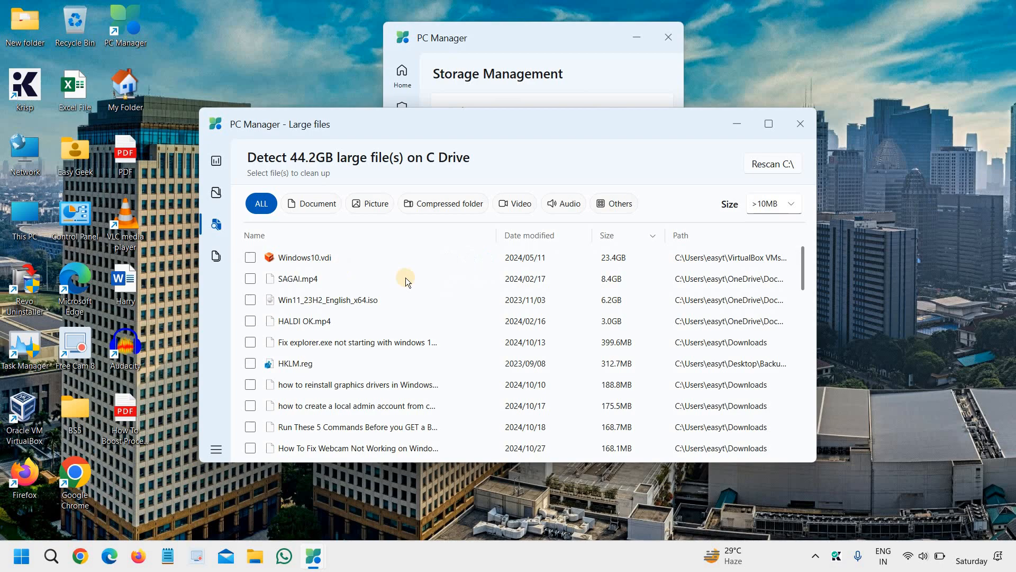
mouse_move(567, 363)
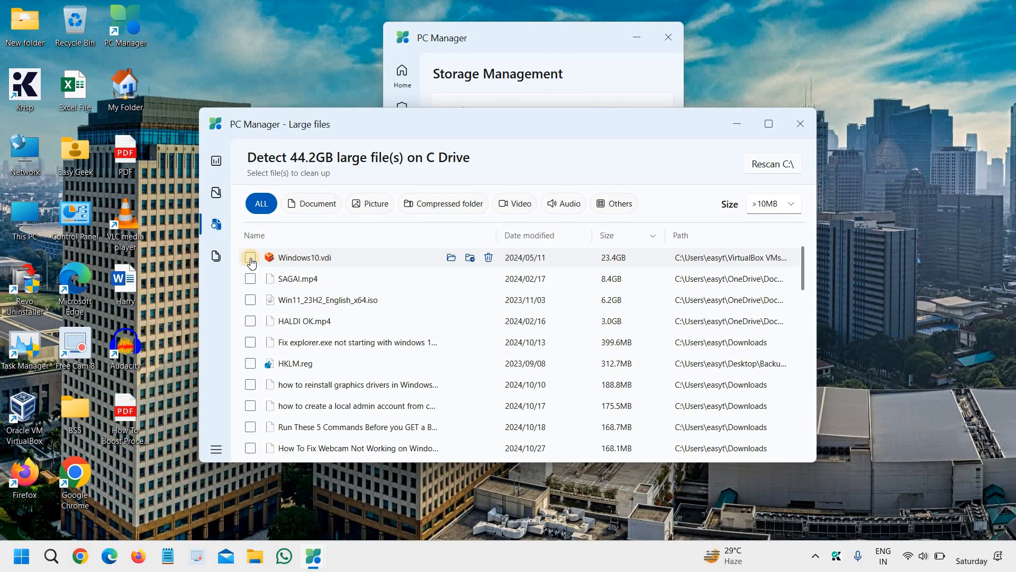
- Select seven large files including Windows10.vdi, SAGAI.mp4, HALDI OK.mp4 and HKLM.reg for cleanup
click(250, 256)
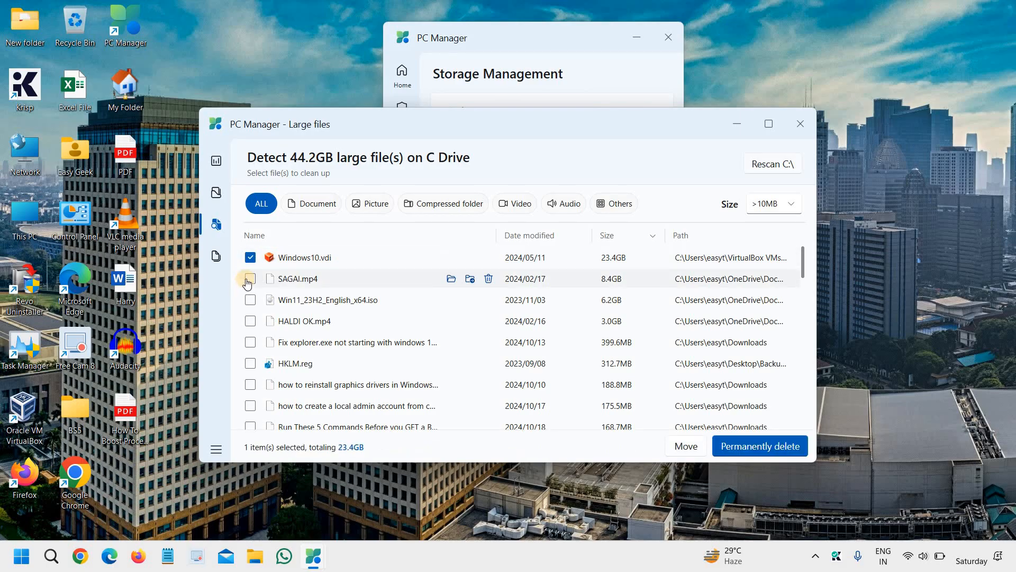
click(250, 278)
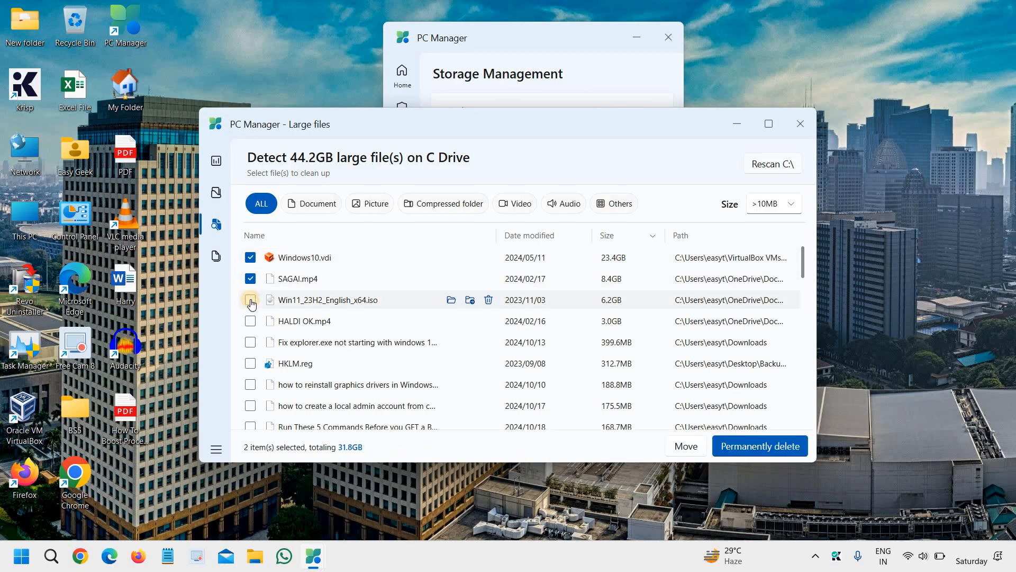
click(251, 299)
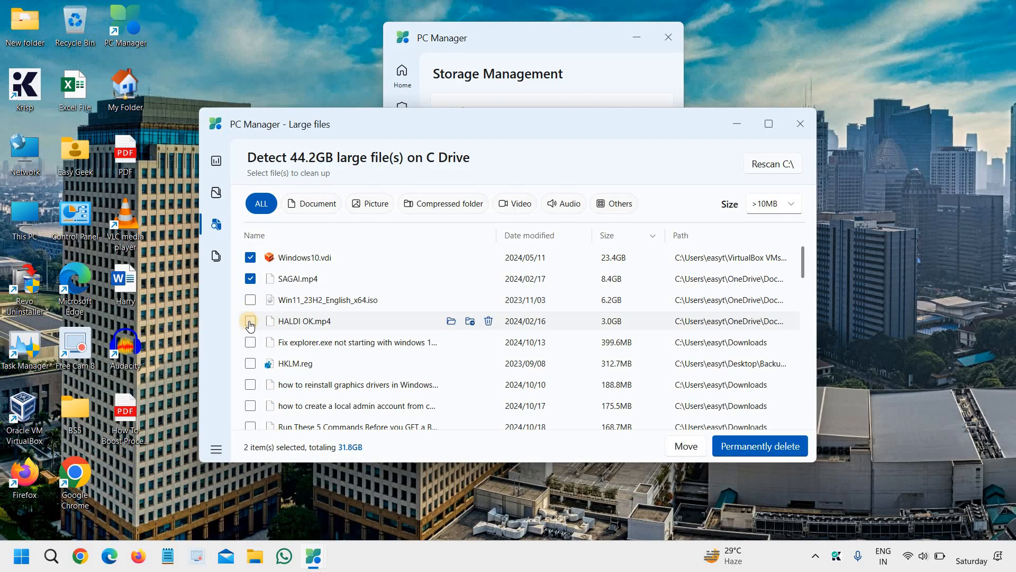
click(250, 320)
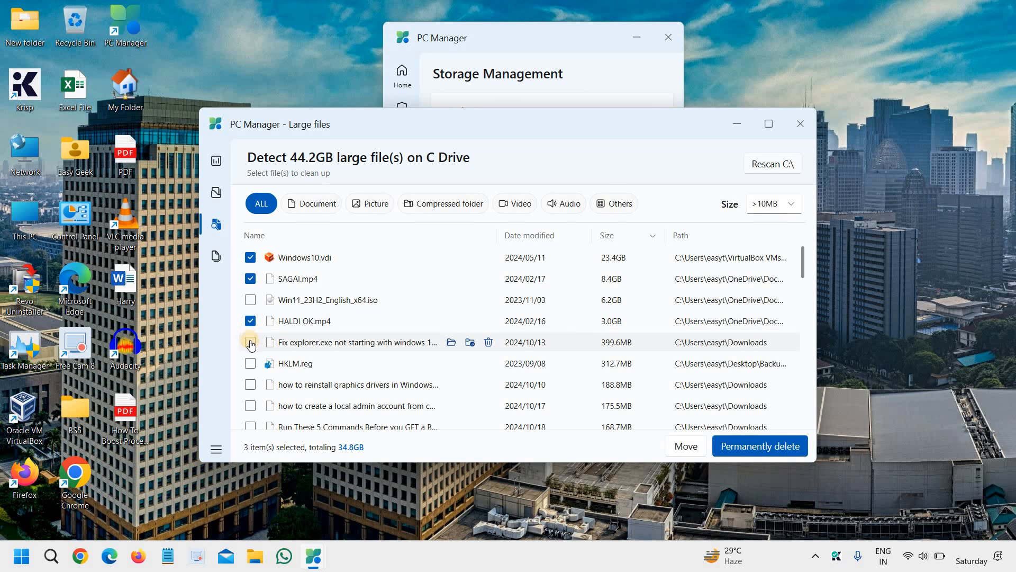
click(250, 342)
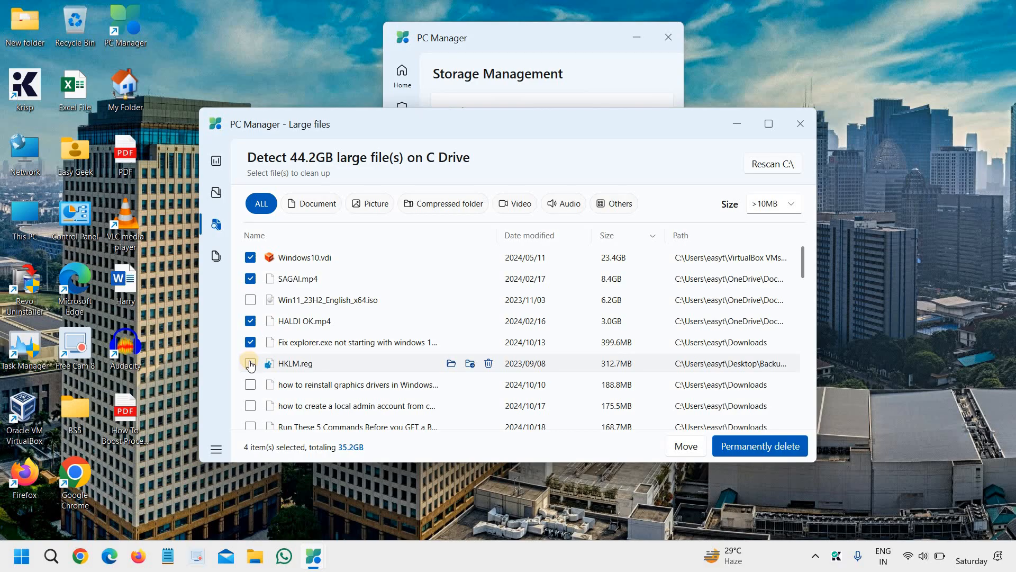
click(250, 363)
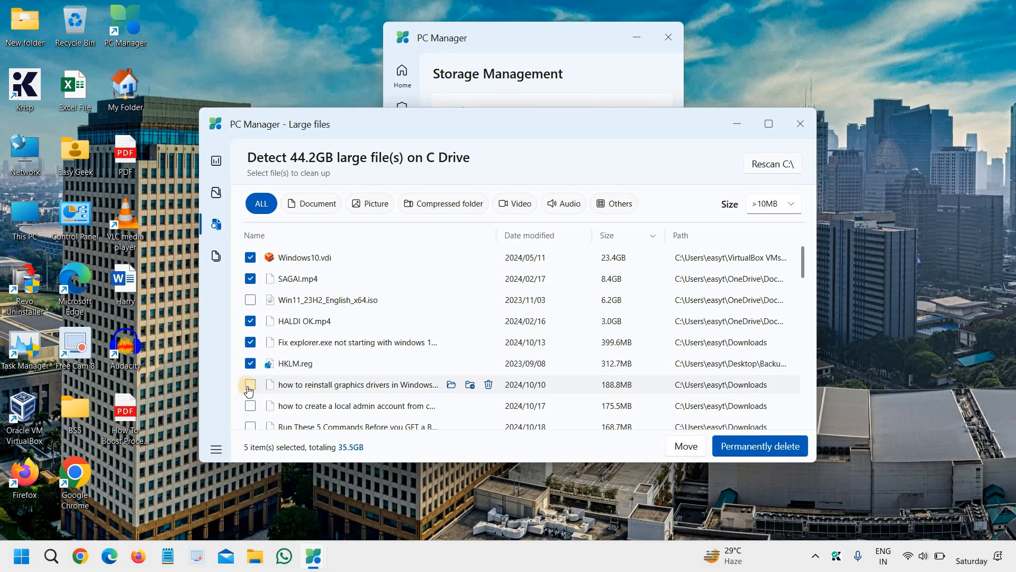
click(250, 385)
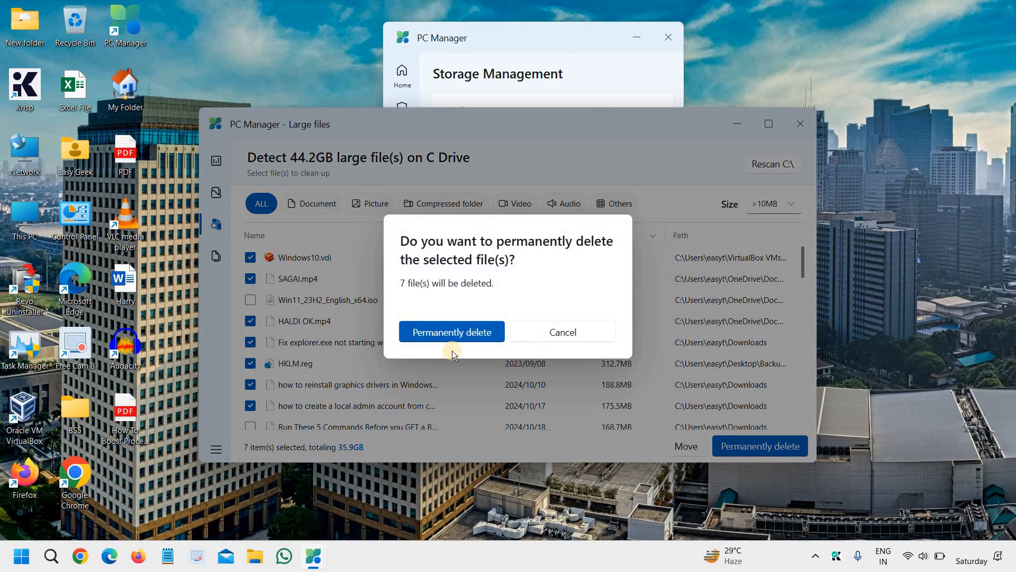
- Permanently delete the seven selected files, freeing 35.9GB
click(451, 331)
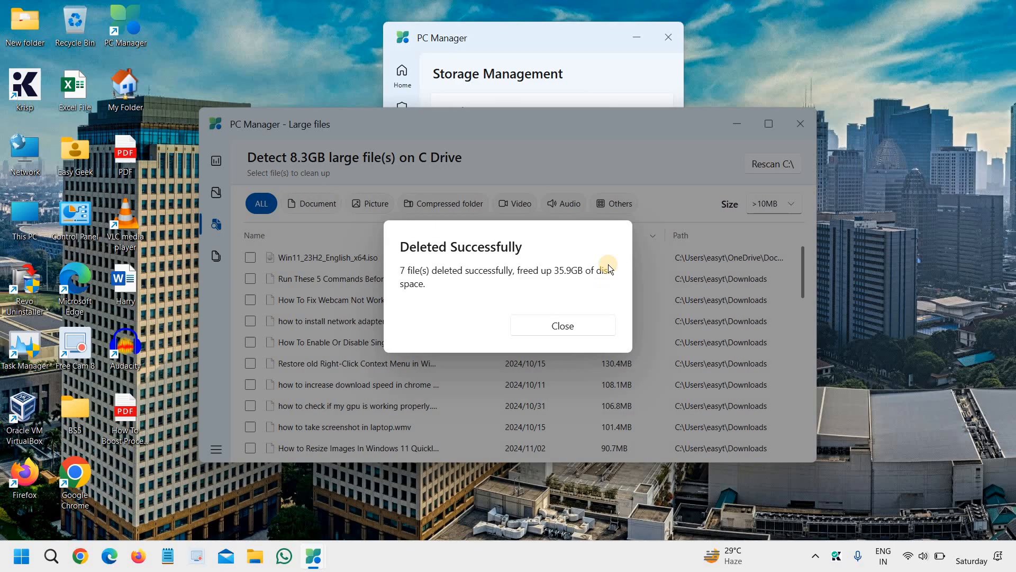
mouse_move(560, 282)
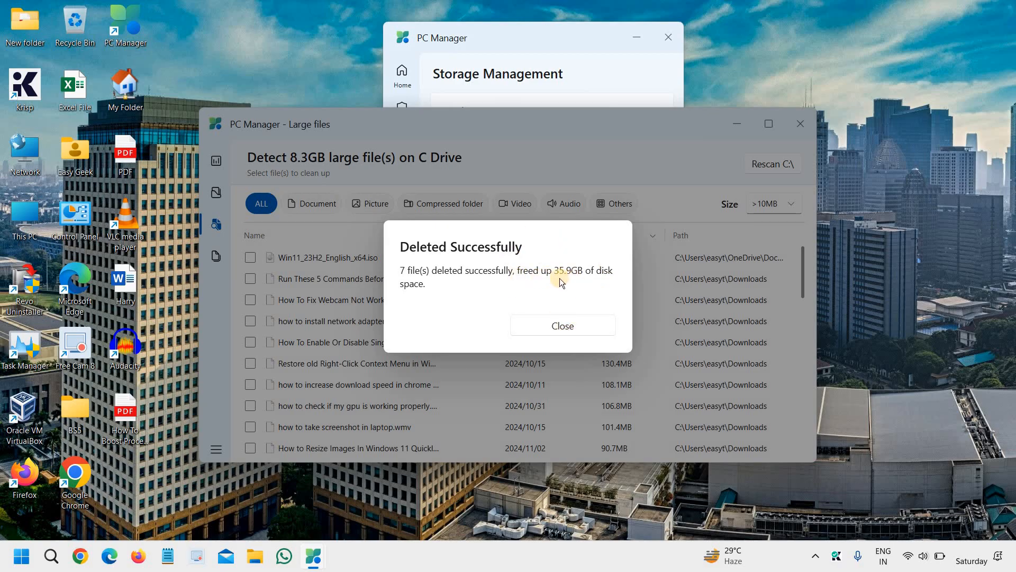
mouse_move(562, 325)
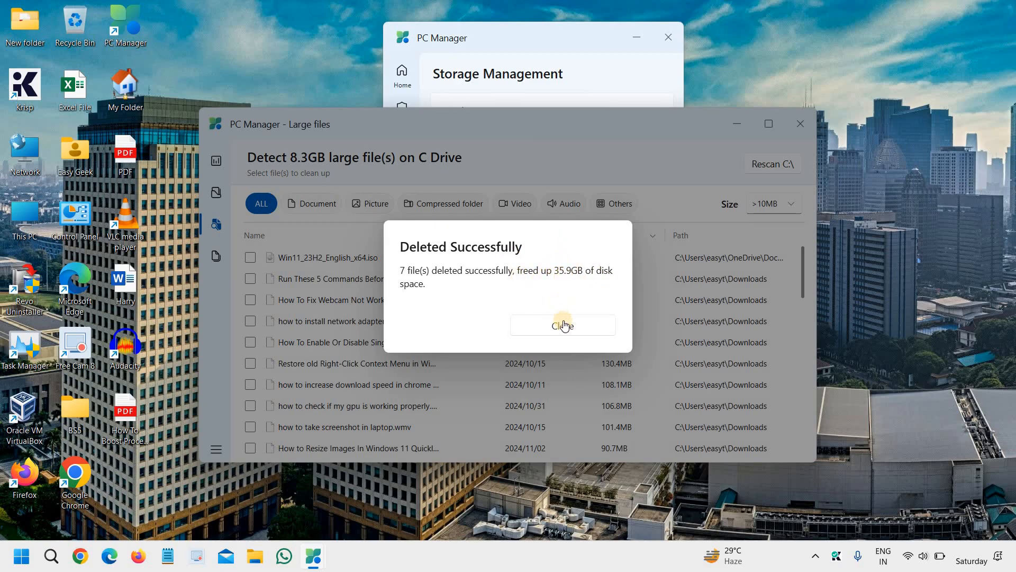
click(561, 325)
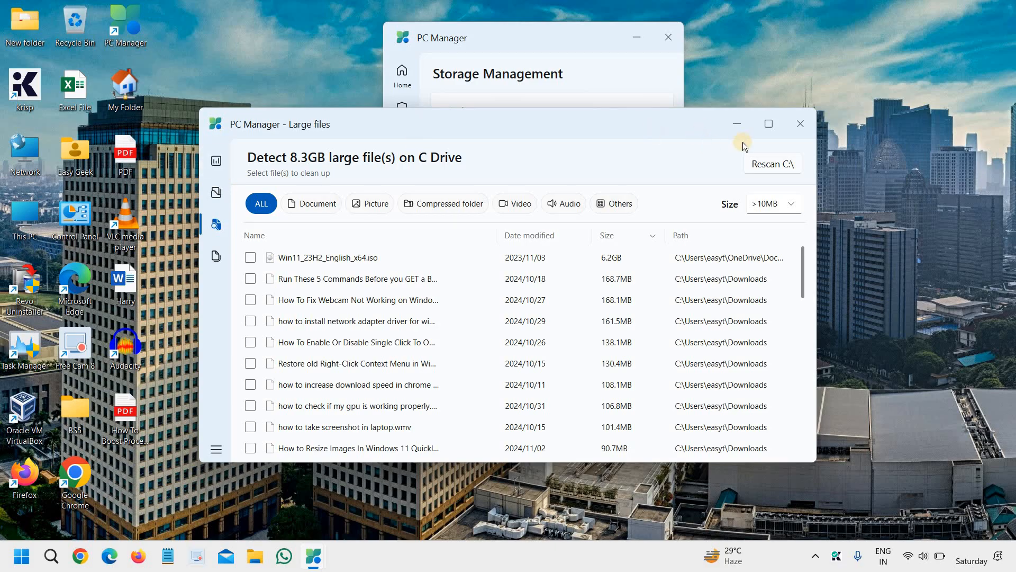
- Close the Large files window, view the running apps list, and reach the Toolbox page
click(800, 124)
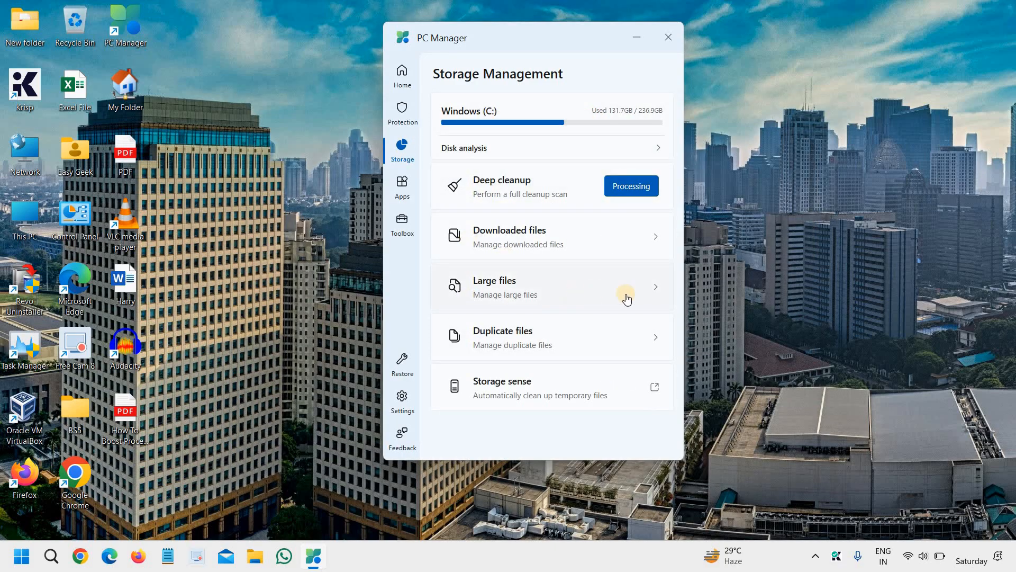
mouse_move(473, 361)
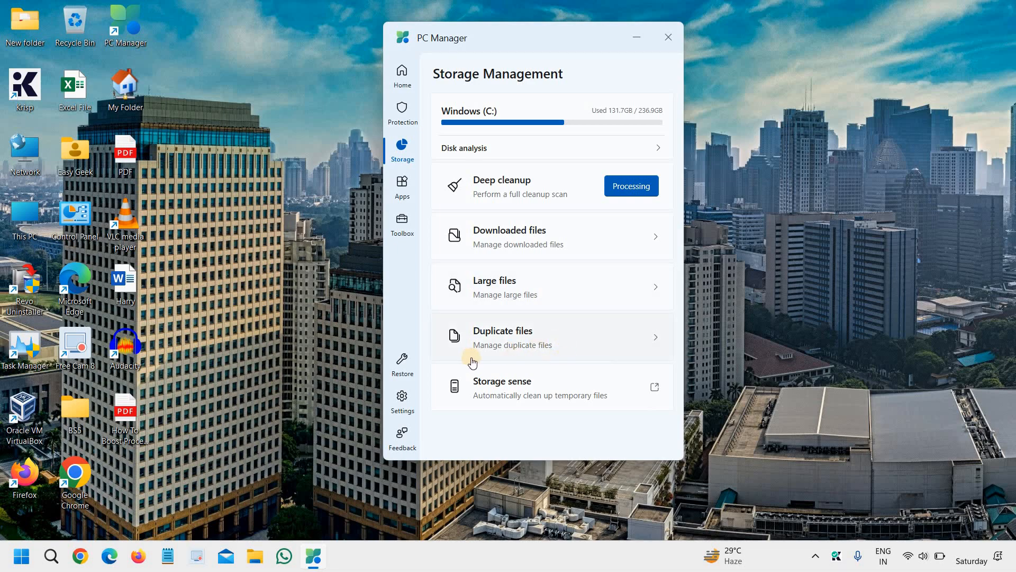
mouse_move(402, 192)
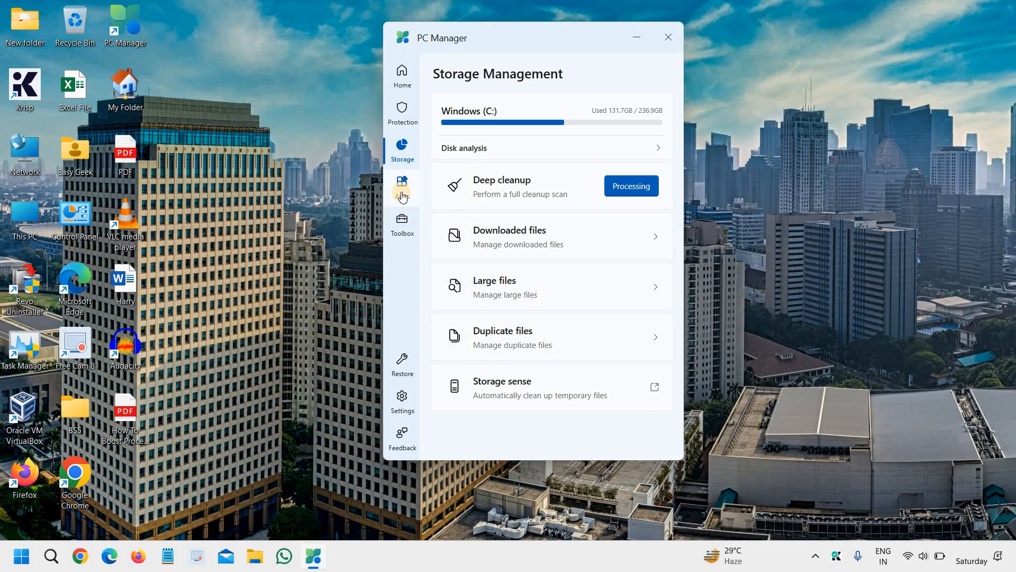
click(403, 188)
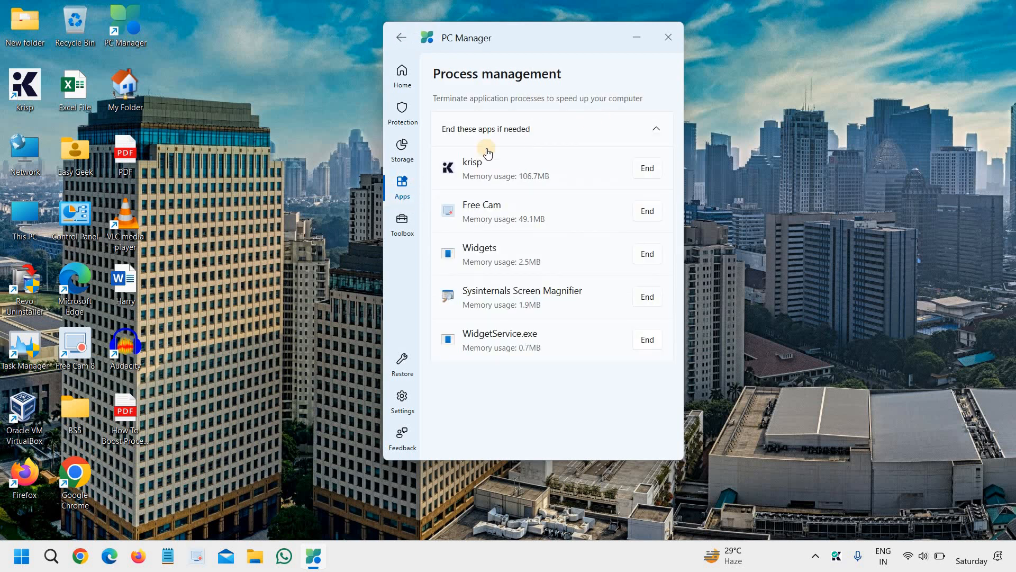
click(402, 224)
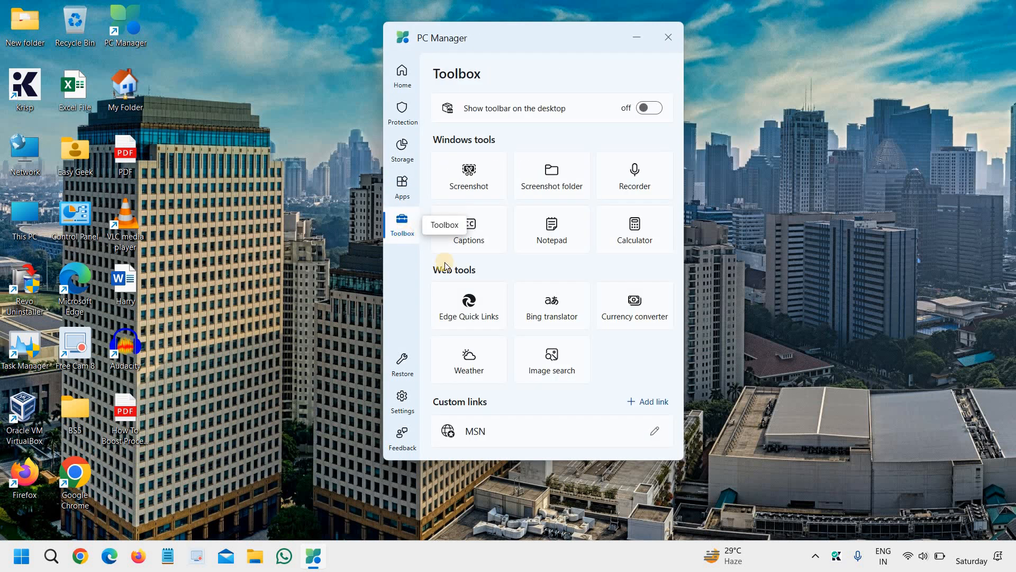
mouse_move(447, 355)
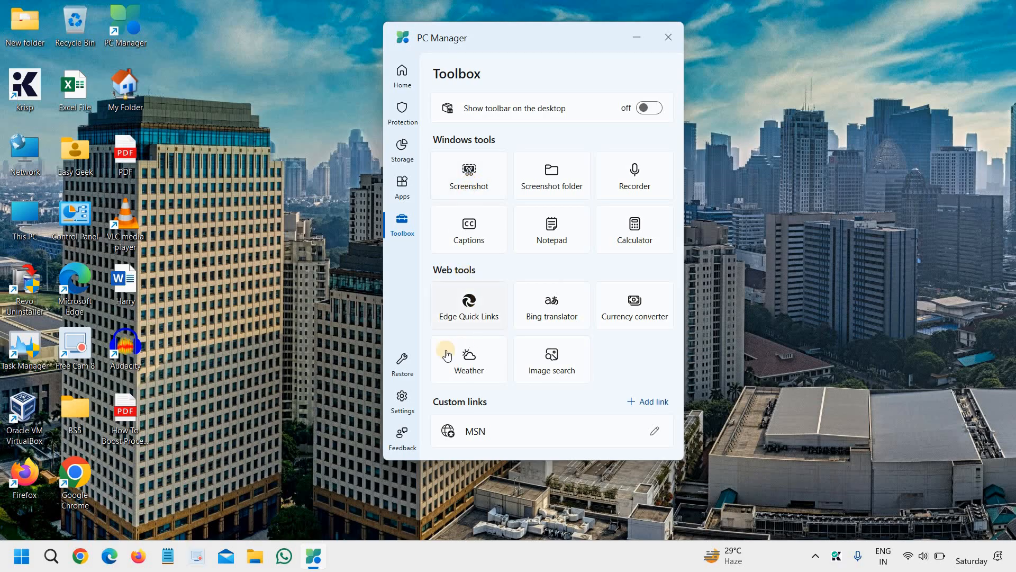
mouse_move(634, 174)
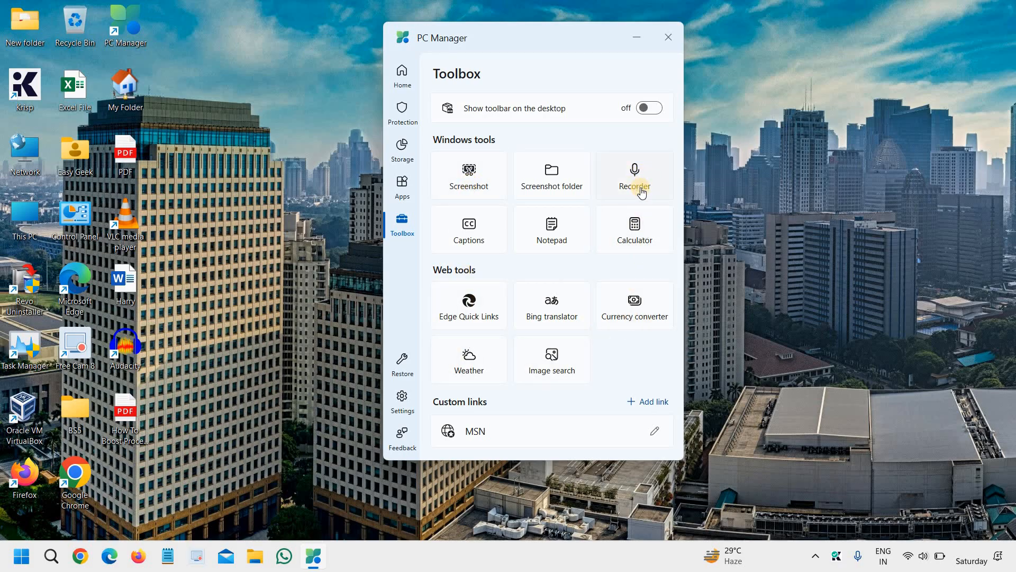
mouse_move(551, 229)
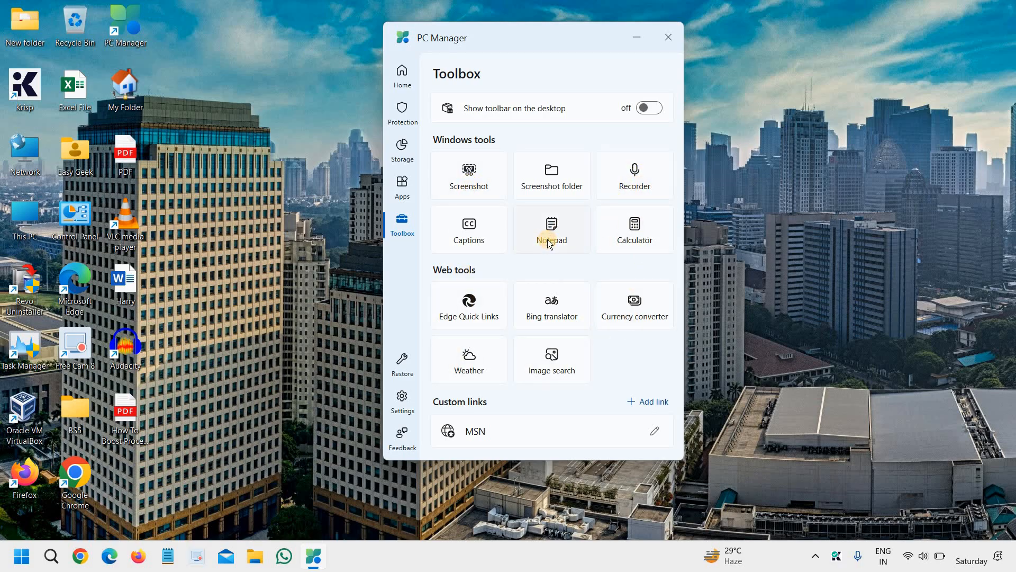
mouse_move(613, 161)
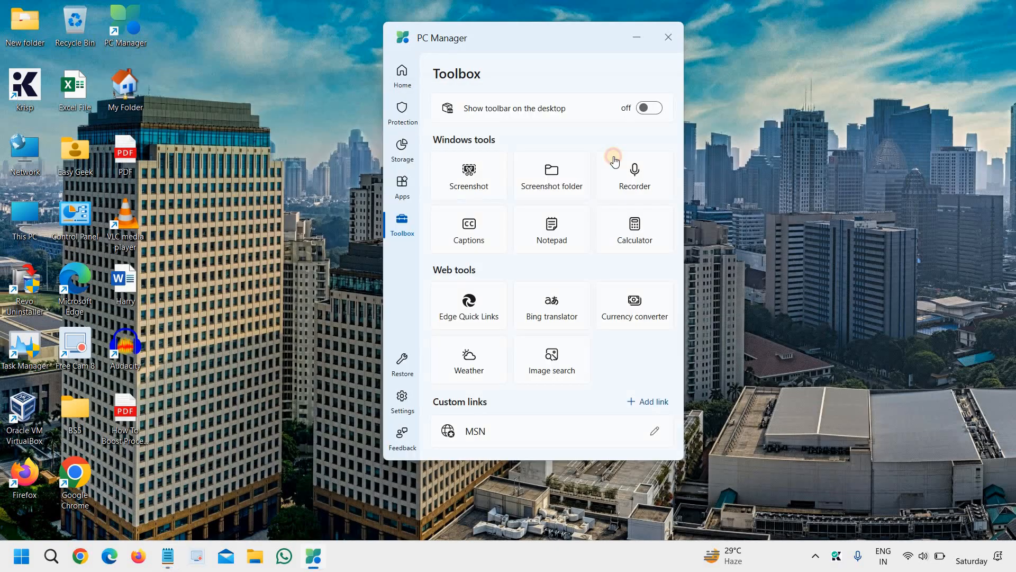
mouse_move(402, 361)
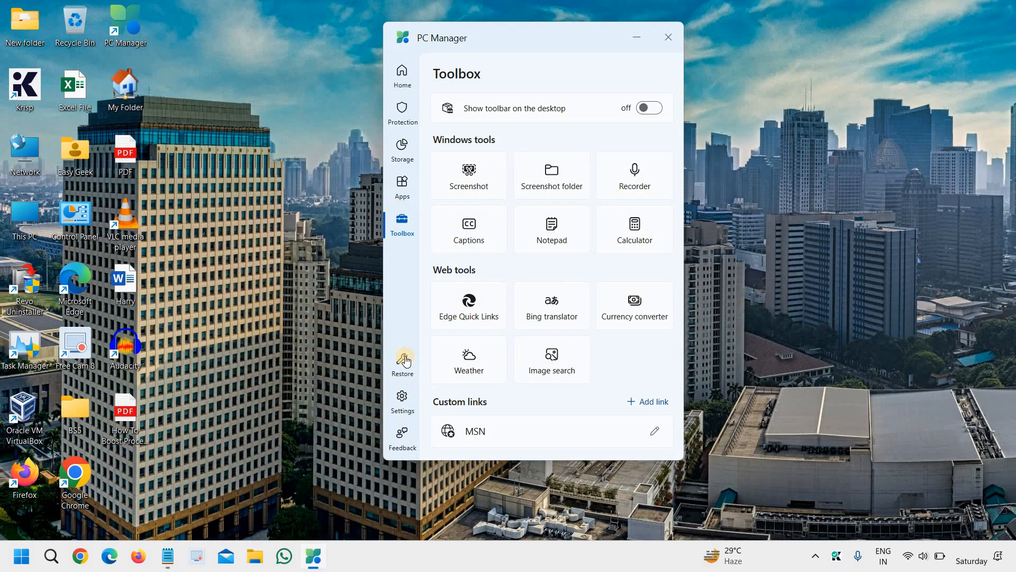
- Check the Restore recommended settings page and scroll through Settings showing version 3.14.10.0
click(402, 360)
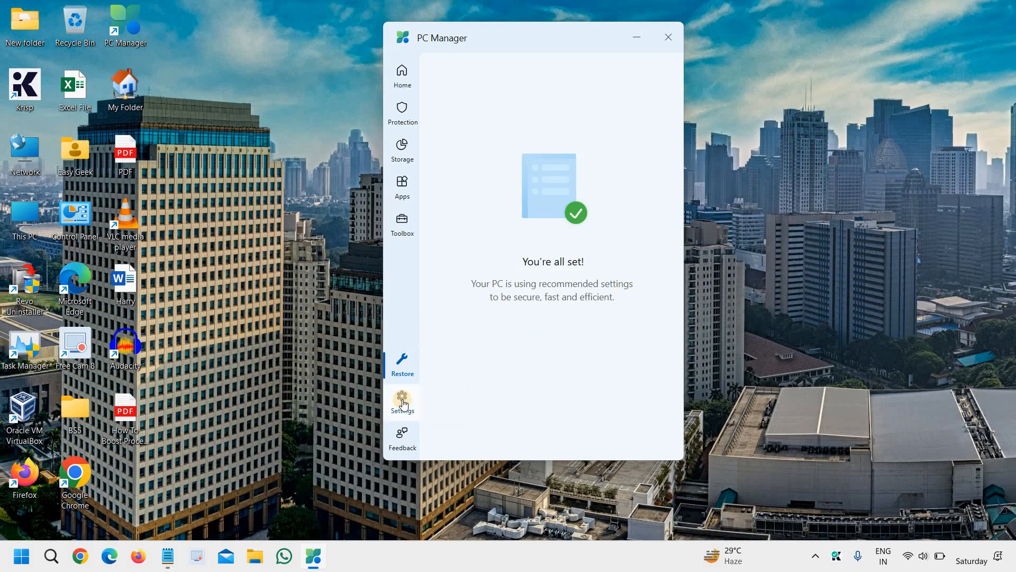
click(403, 401)
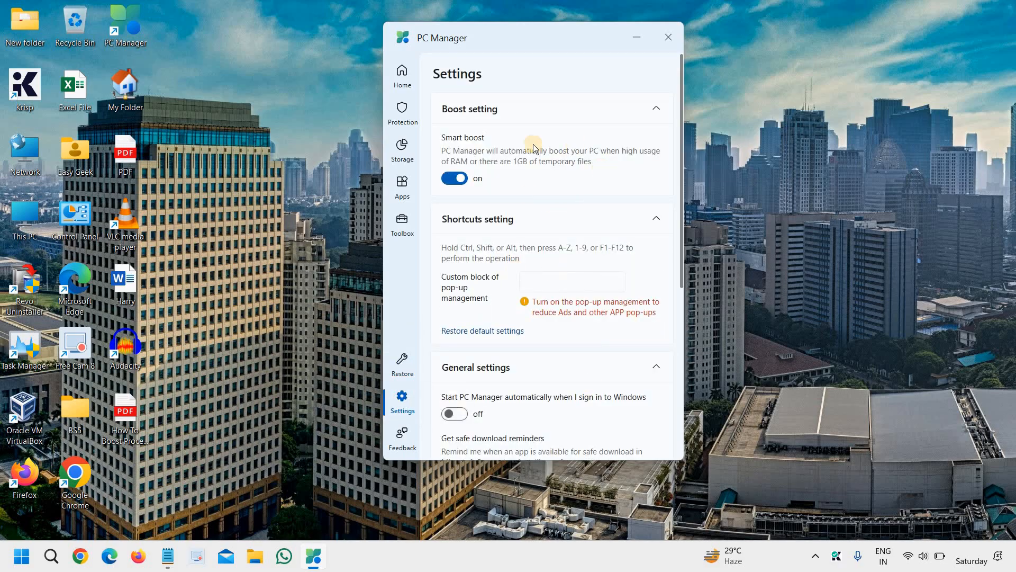
scroll(down, 3)
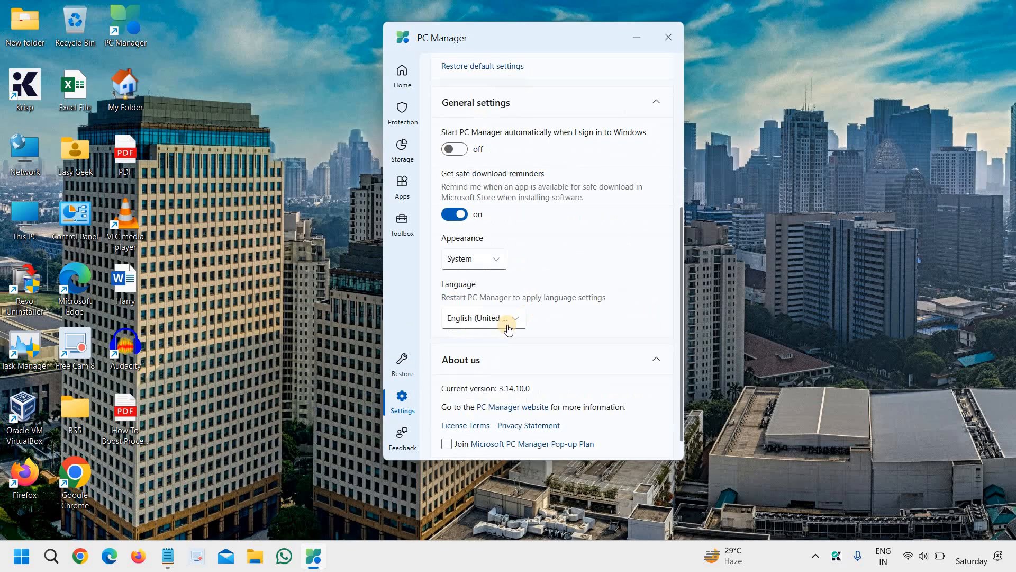
scroll(up, 3)
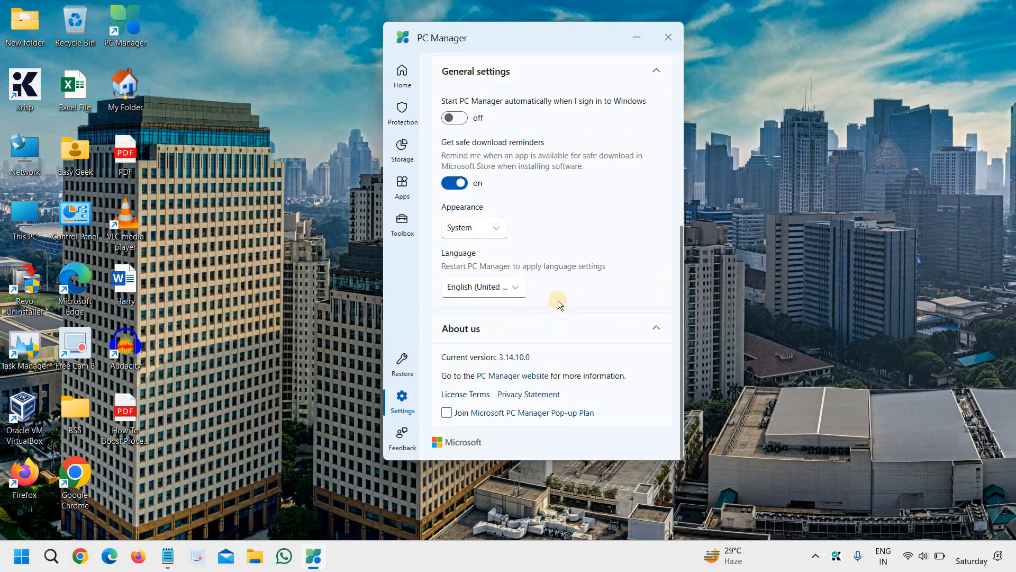
scroll(up, 3)
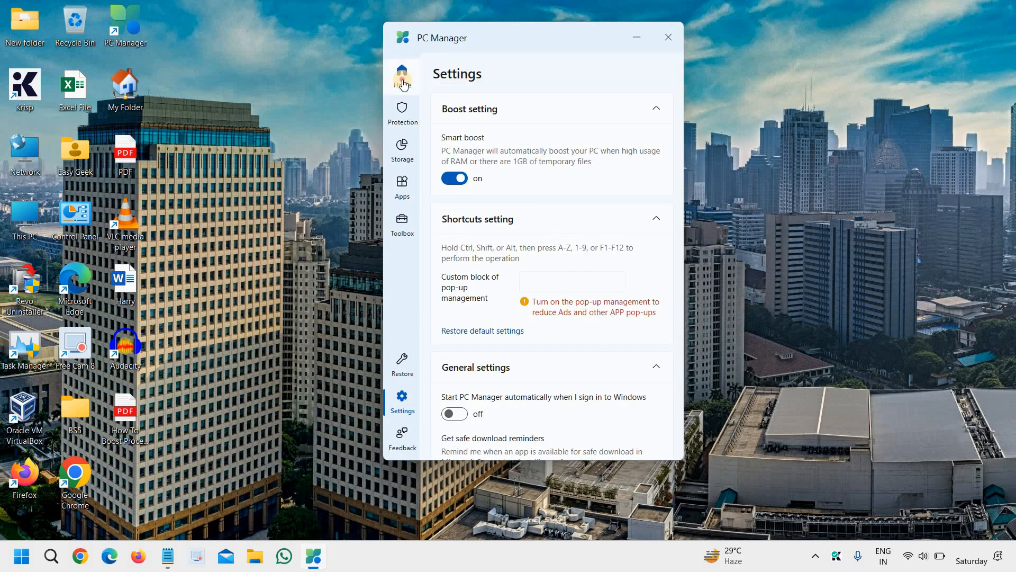
- Visit the Home dashboard, then the Apps page, then the System protection page
click(402, 76)
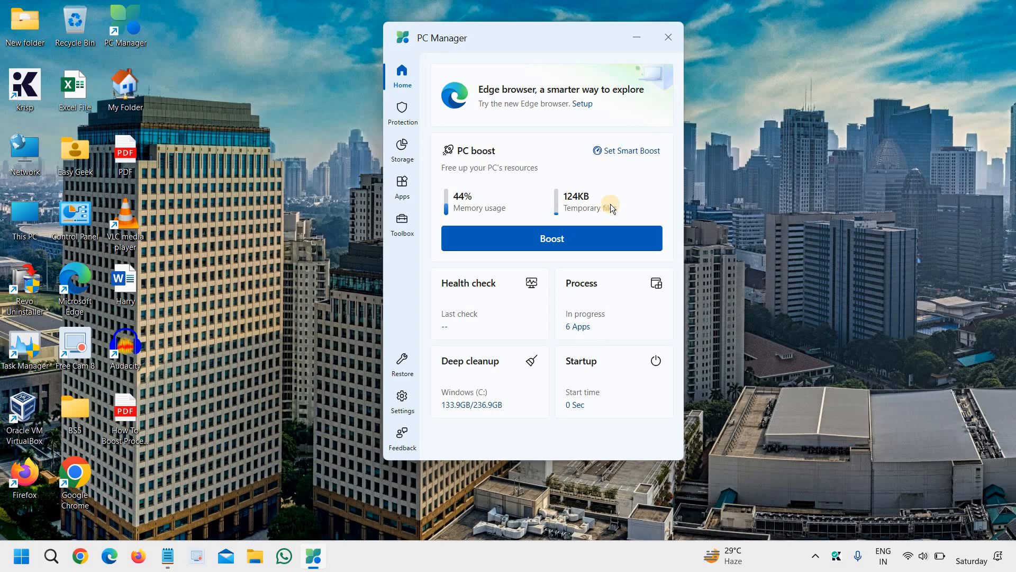
mouse_move(635, 184)
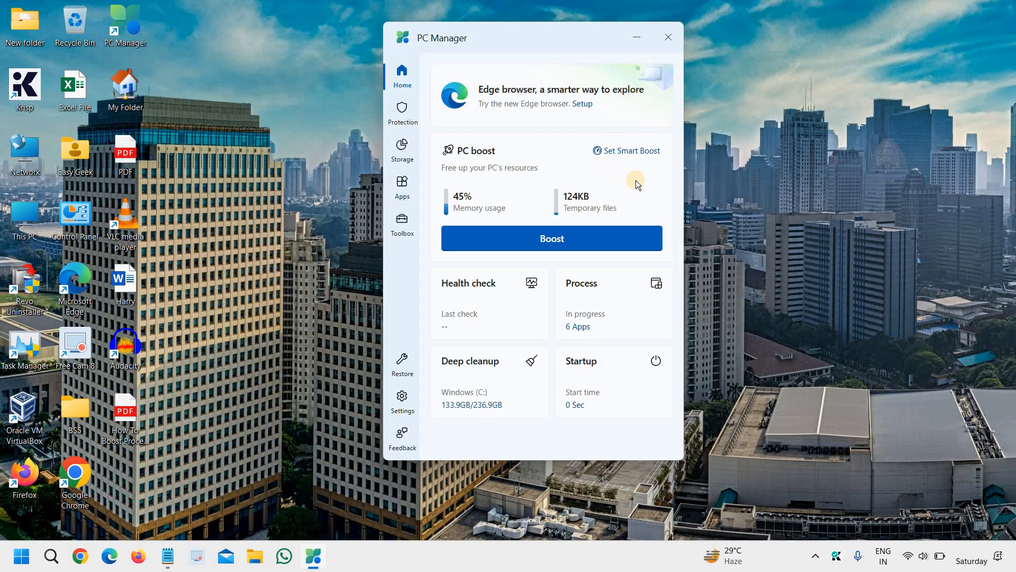
mouse_move(581, 127)
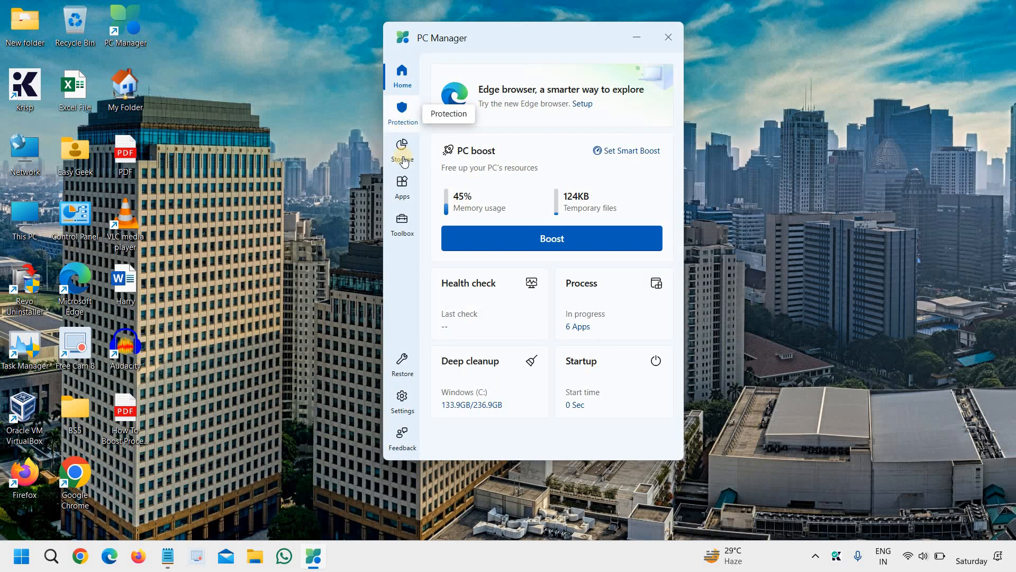
click(402, 188)
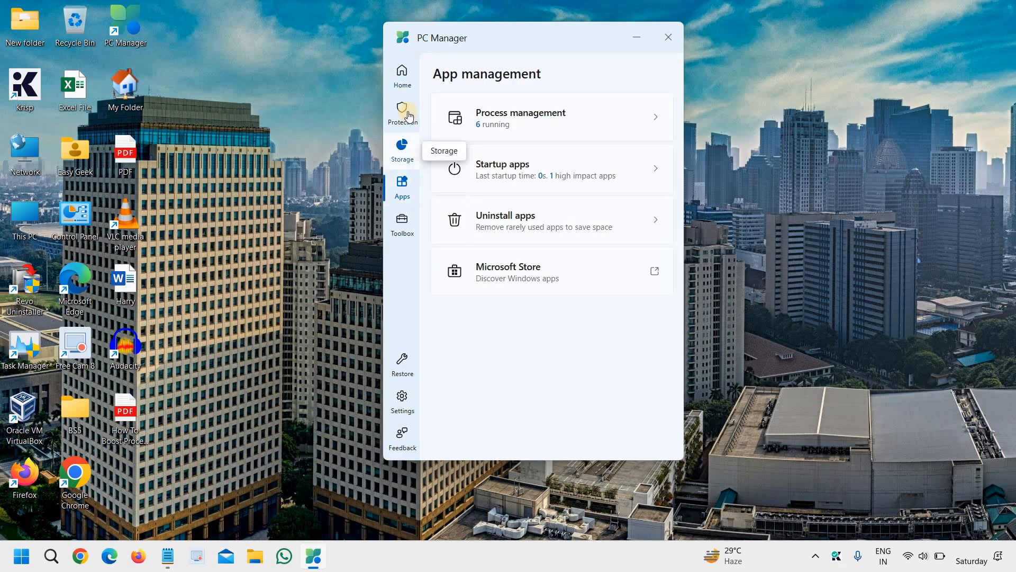
click(403, 113)
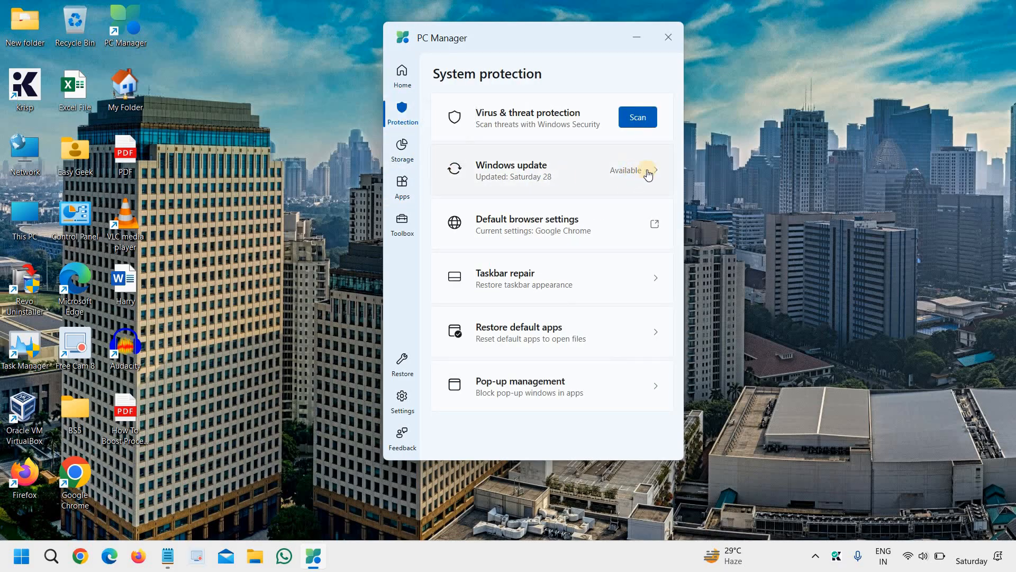
mouse_move(620, 186)
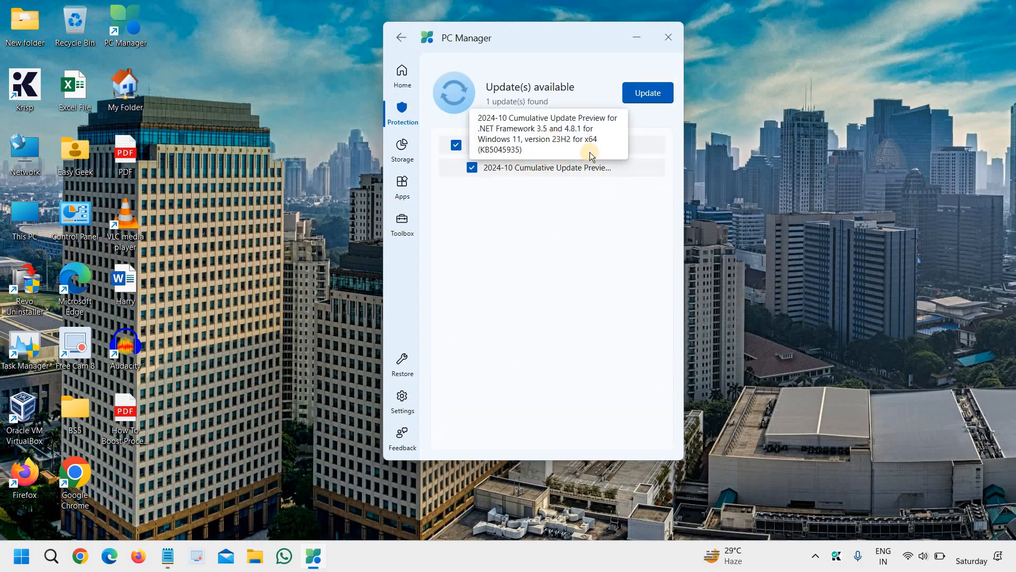
mouse_move(562, 223)
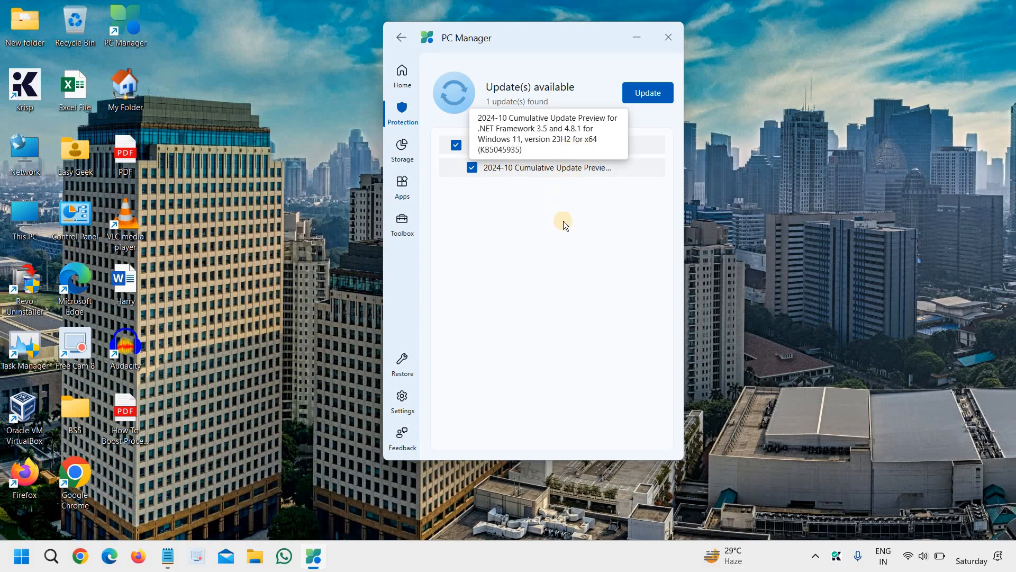
- View Settings down to General settings and About us, version 3.14.10.0
click(402, 401)
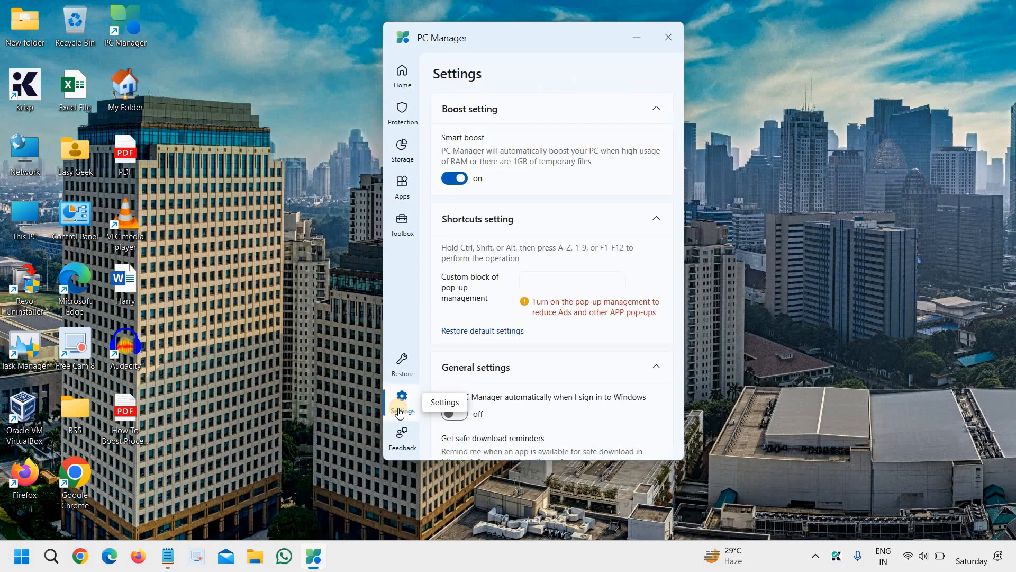
scroll(down, 3)
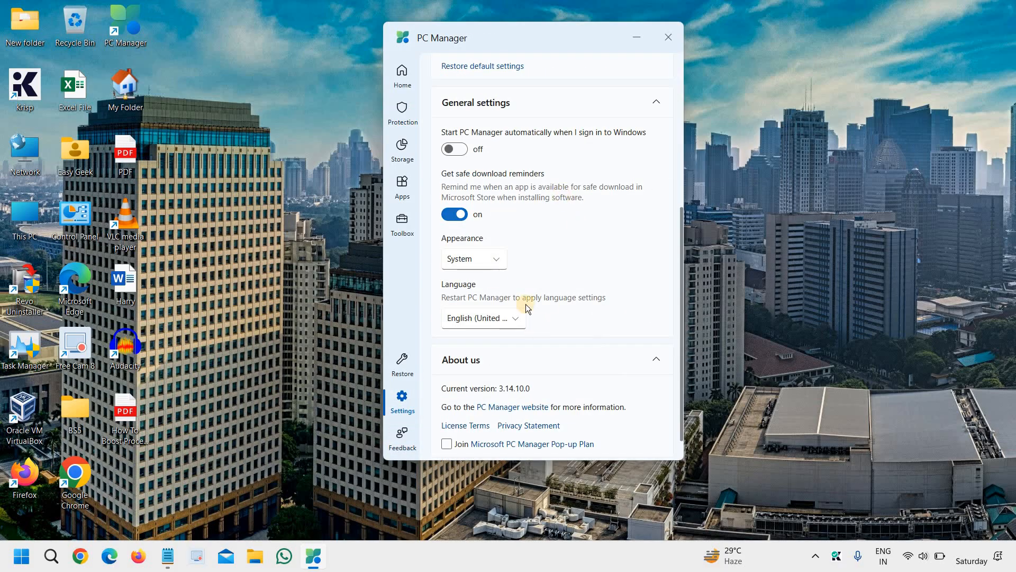
scroll(down, 3)
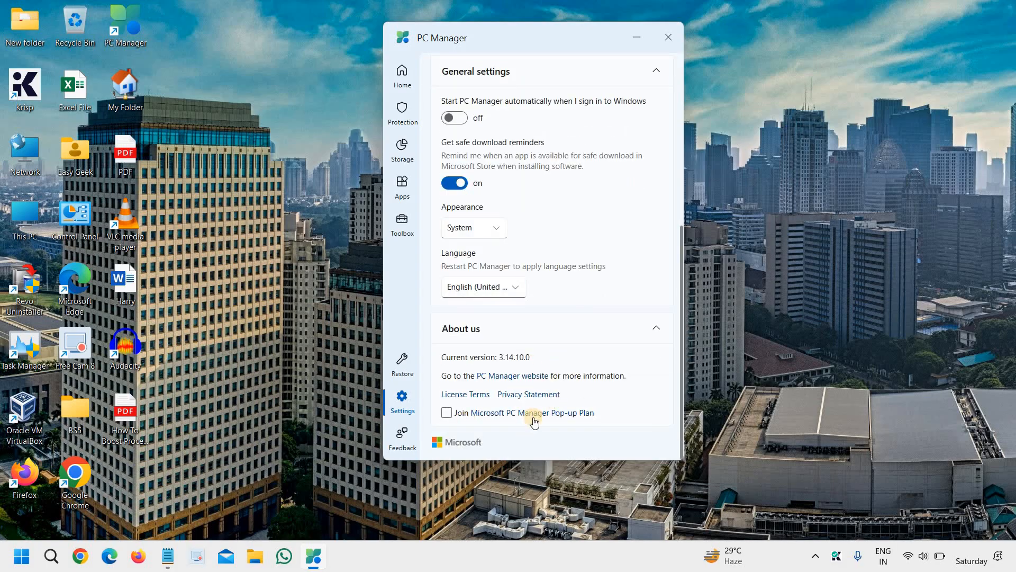
mouse_move(497, 420)
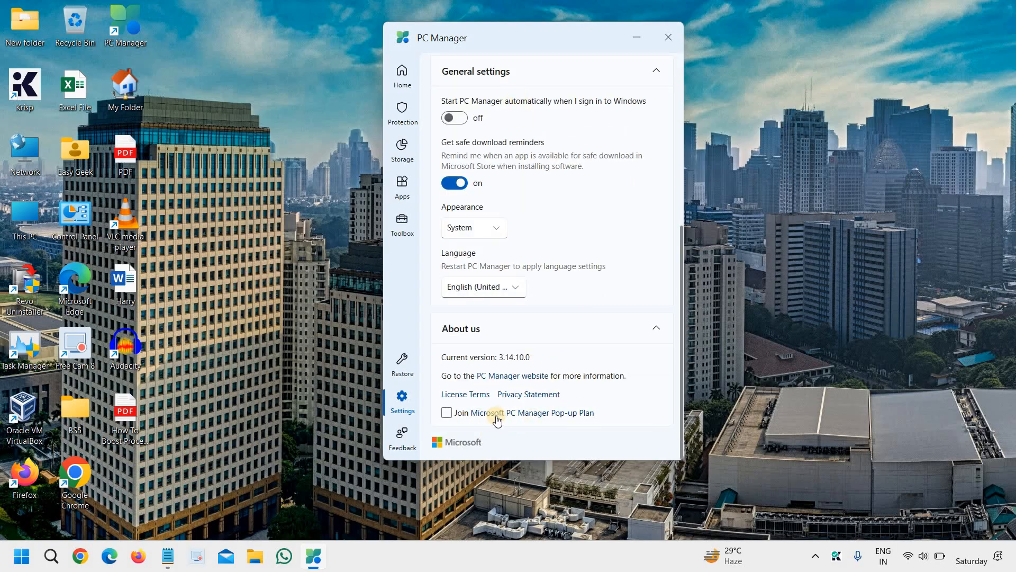
mouse_move(495, 382)
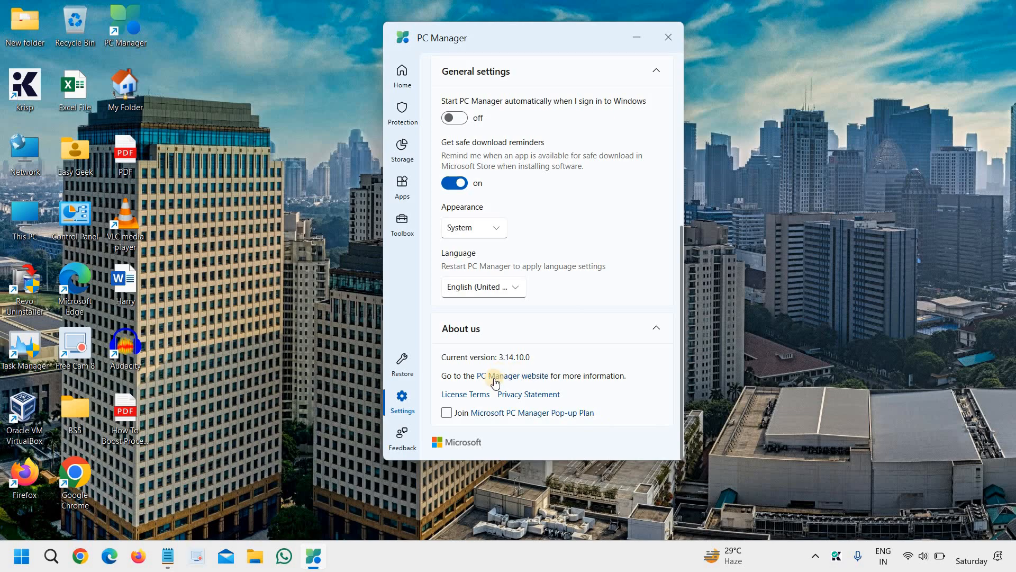
mouse_move(668, 37)
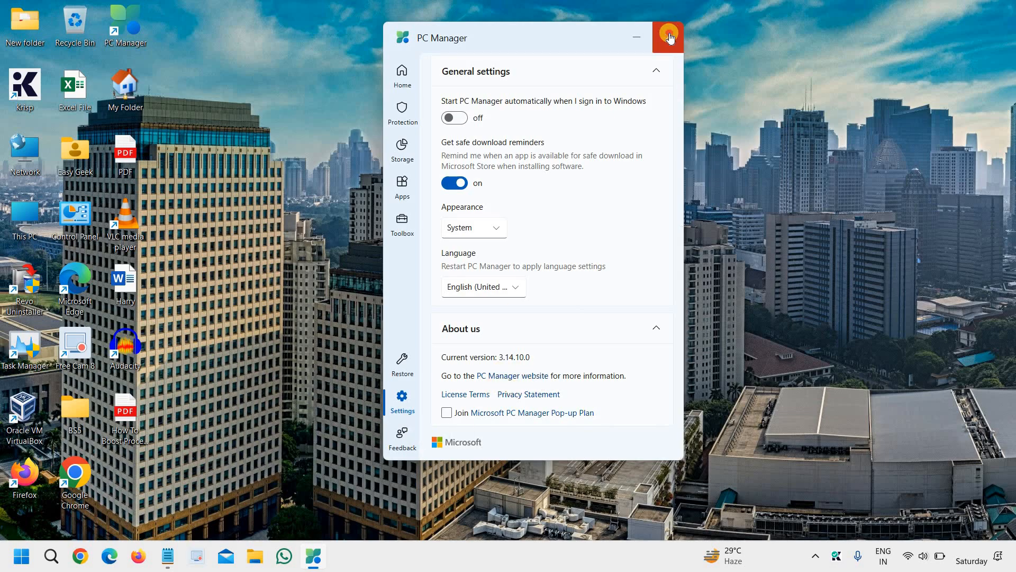
- Close PC Manager, reopen it from the desktop icon, and close it again
click(668, 37)
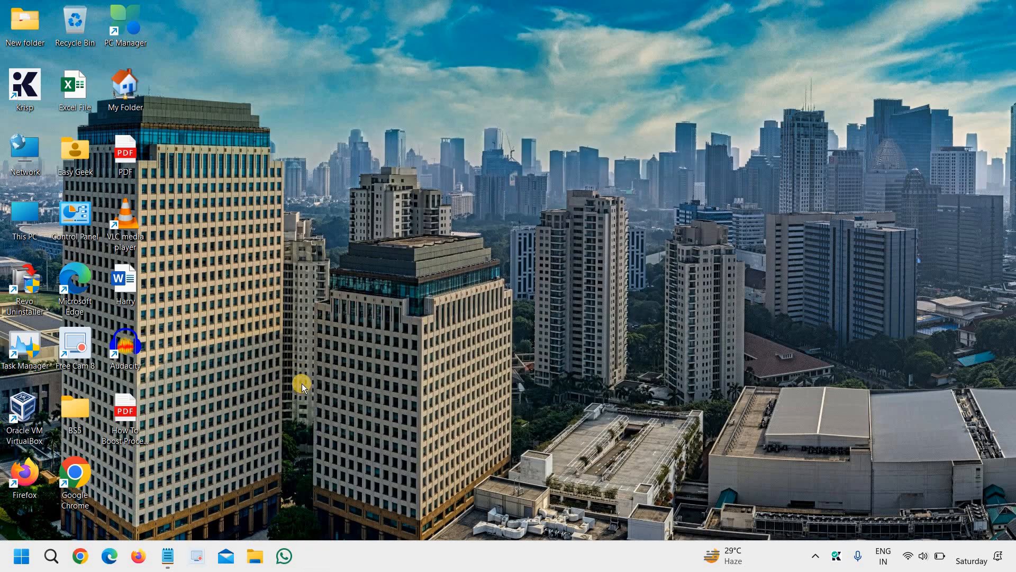
mouse_move(360, 140)
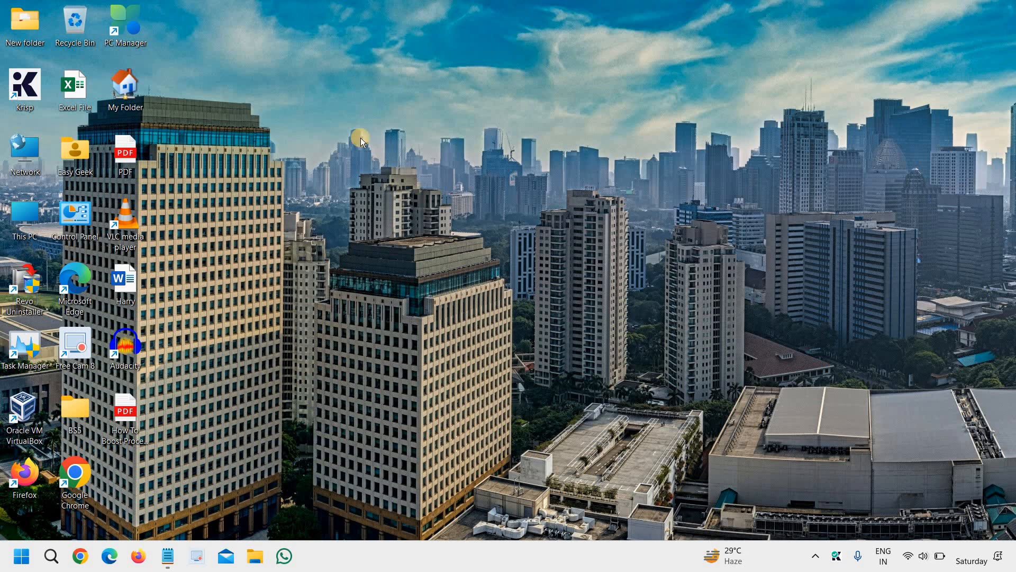
double_click(125, 21)
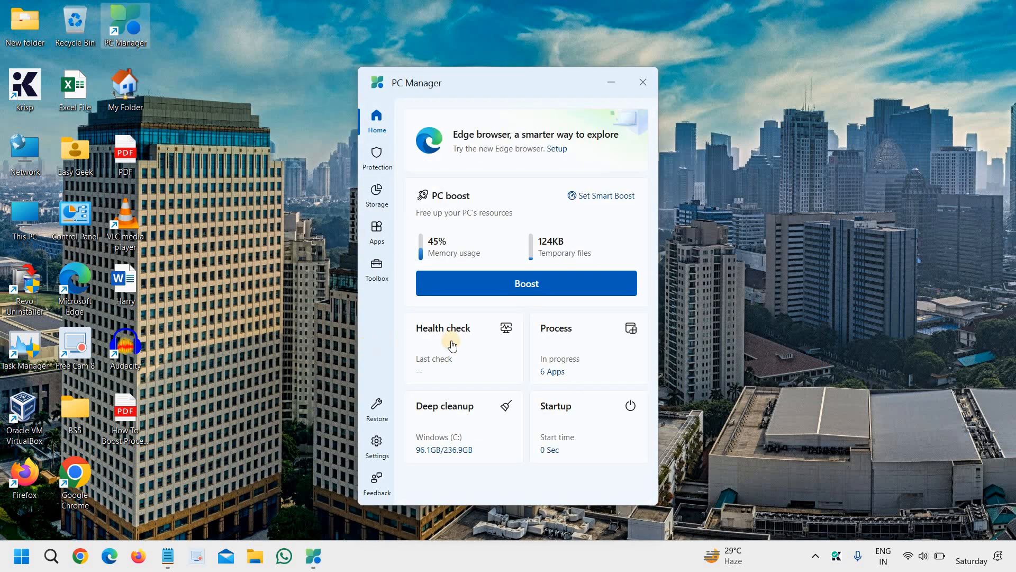
mouse_move(642, 82)
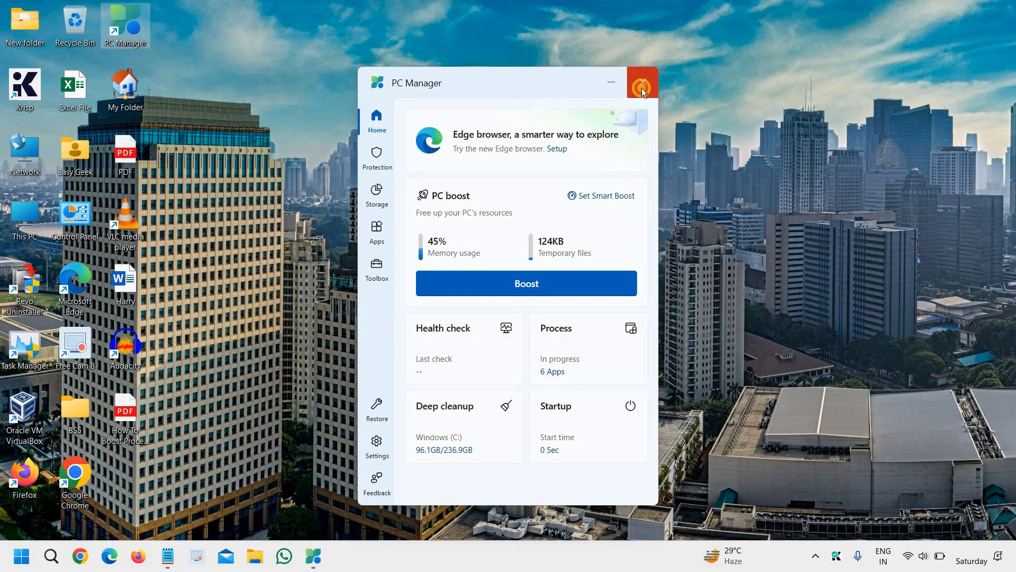
click(641, 82)
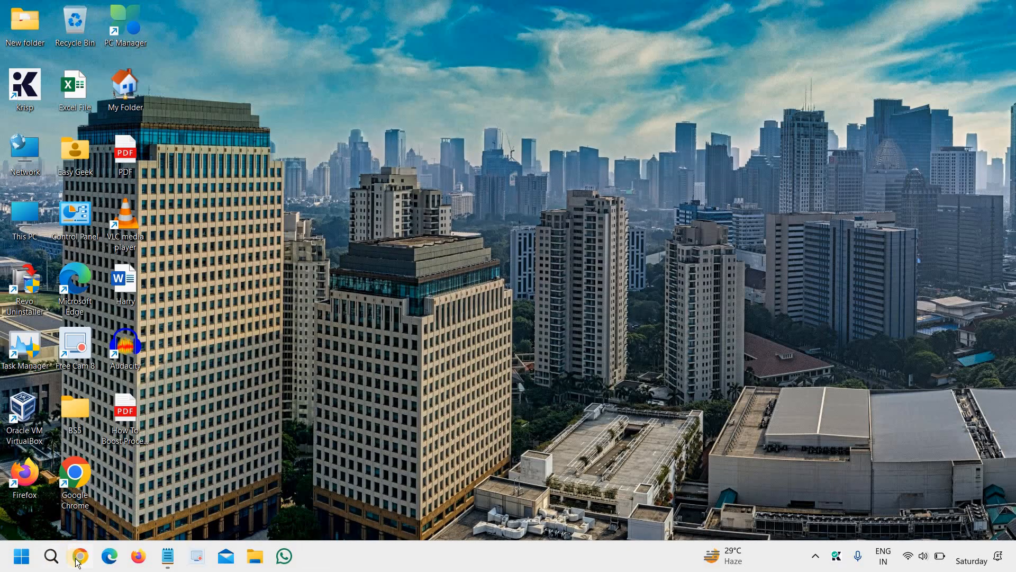
- Launch Google Chrome from the taskbar and close its window
click(80, 556)
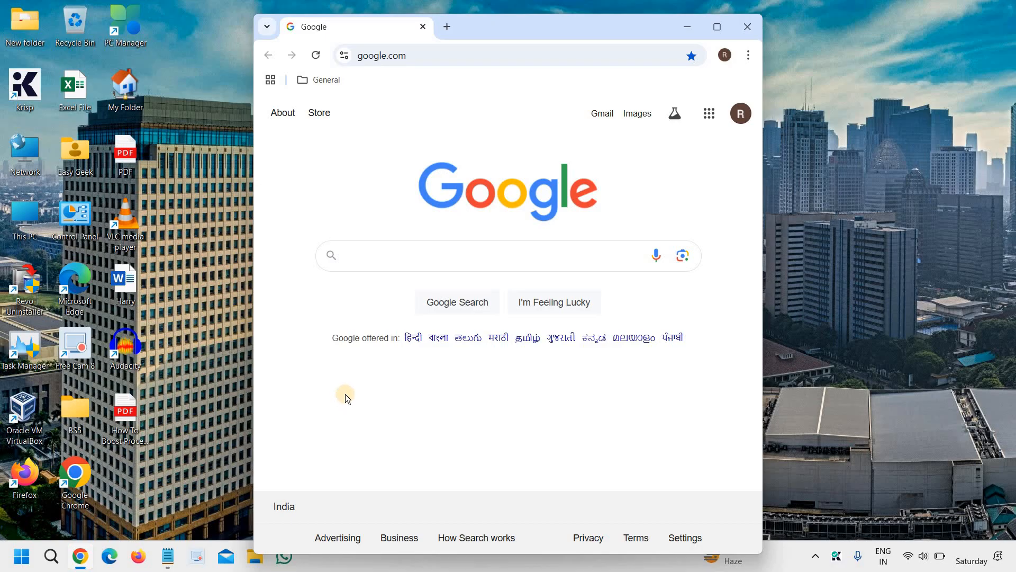
click(746, 26)
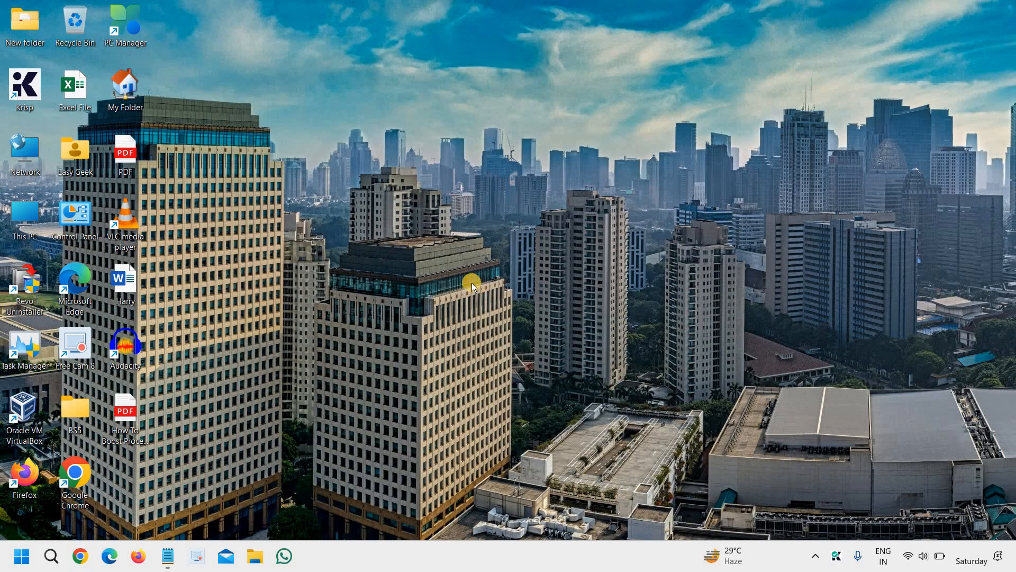